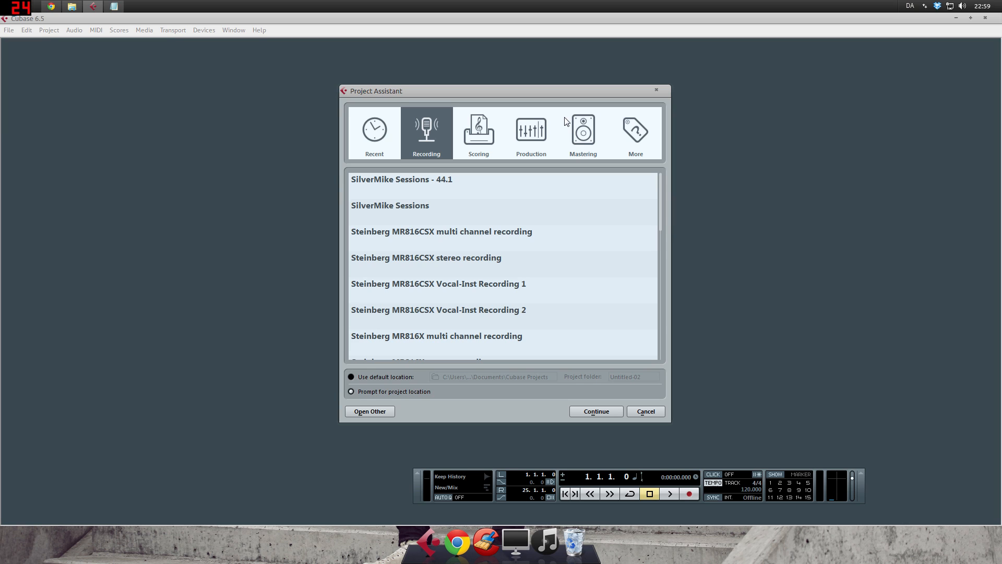
Select the Recording category in the Project Assistant to list its templates
left_click(374, 133)
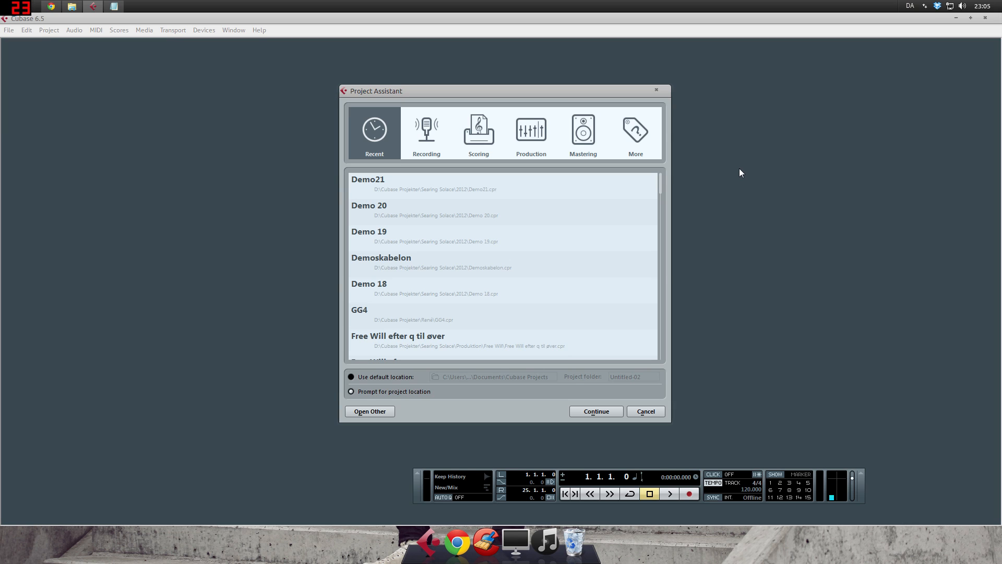
mouse_move(422, 162)
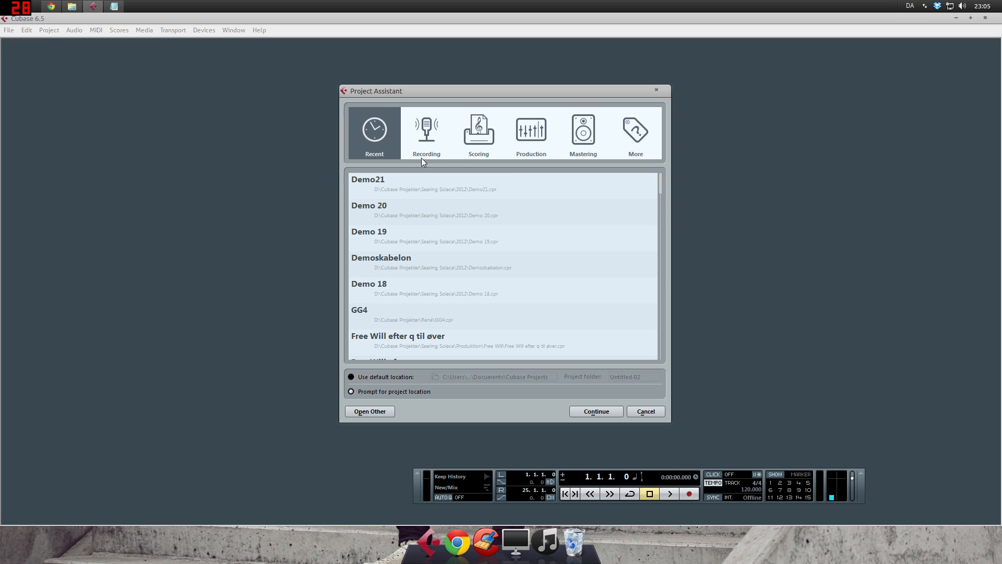
left_click(426, 133)
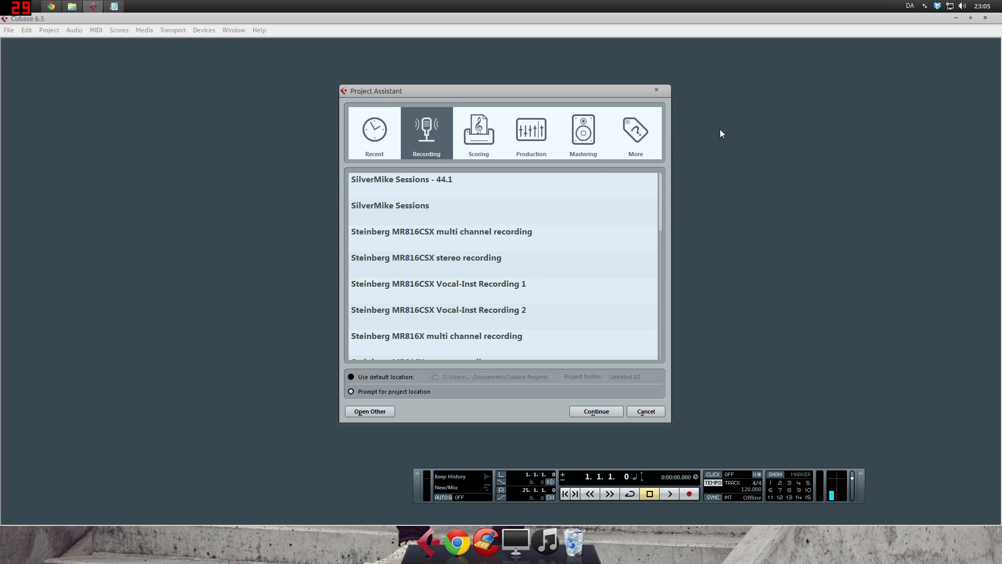
mouse_move(512, 388)
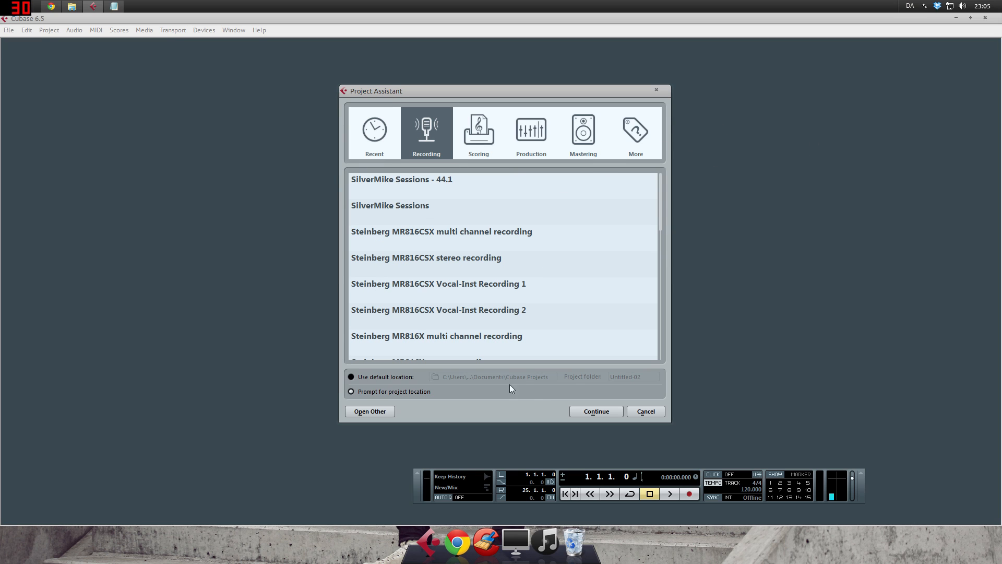
mouse_move(681, 200)
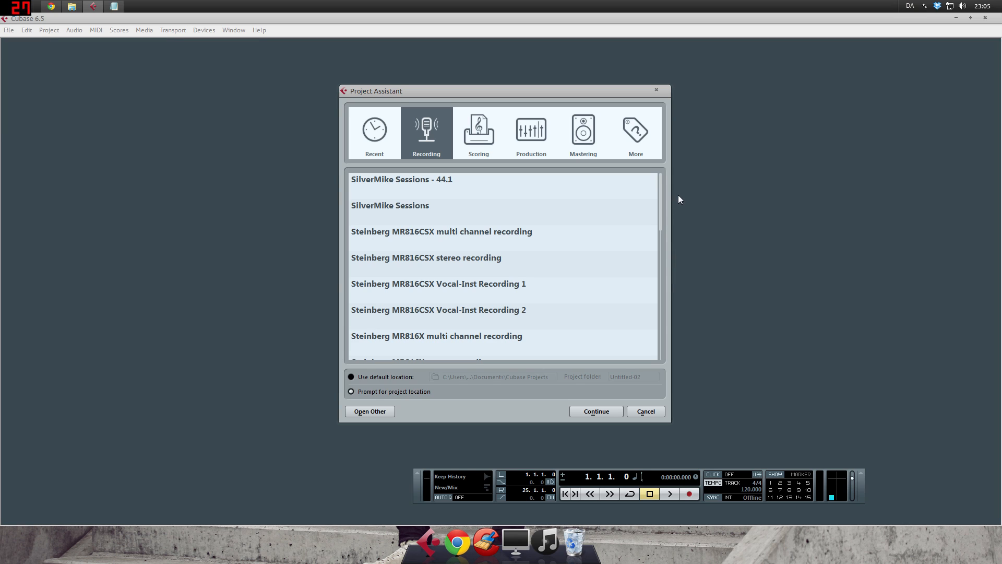
mouse_move(770, 545)
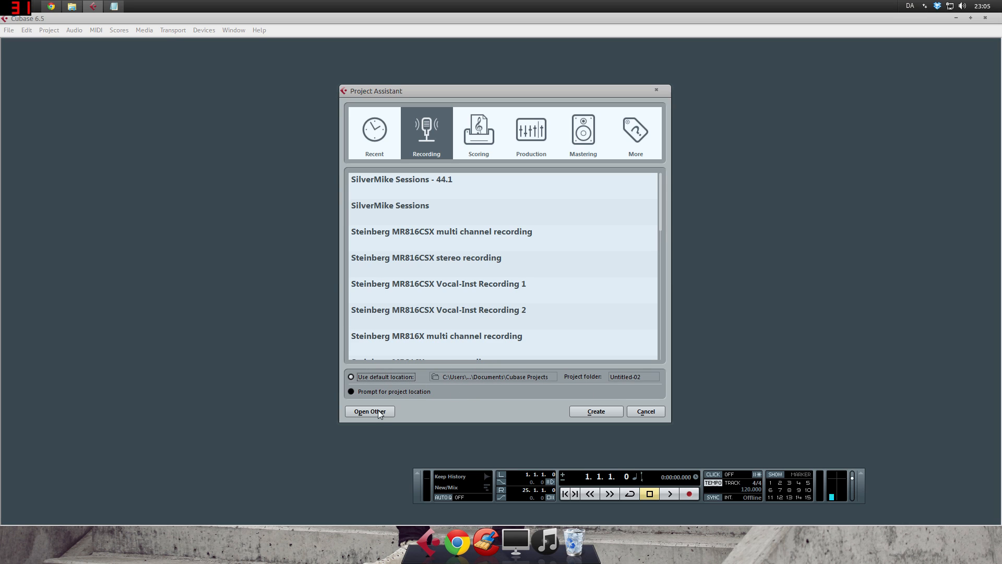
Create the project in a new folder named 'Test Project', opening the empty Untitled1 project
left_click(351, 391)
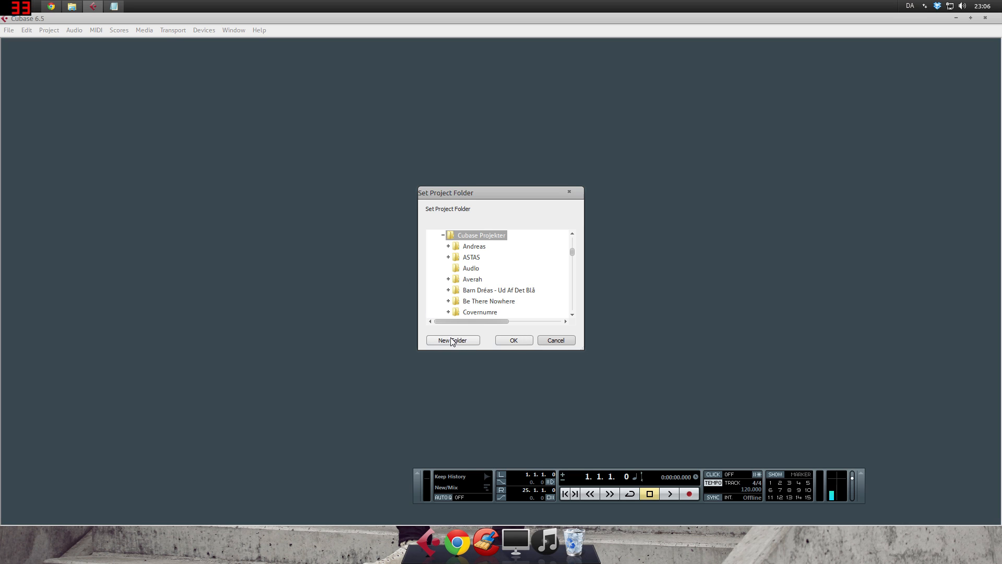
left_click(453, 340)
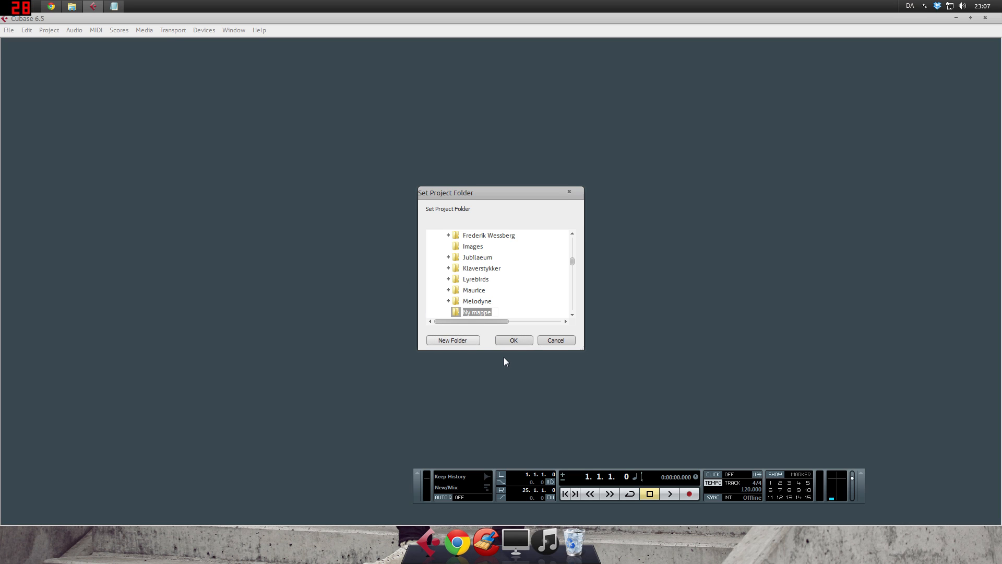
type("Test Project")
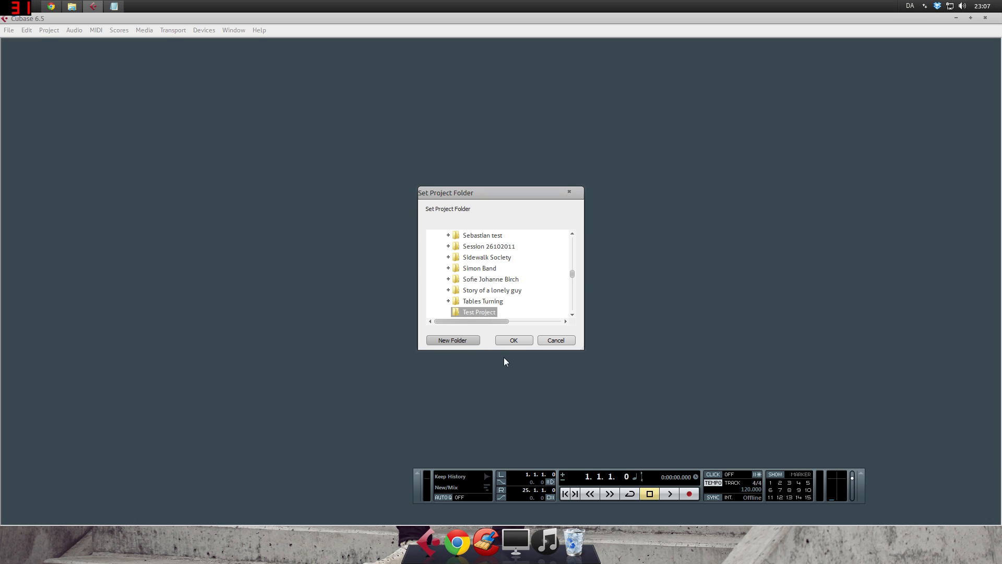
left_click(513, 341)
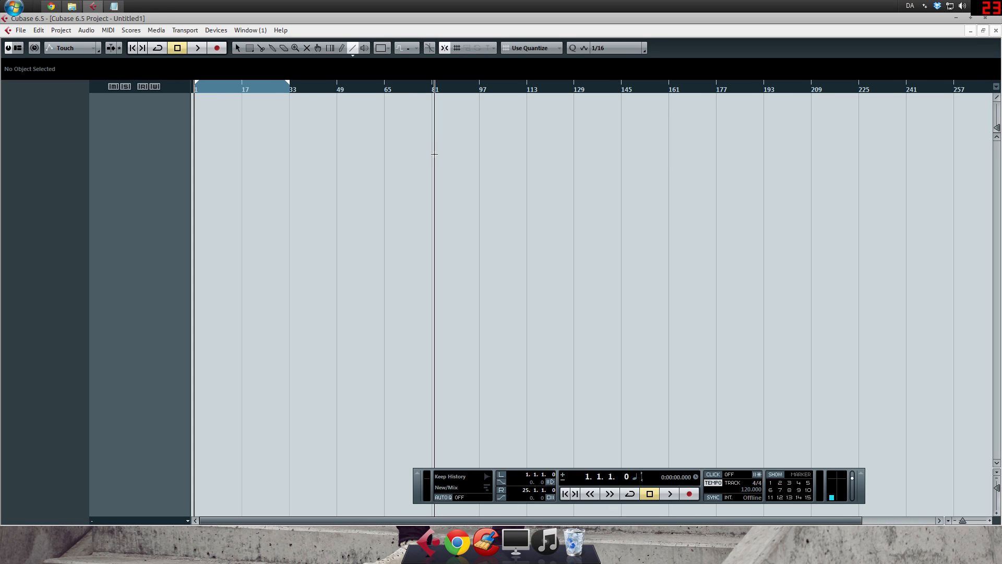
mouse_move(358, 140)
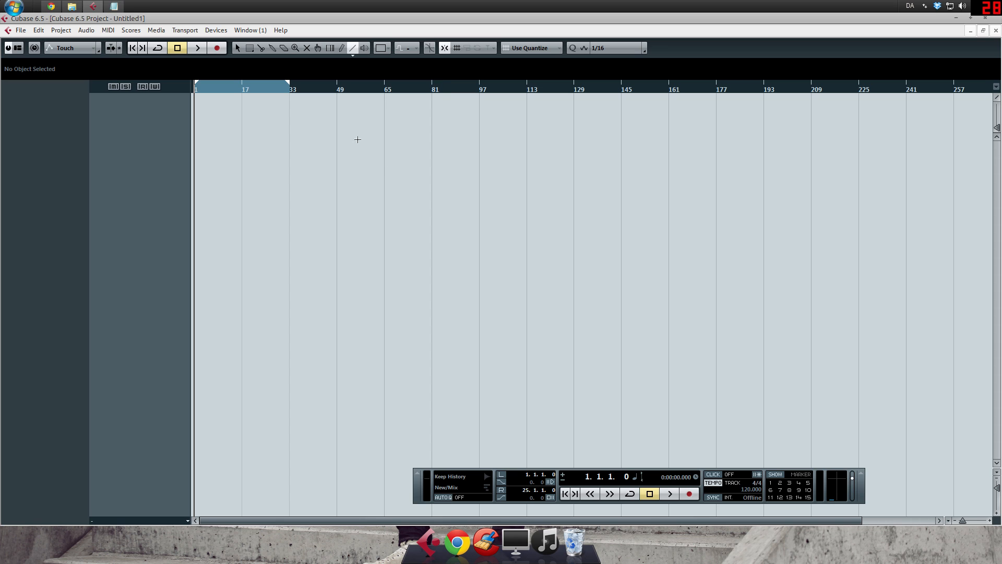
mouse_move(7, 47)
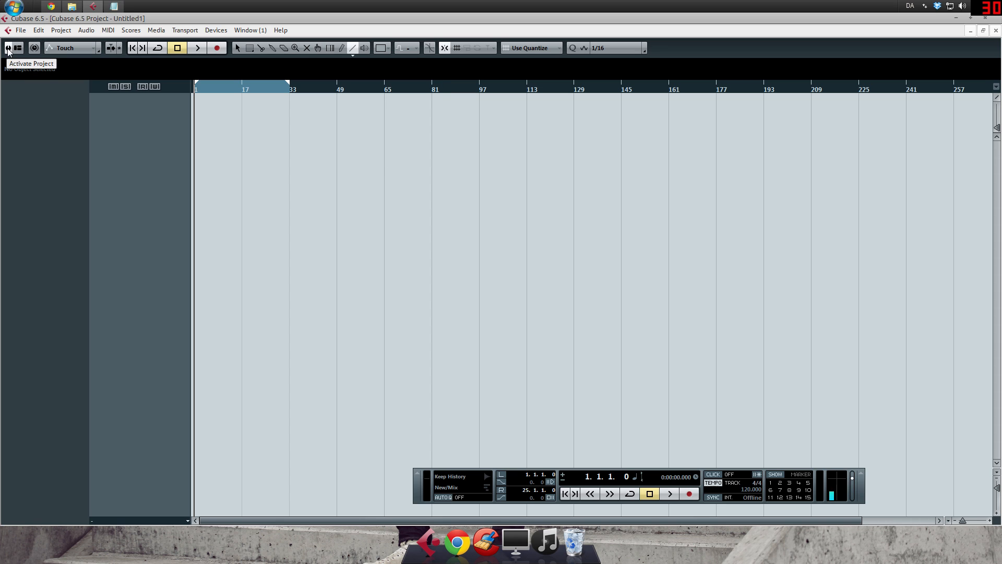
left_click(17, 48)
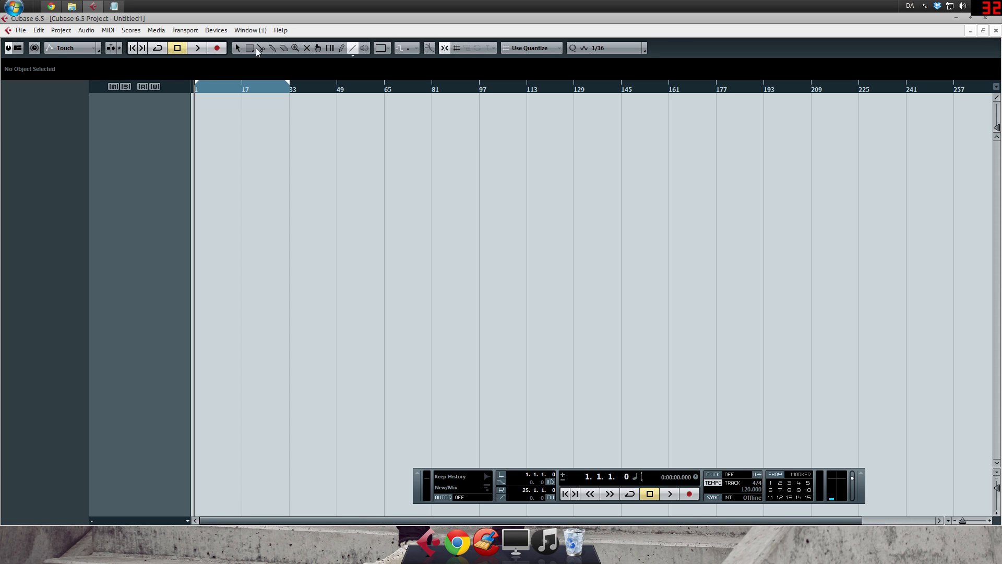
mouse_move(368, 48)
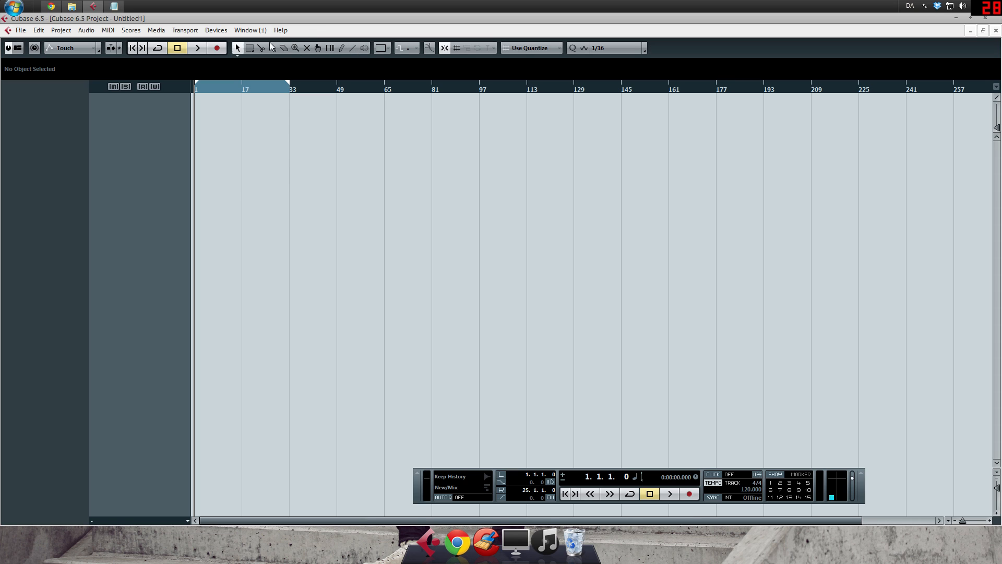
mouse_move(445, 48)
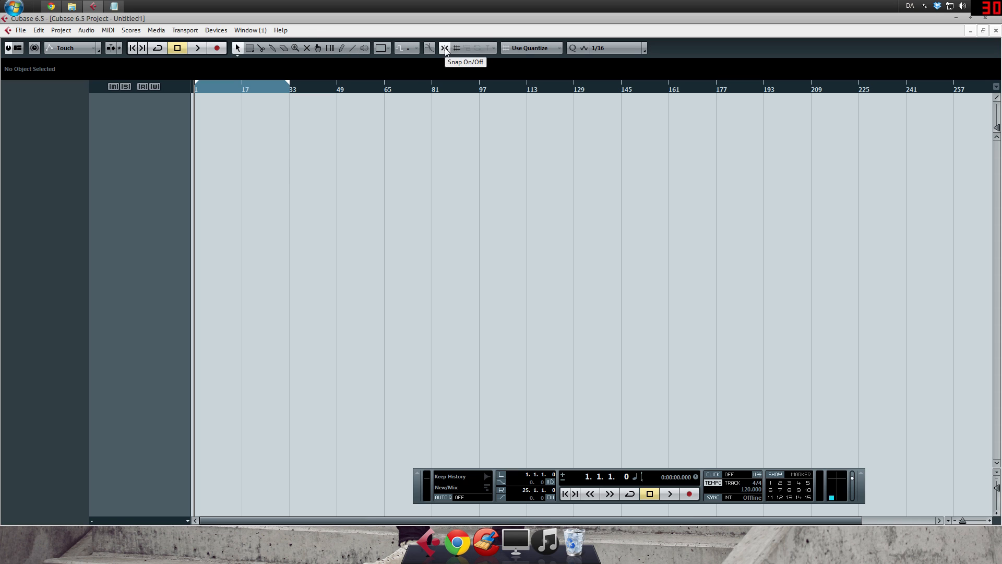
left_click(506, 48)
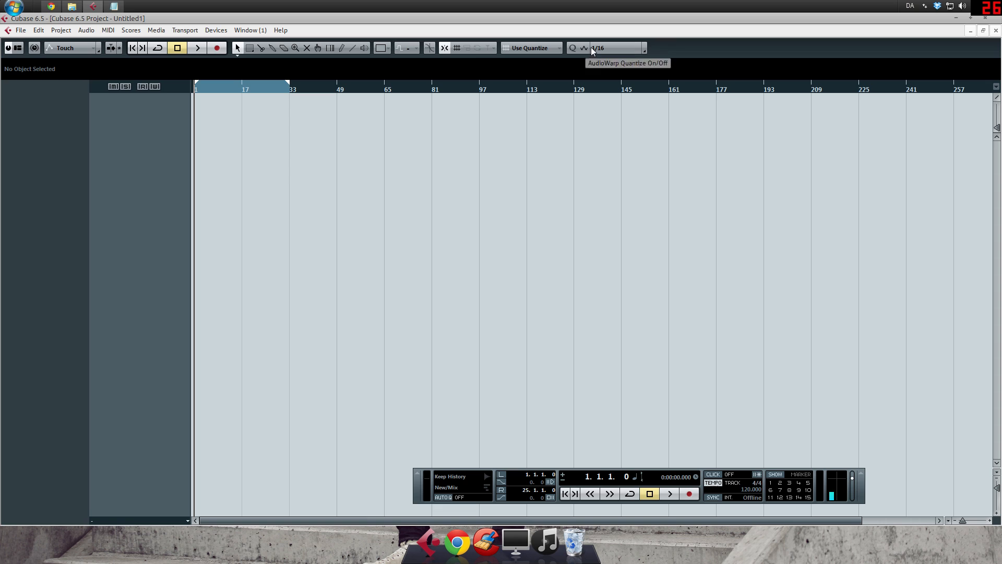
mouse_move(522, 110)
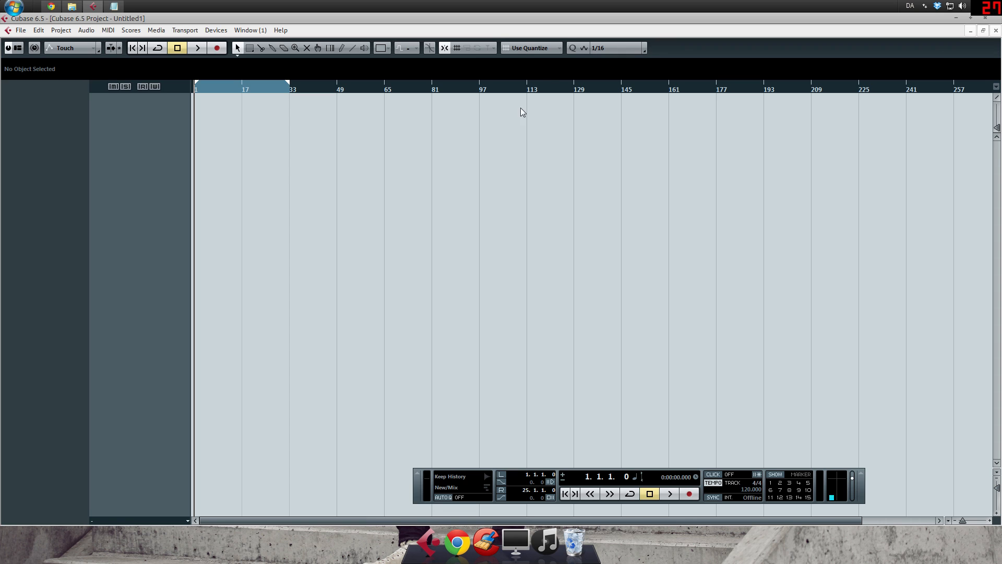
mouse_move(321, 158)
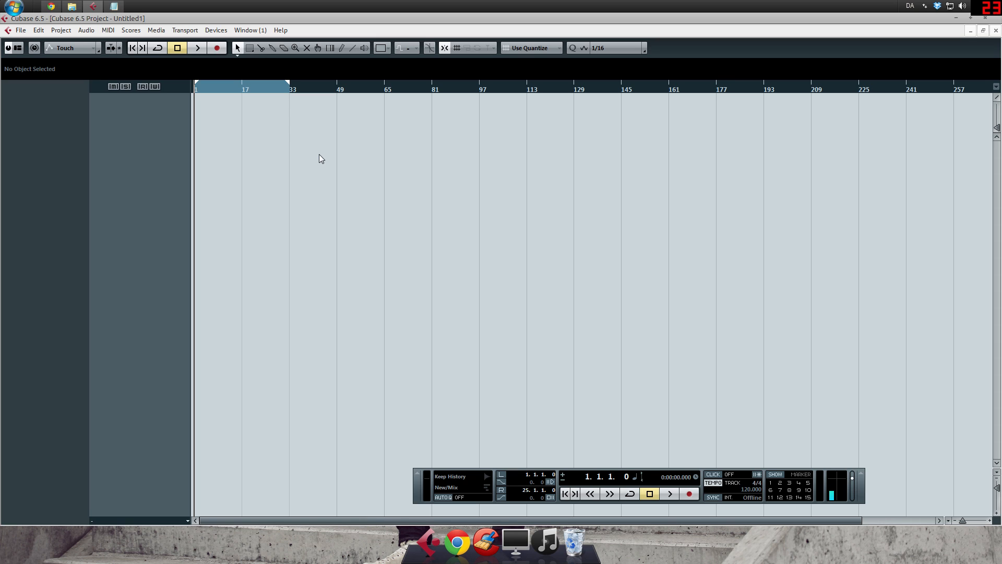
mouse_move(381, 238)
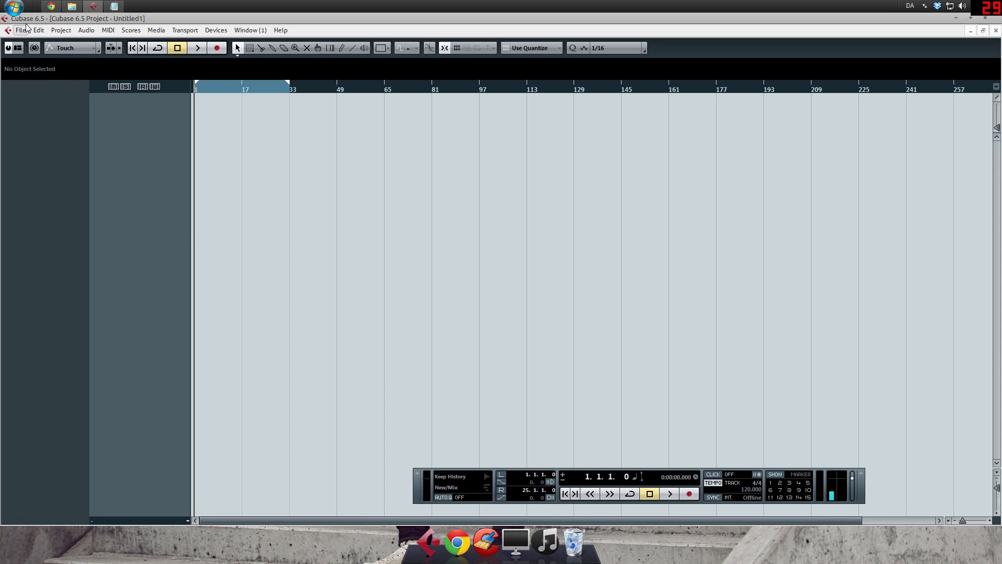
Bring up Device Setup from the Devices menu and select the VST Audio System page
left_click(216, 29)
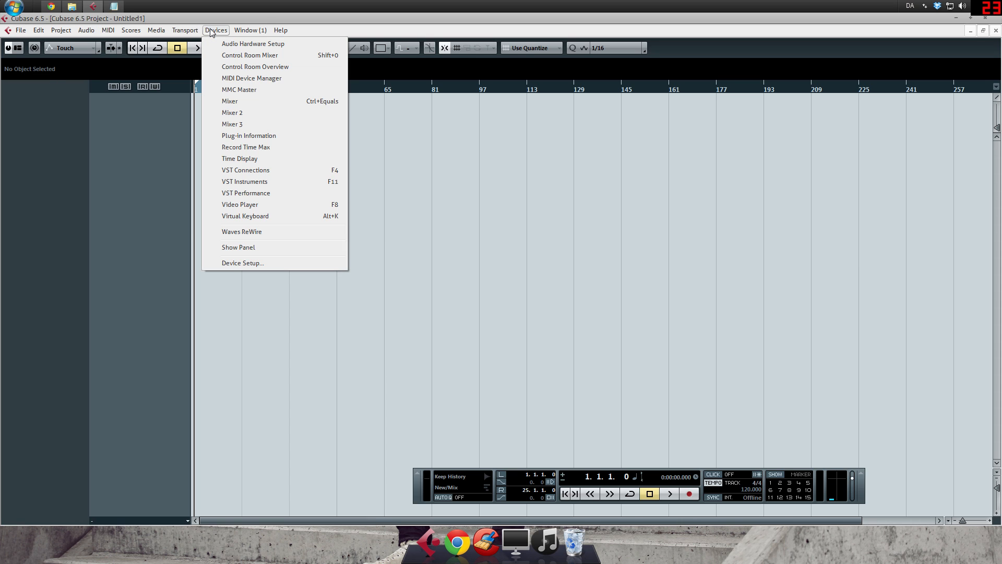
mouse_move(277, 272)
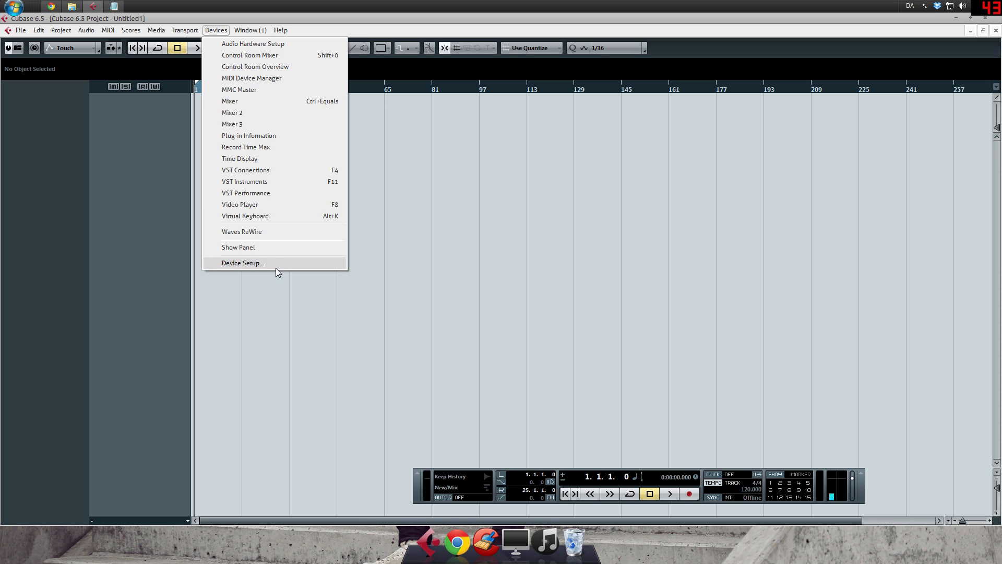
left_click(242, 263)
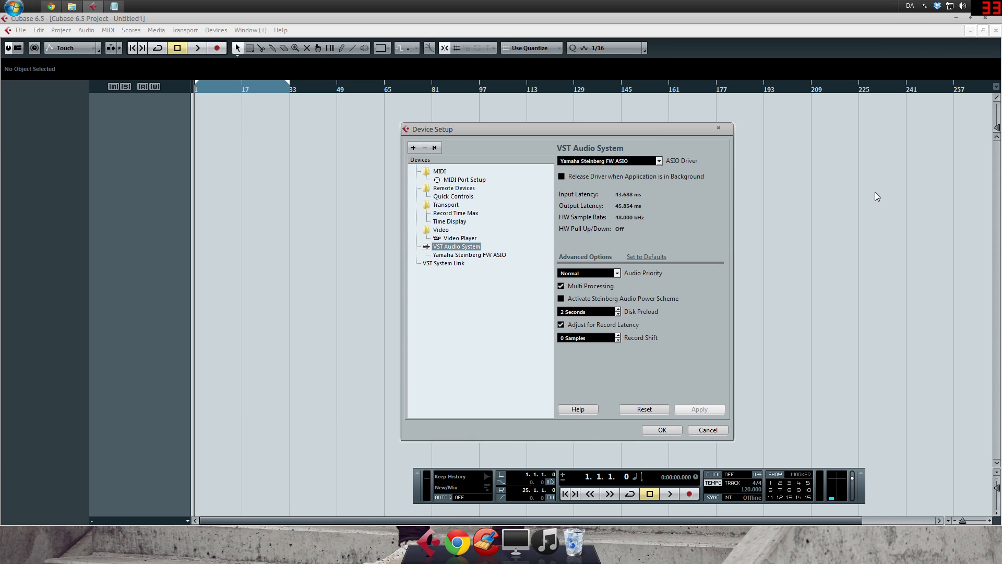
mouse_move(457, 205)
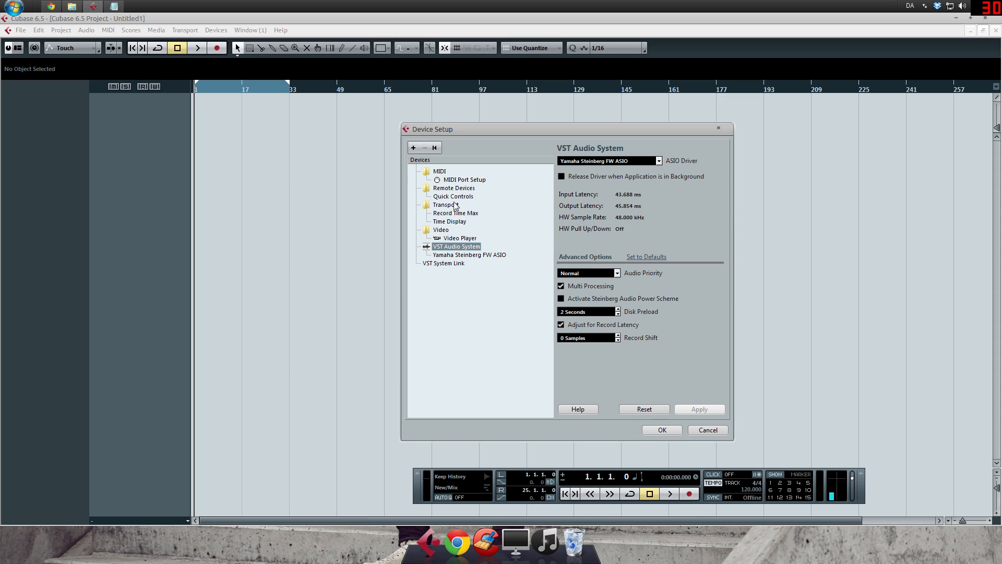
mouse_move(488, 206)
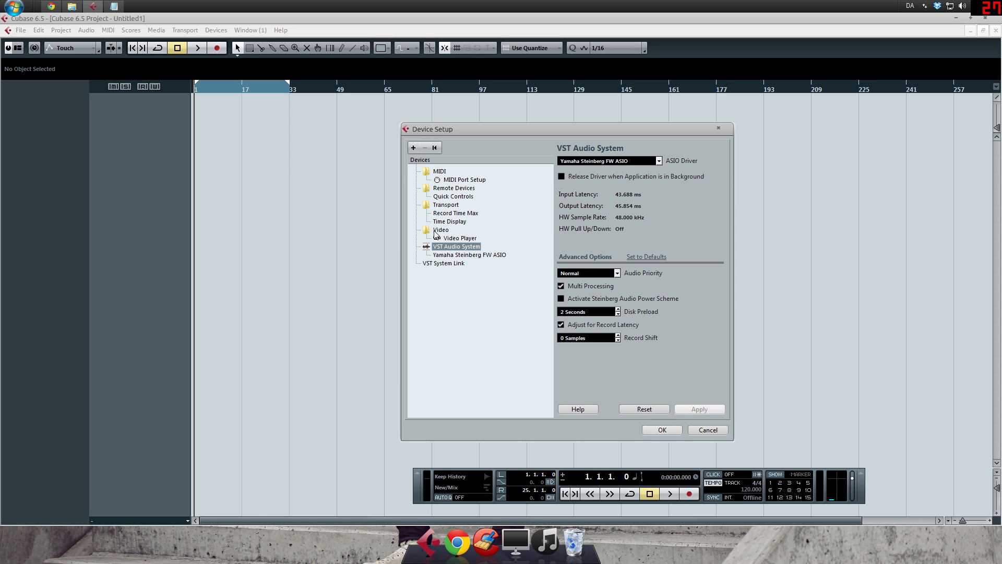
left_click(434, 172)
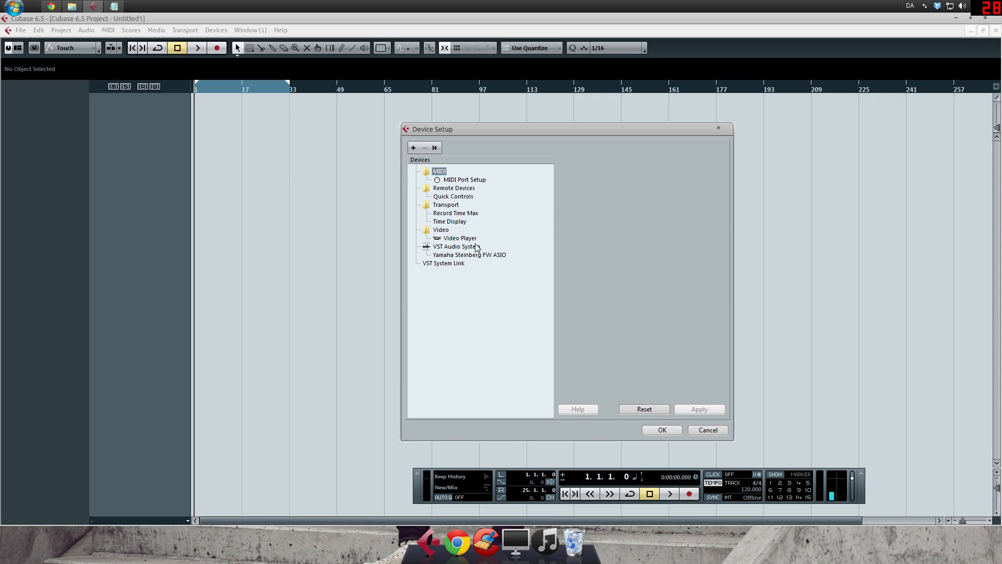
left_click(455, 246)
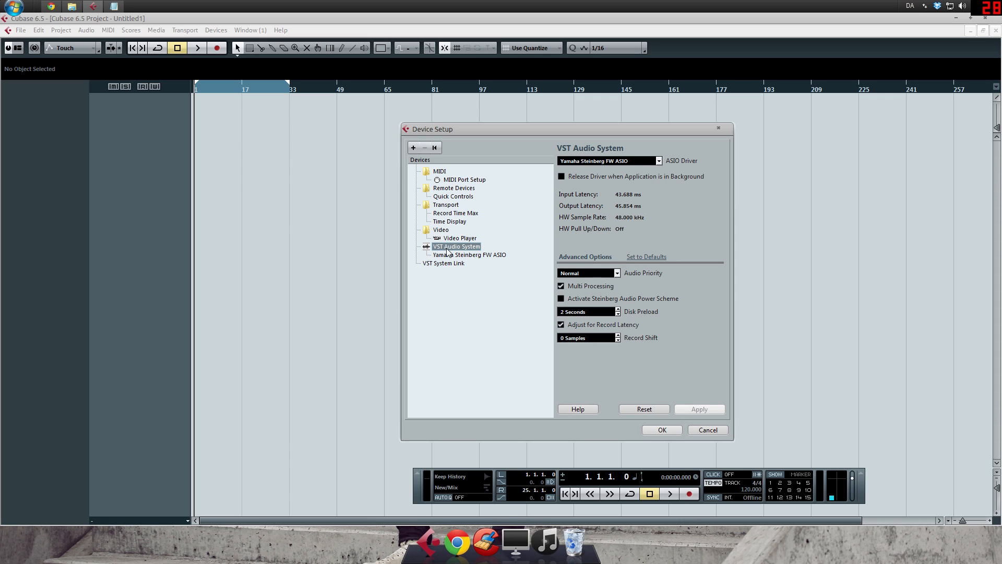
mouse_move(702, 269)
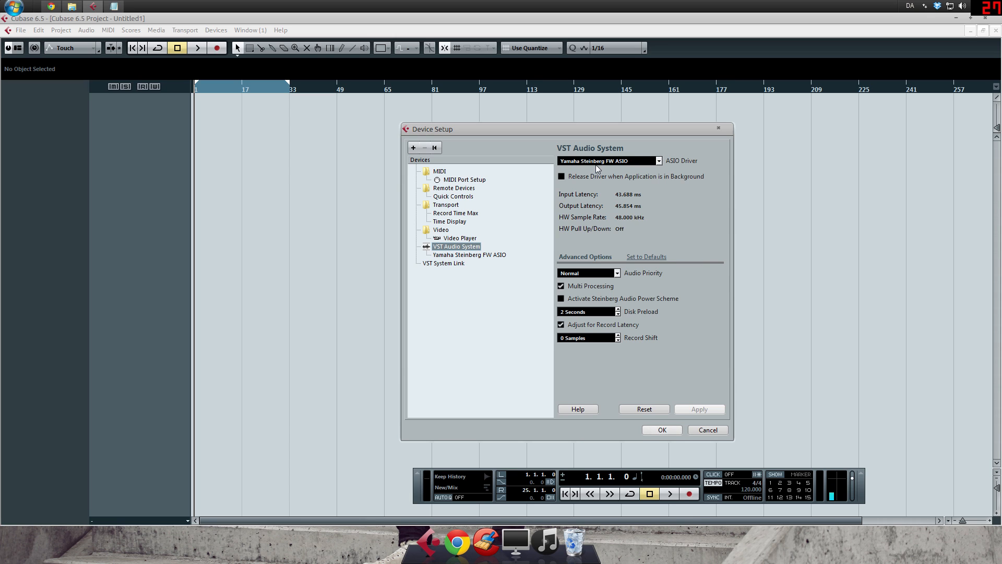
mouse_move(603, 166)
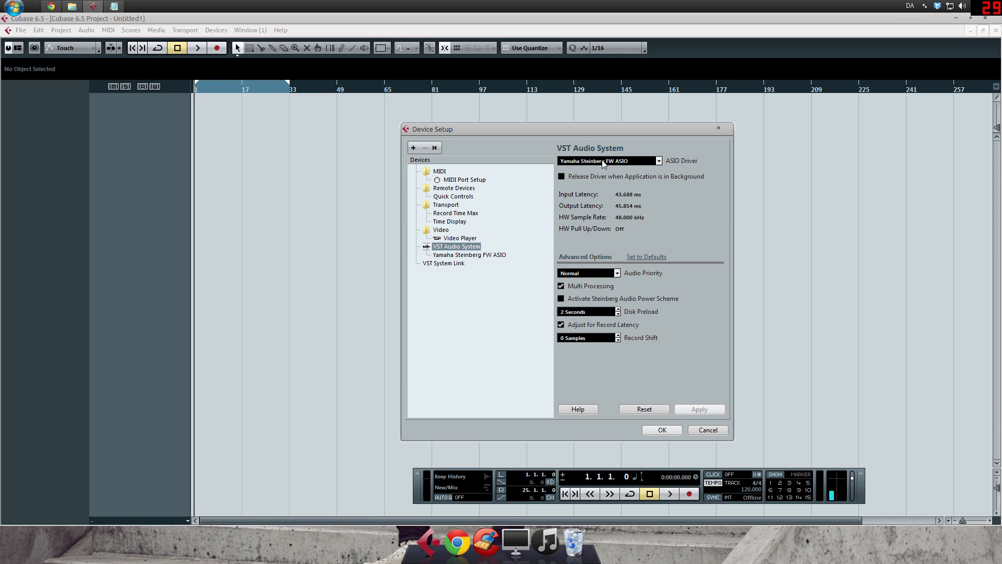
left_click(659, 161)
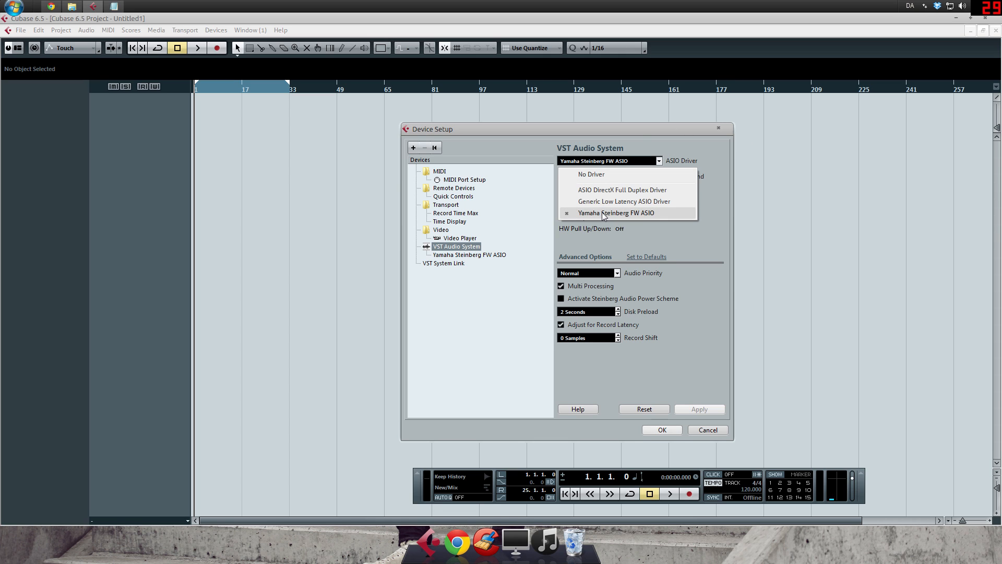
mouse_move(591, 217)
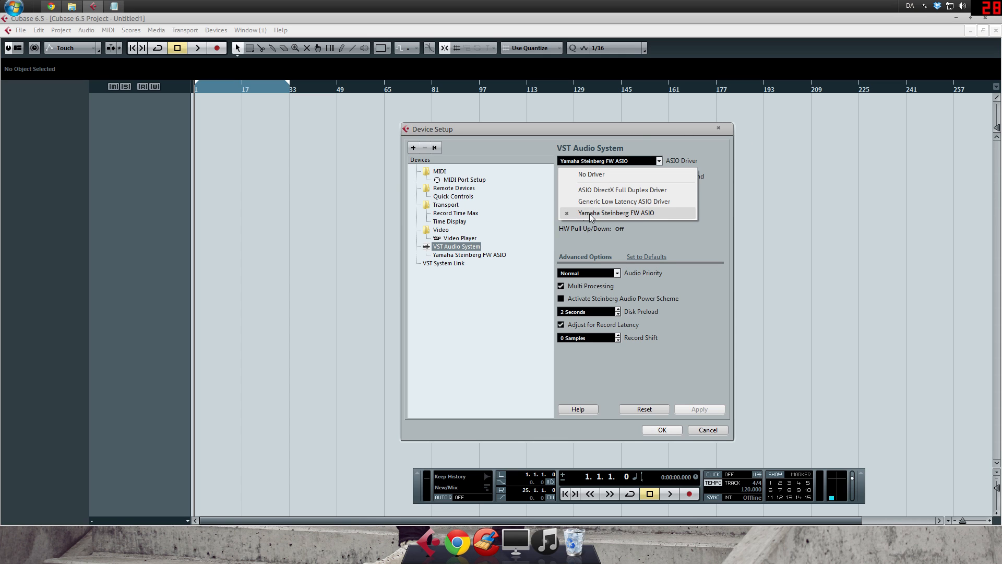
mouse_move(600, 219)
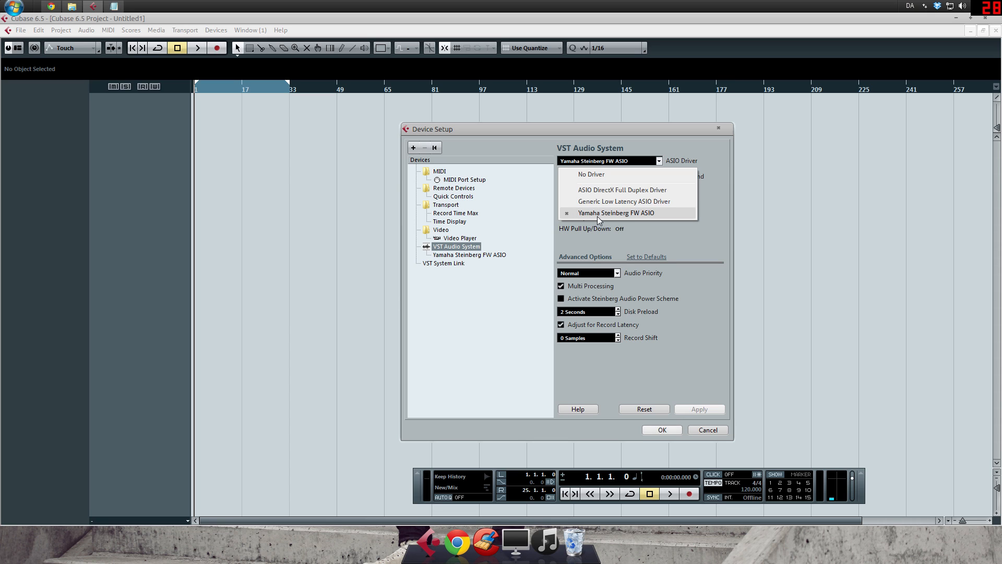
mouse_move(598, 217)
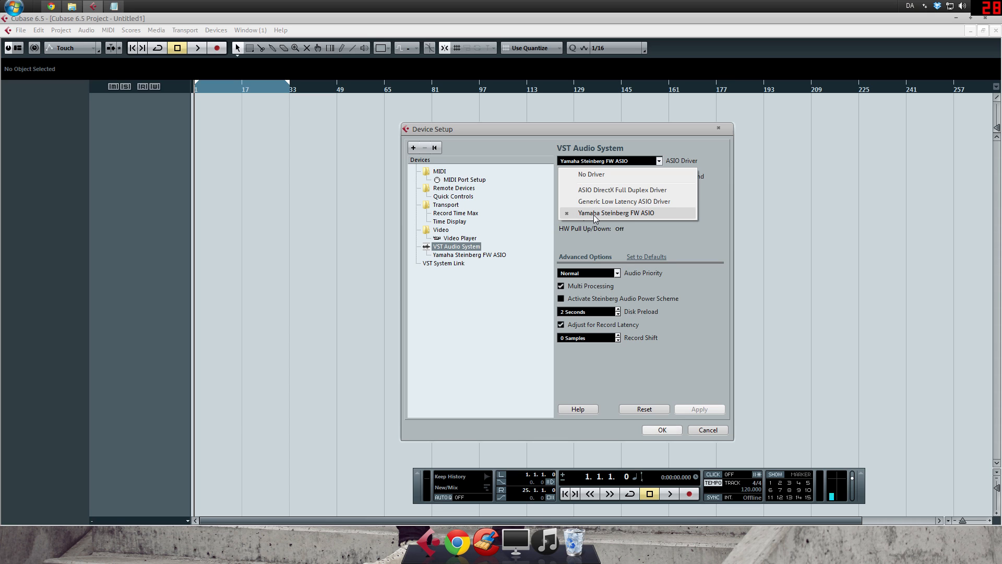
mouse_move(708, 208)
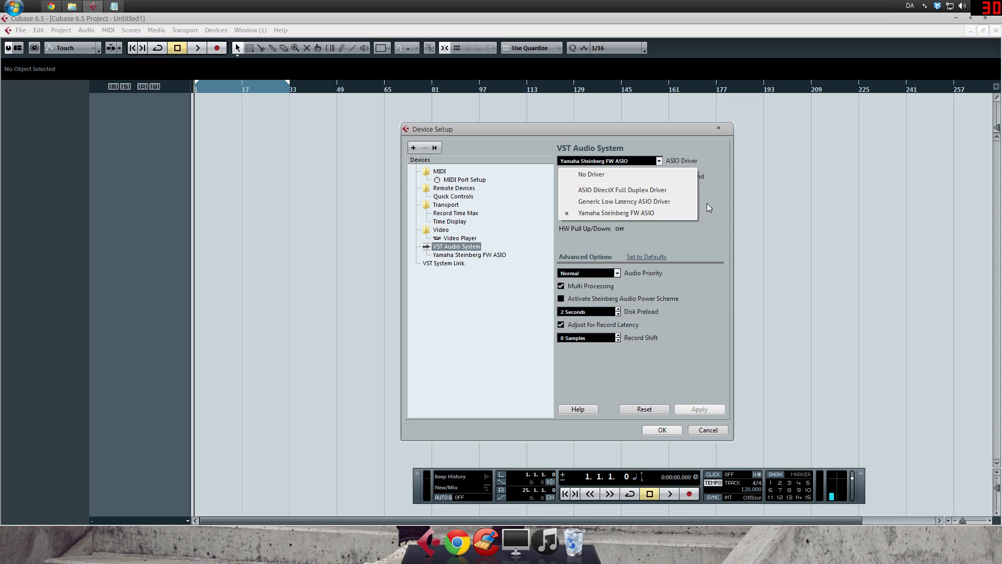
mouse_move(641, 224)
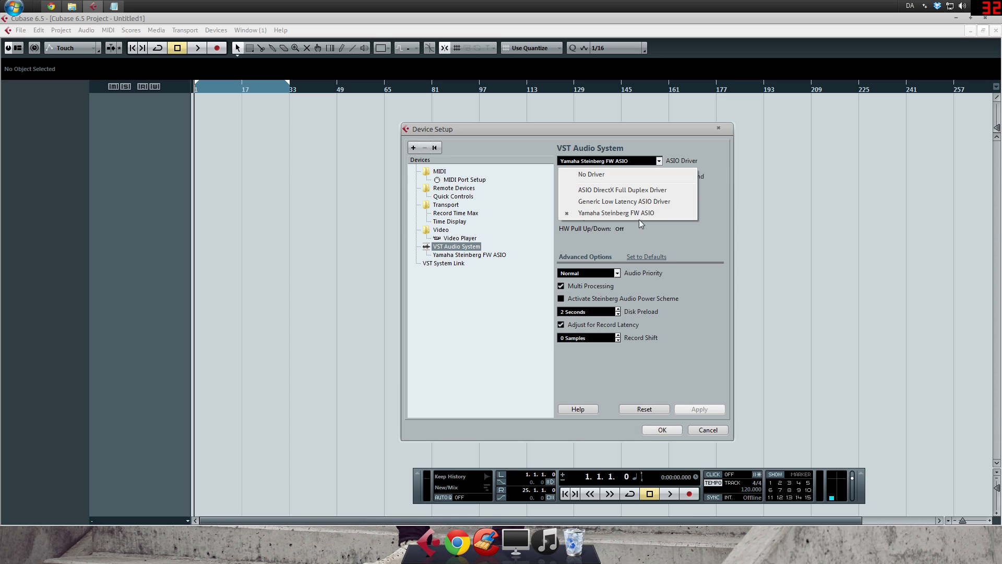
mouse_move(692, 242)
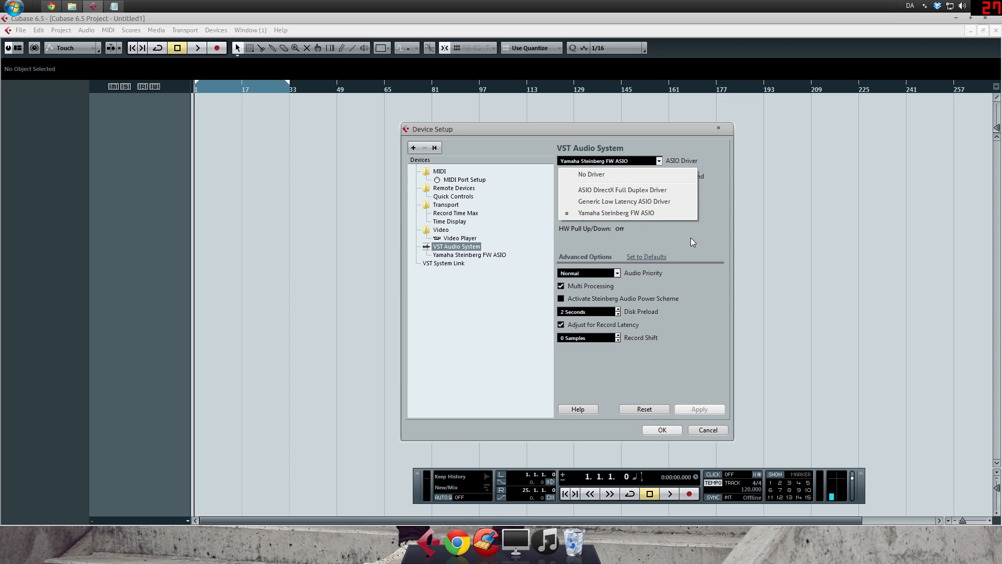
left_click(616, 213)
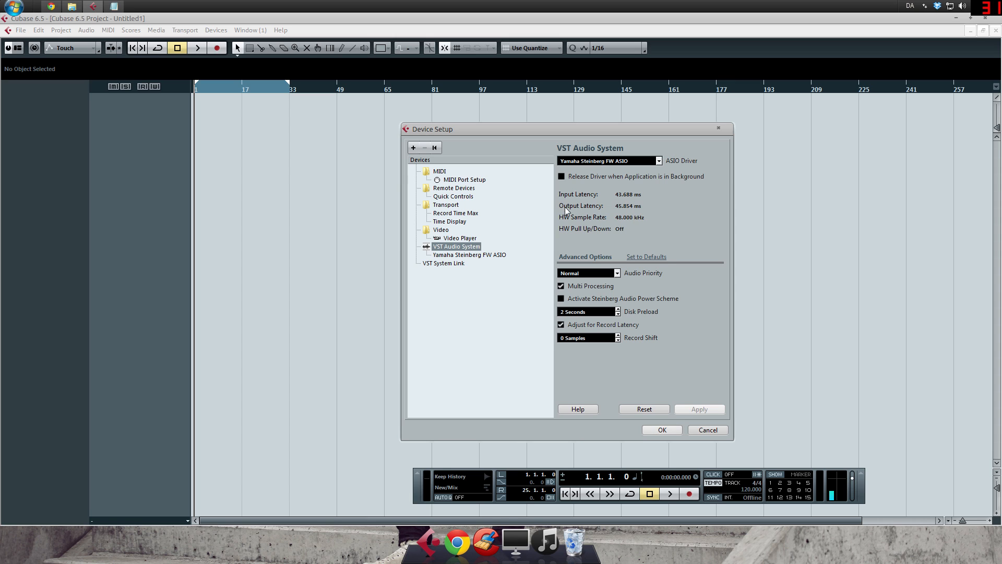
mouse_move(612, 225)
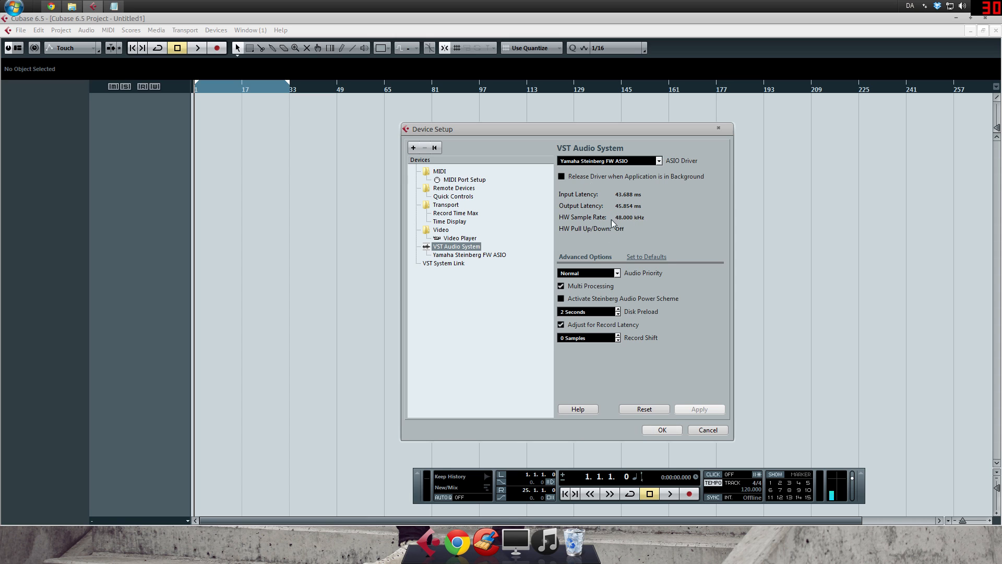
mouse_move(646, 219)
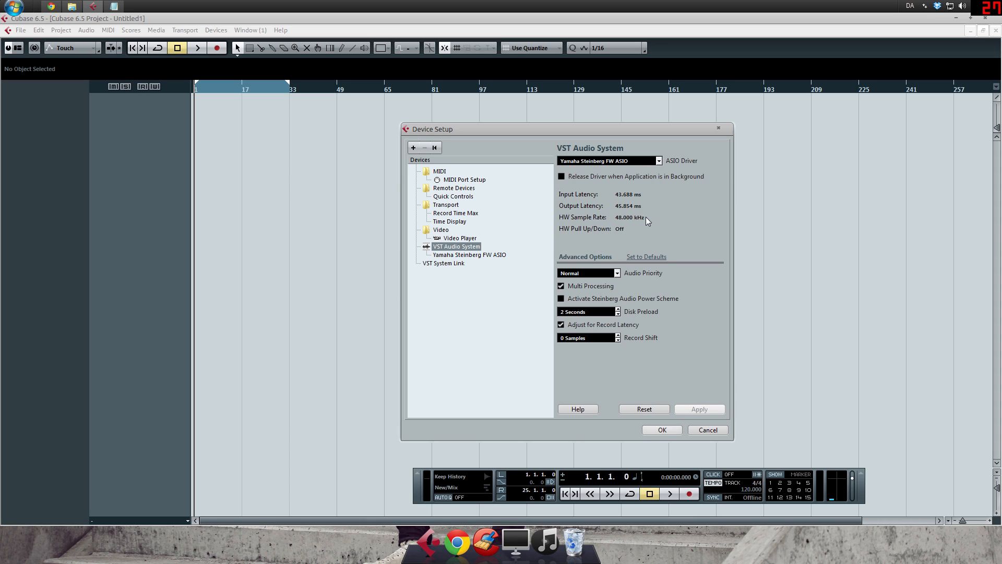
mouse_move(727, 248)
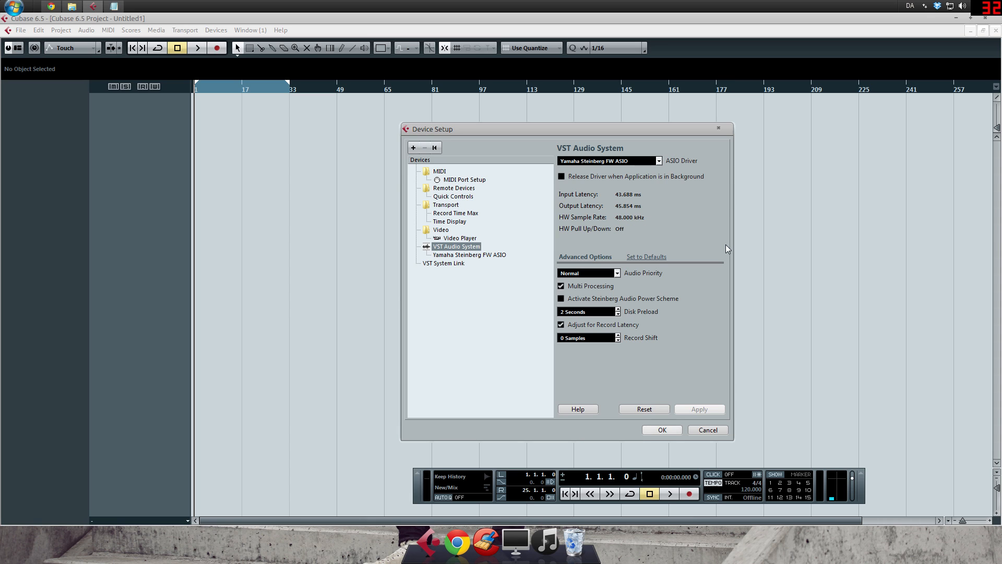
mouse_move(679, 247)
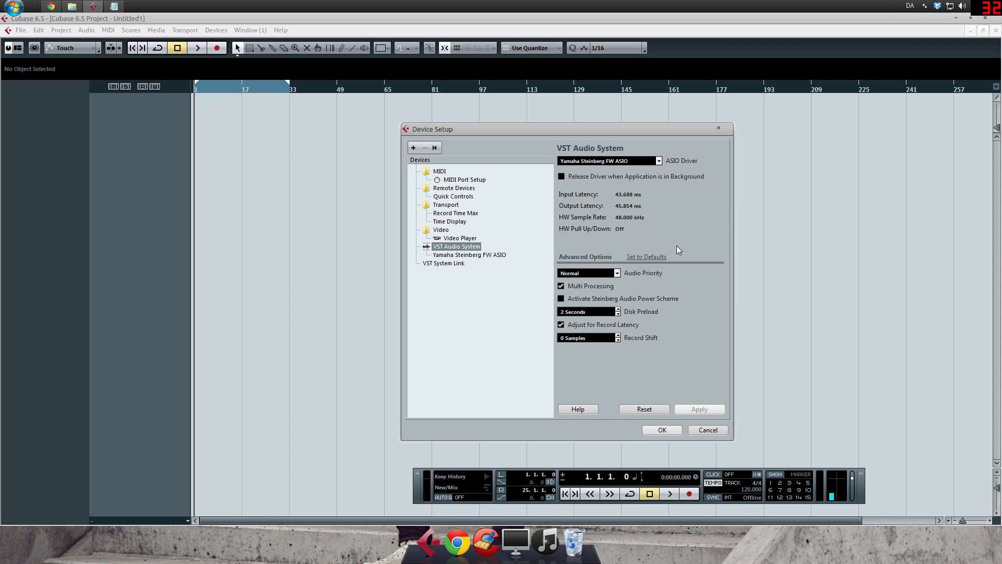
mouse_move(695, 268)
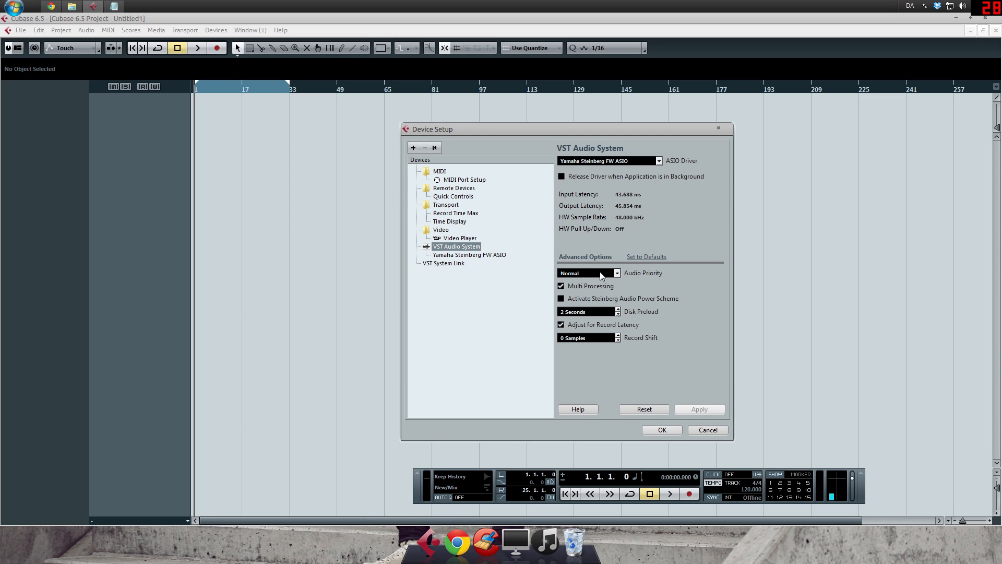
left_click(616, 274)
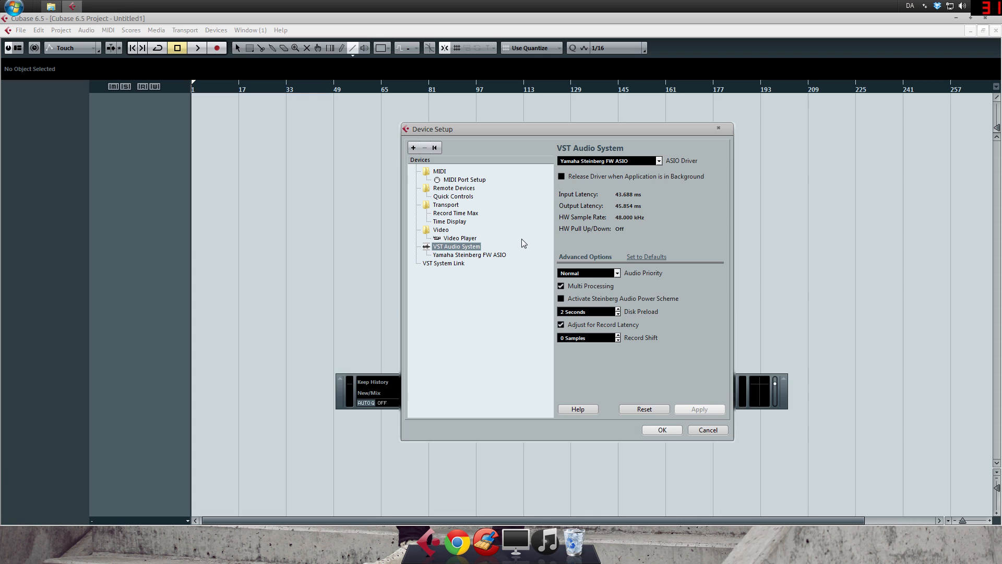
mouse_move(479, 261)
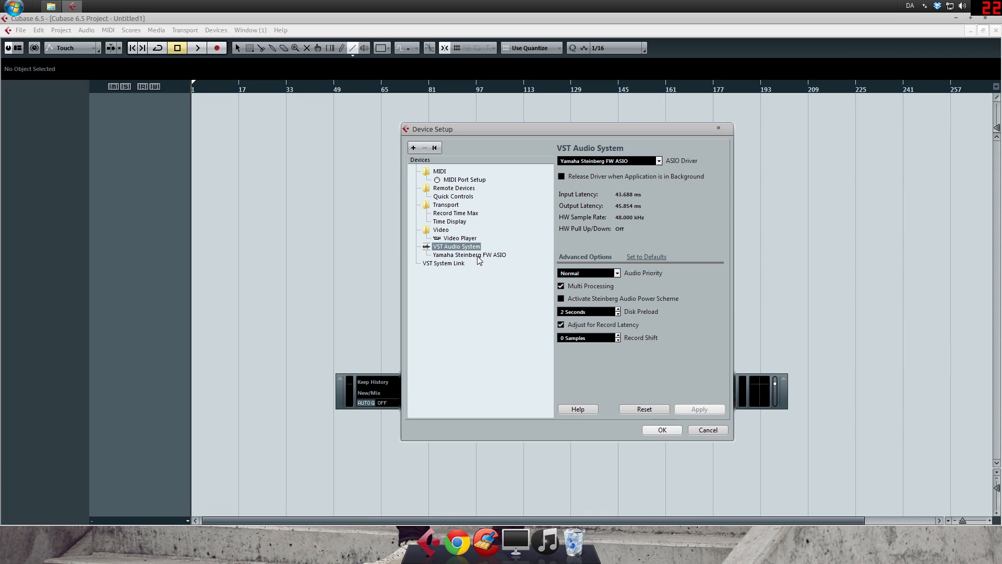
Show the Yamaha Steinberg FW ASIO settings and its driver control panel, keeping 48 kHz
left_click(469, 255)
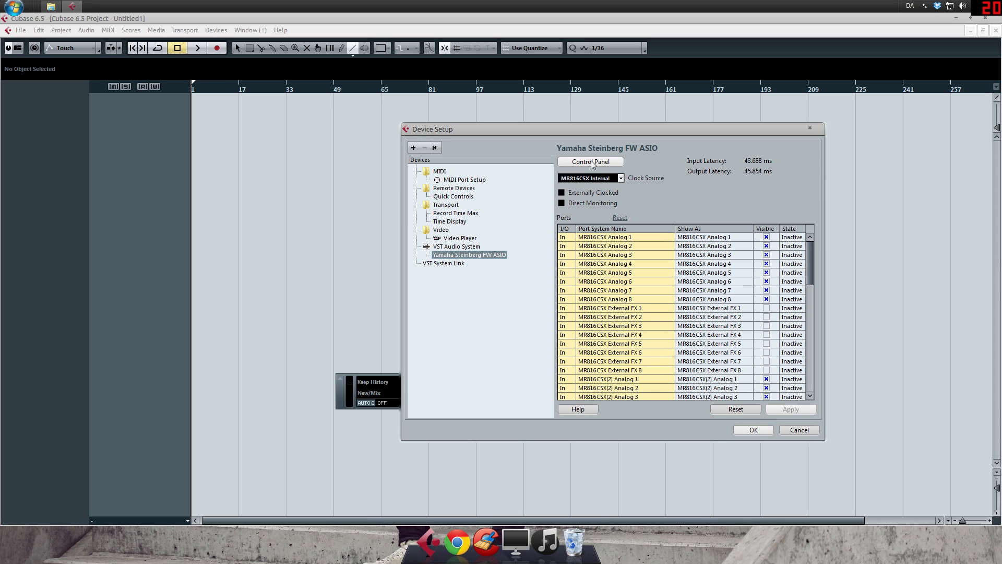
left_click(590, 162)
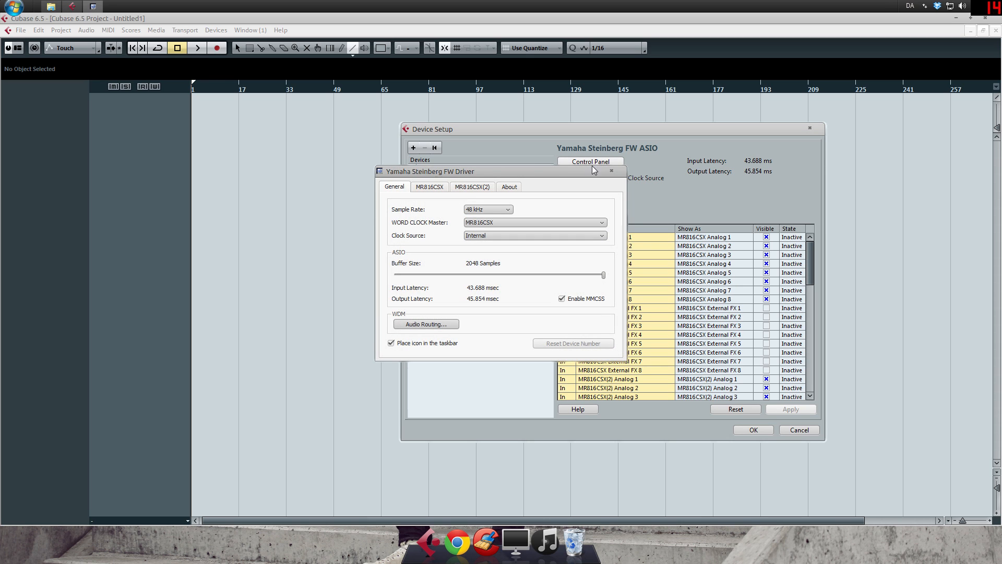
left_click(592, 225)
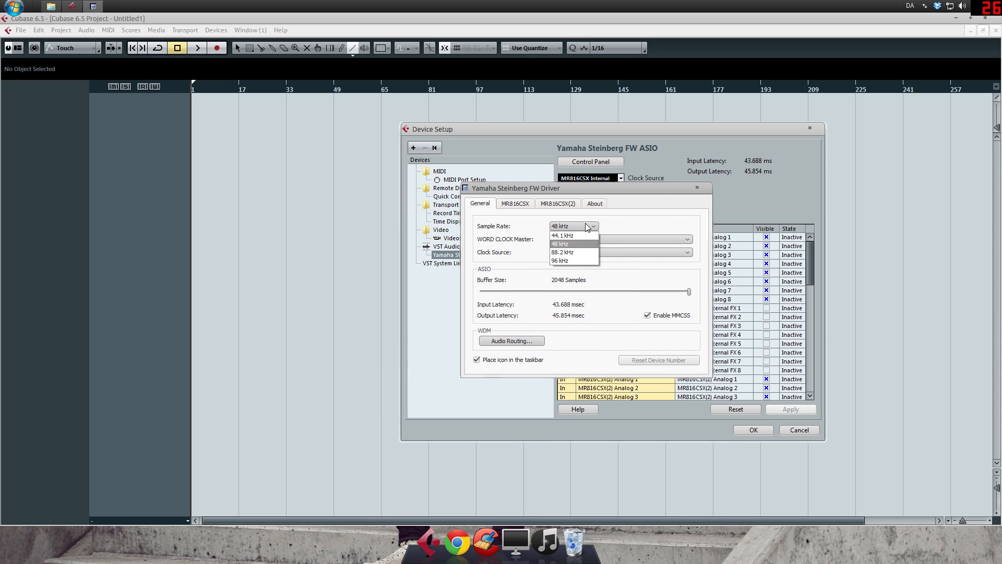
left_click(559, 243)
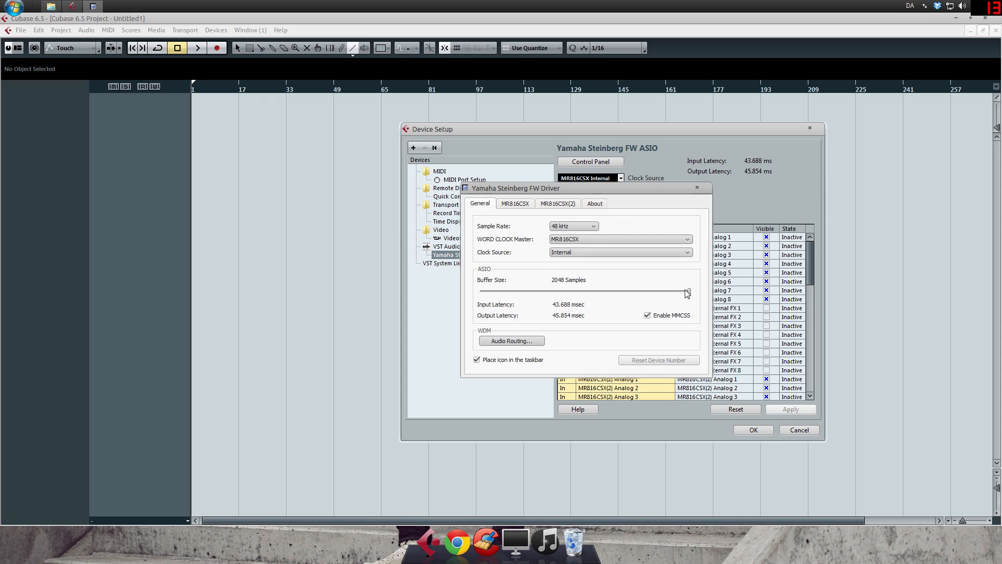
Try lowering the buffer size to 160 samples, restore it, and close the driver panel
left_click_drag(686, 292, 676, 294)
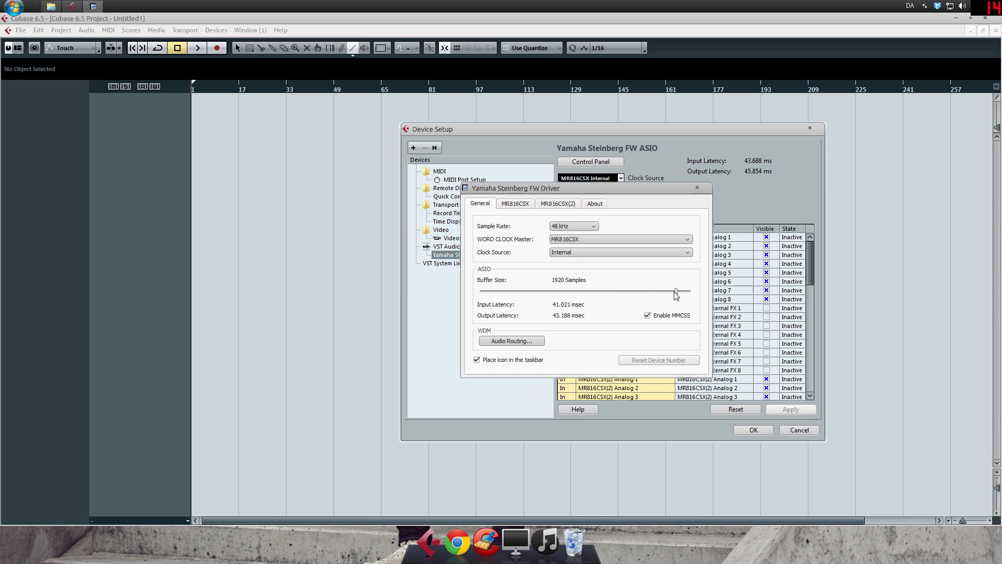
left_click_drag(674, 292, 494, 293)
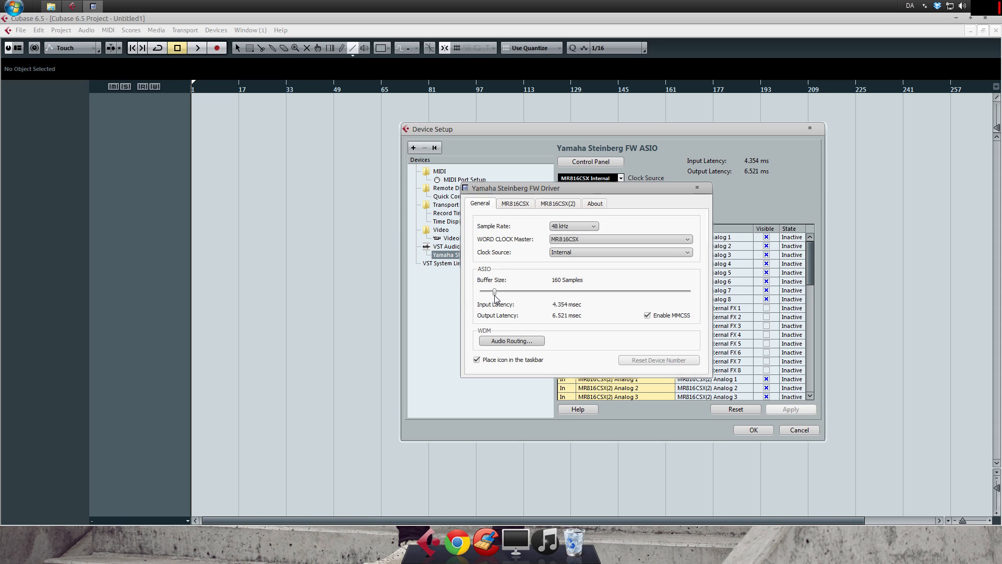
left_click_drag(495, 293, 689, 293)
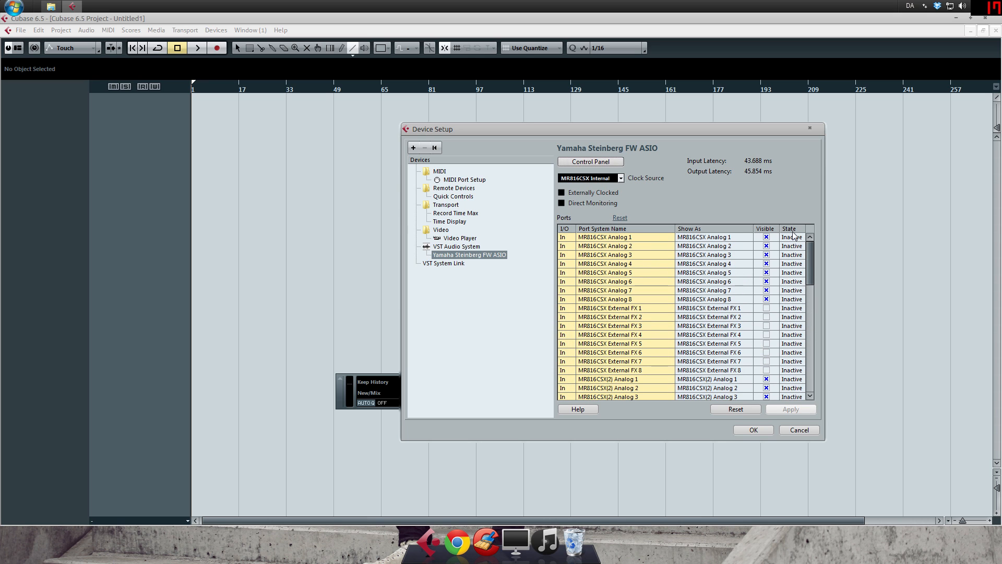
mouse_move(488, 282)
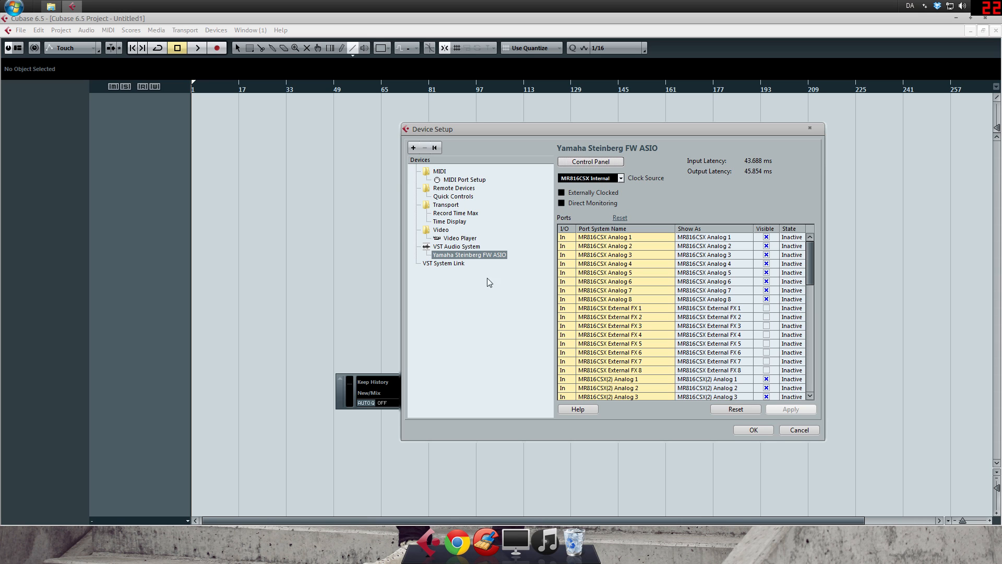
left_click(754, 430)
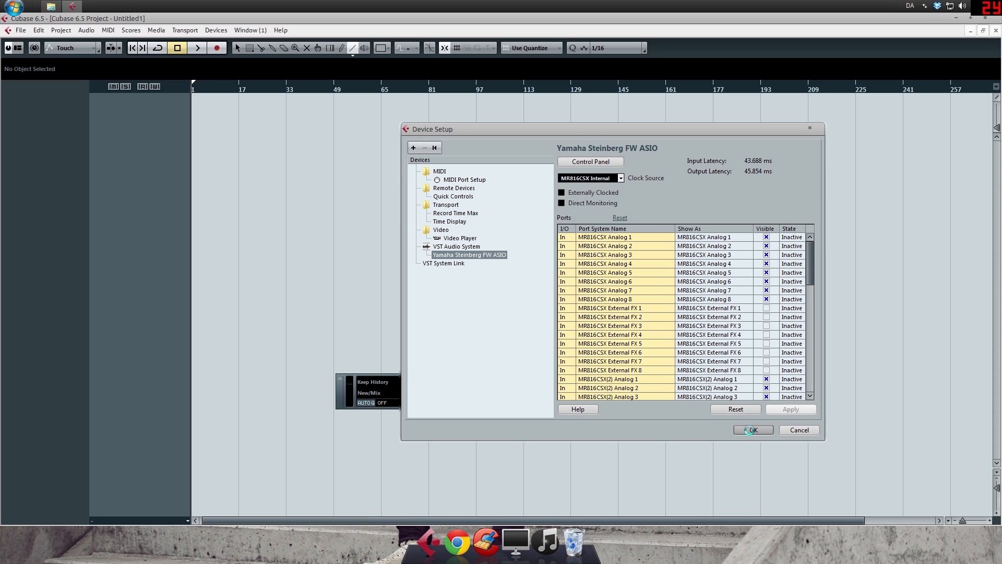
Confirm Device Setup and return to the empty project with the Project menu shown
left_click(754, 430)
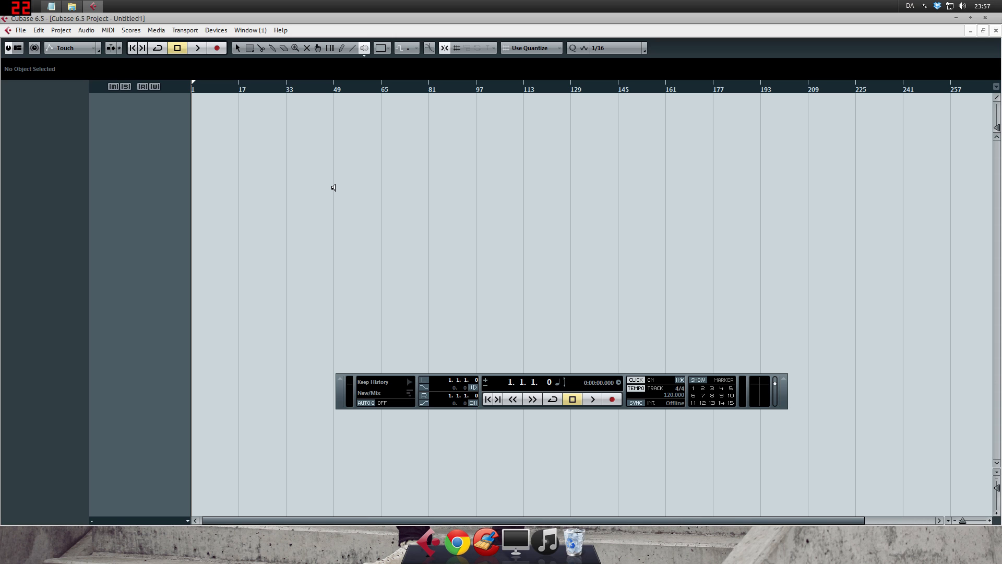
mouse_move(245, 171)
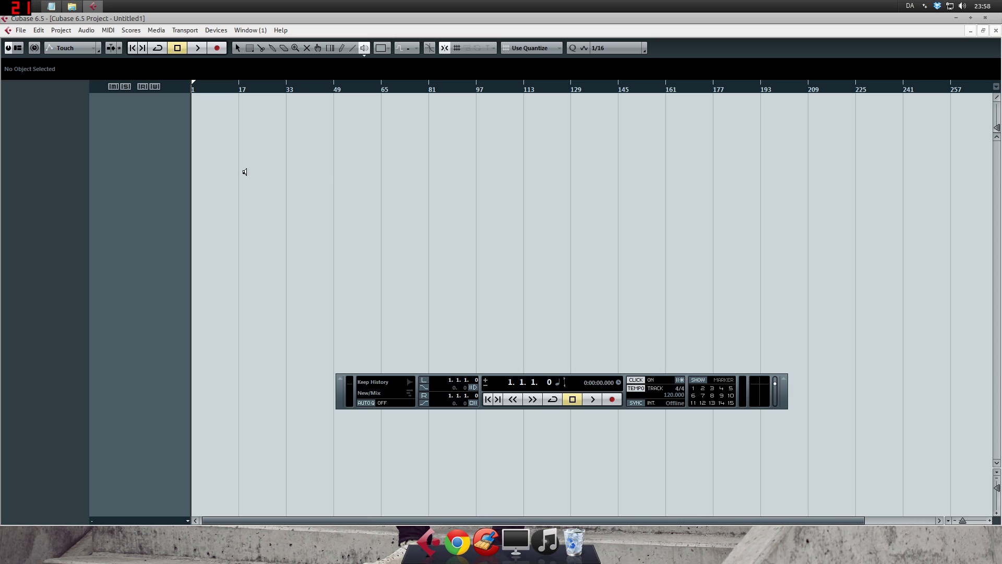
left_click(57, 29)
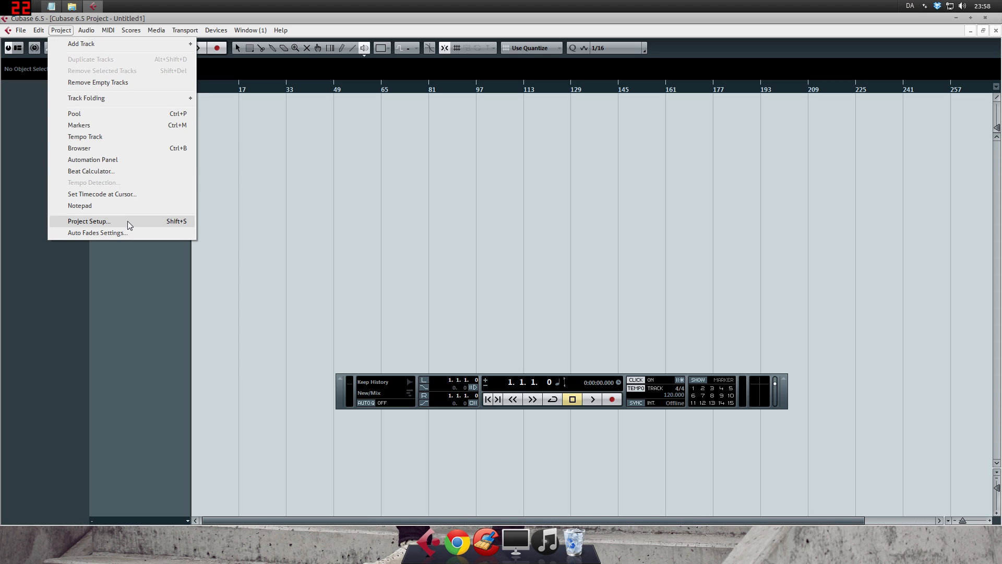
Bring up Project Setup and review the sample rate and bit resolution, leaving 48 kHz
left_click(89, 222)
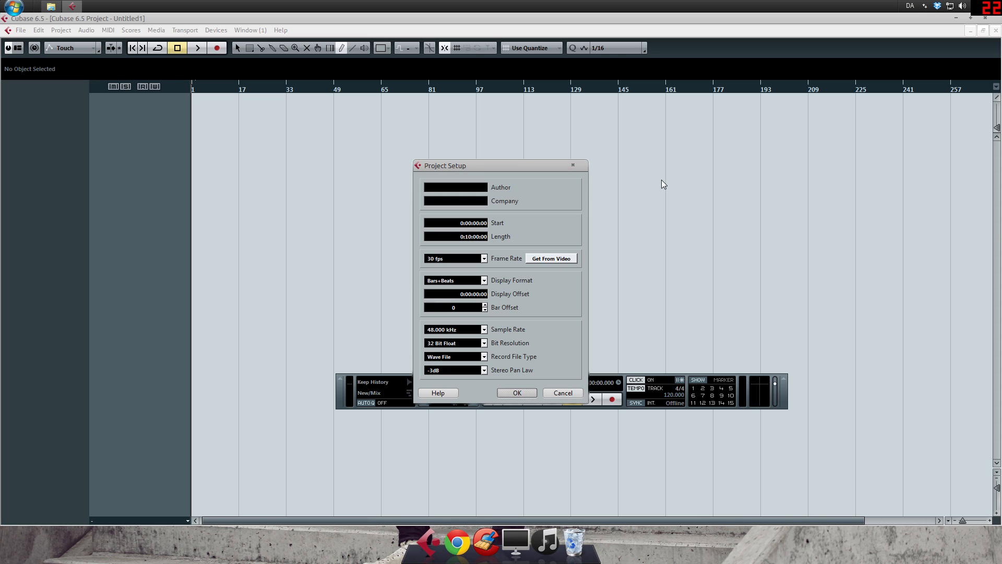
mouse_move(570, 205)
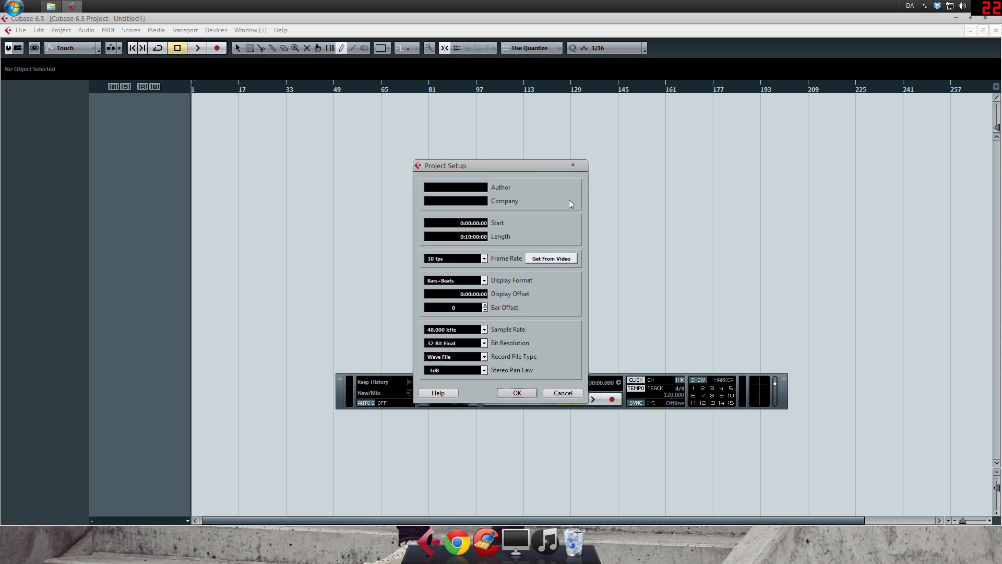
left_click_drag(444, 166, 423, 115)
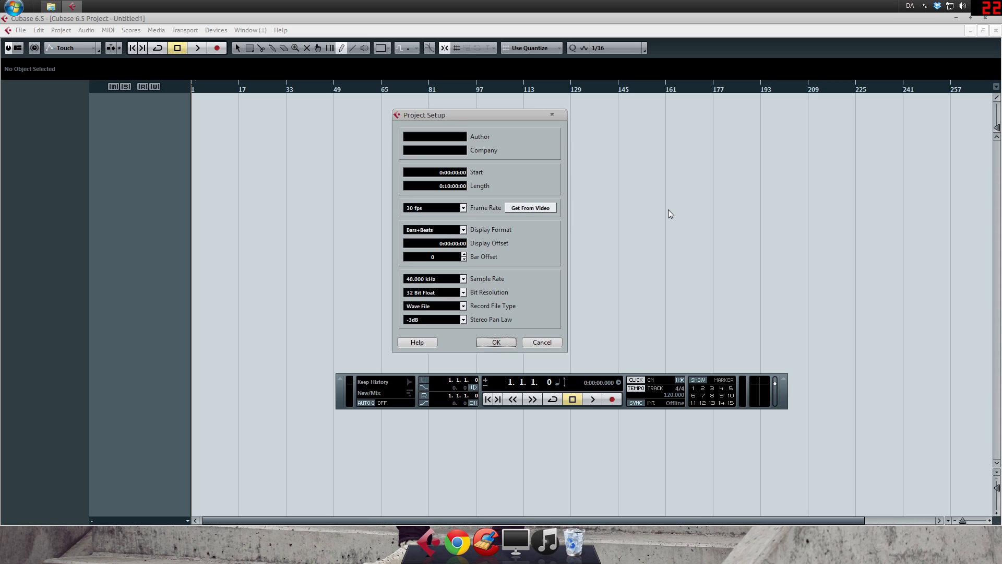
mouse_move(583, 236)
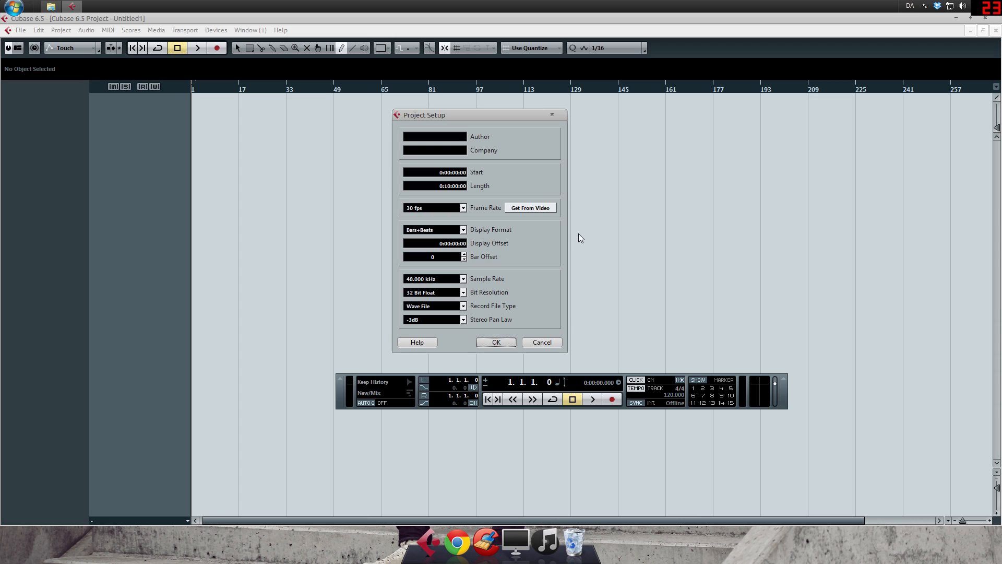
left_click(462, 278)
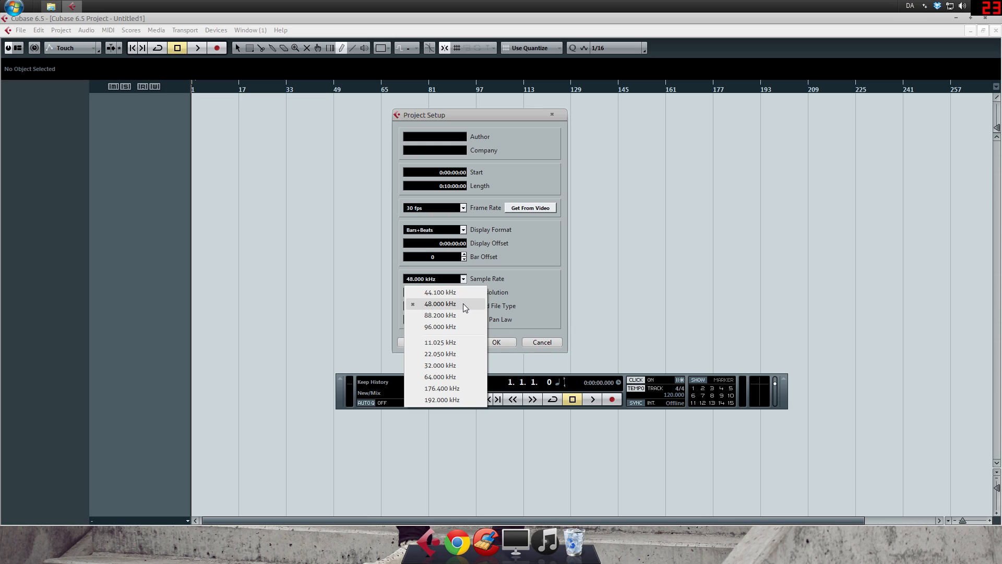
left_click(440, 304)
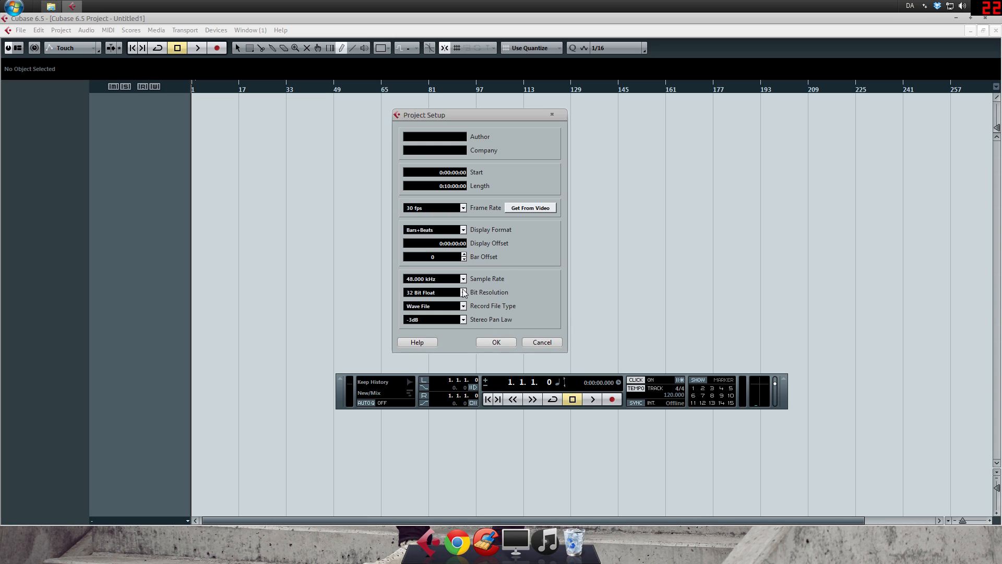
left_click(463, 293)
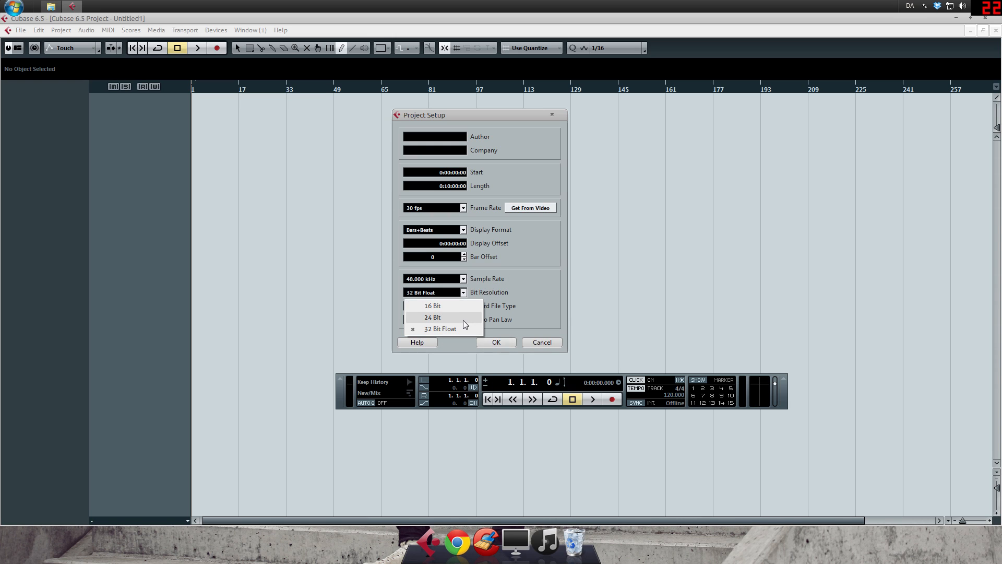
mouse_move(461, 324)
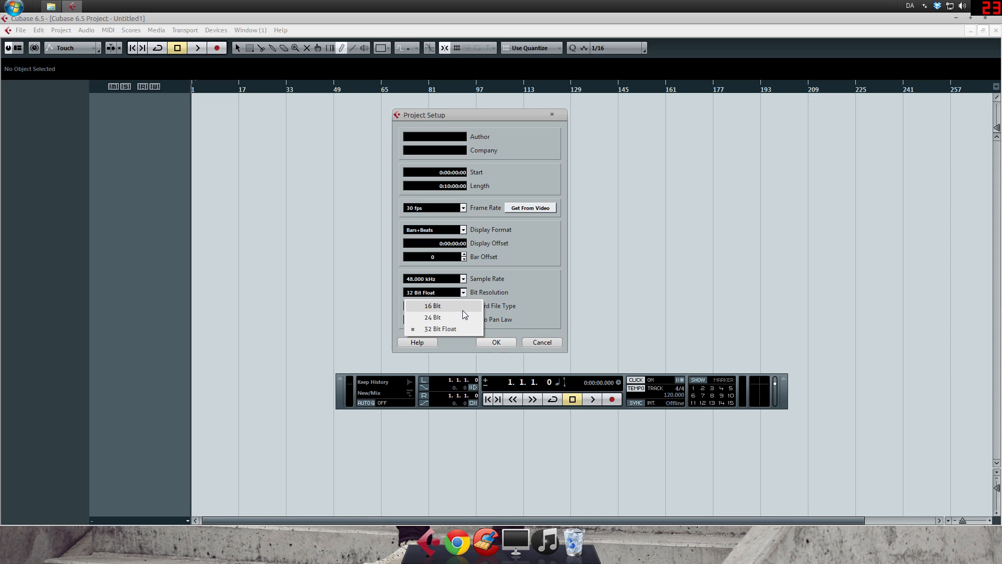
mouse_move(460, 326)
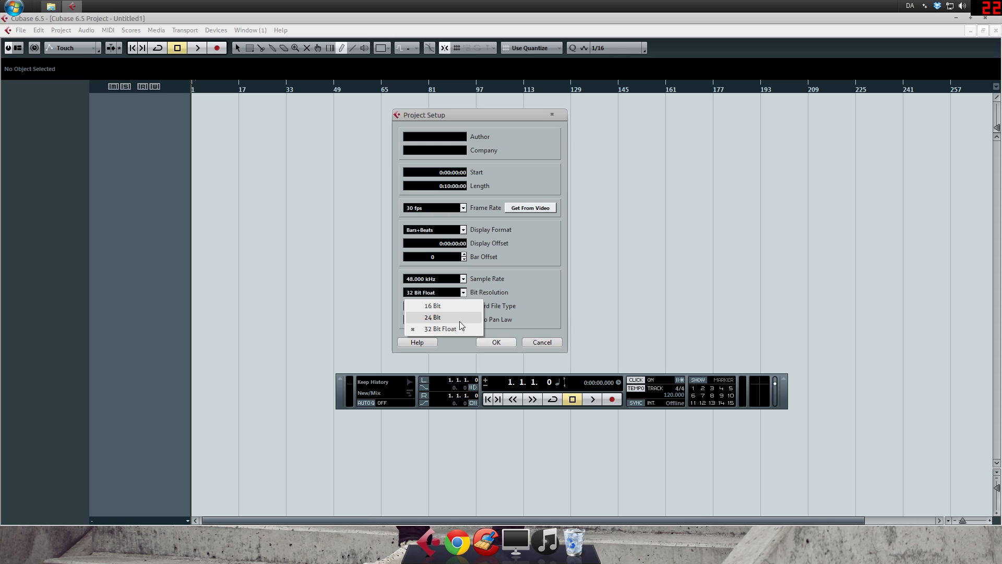
left_click(440, 328)
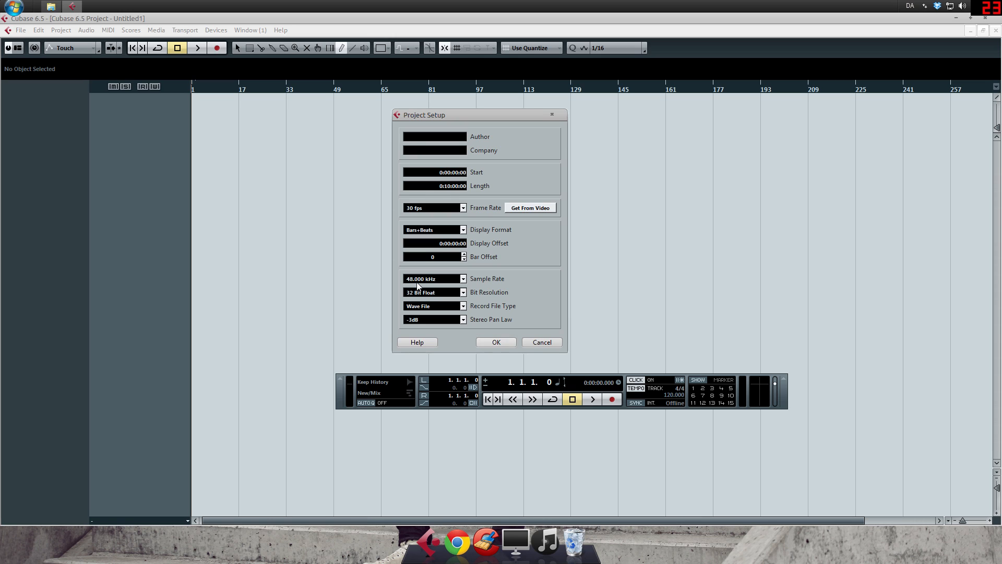
mouse_move(409, 298)
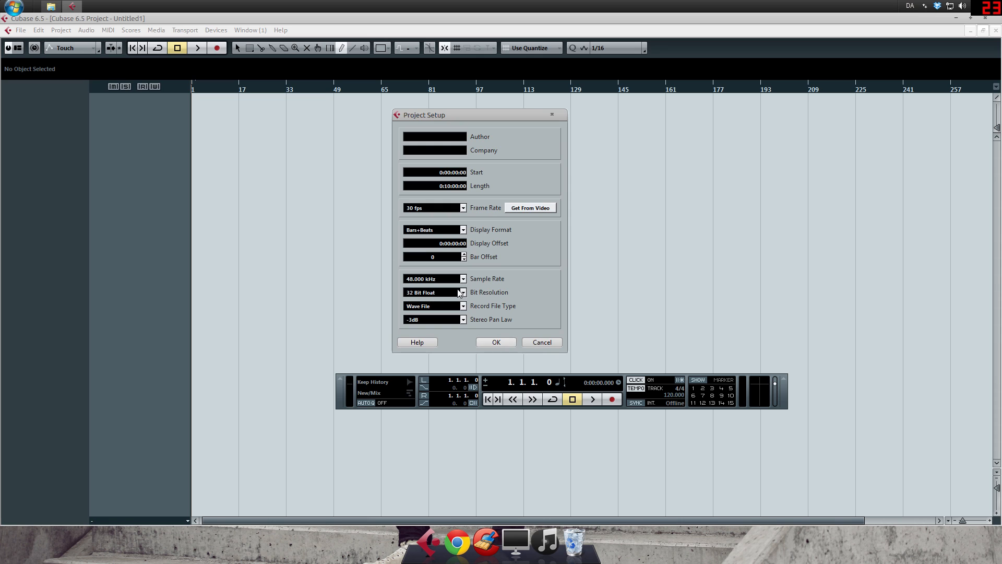
Try 44.1 kHz and 16 bit, then settle on 48 kHz sample rate with 24 bit resolution
left_click(463, 278)
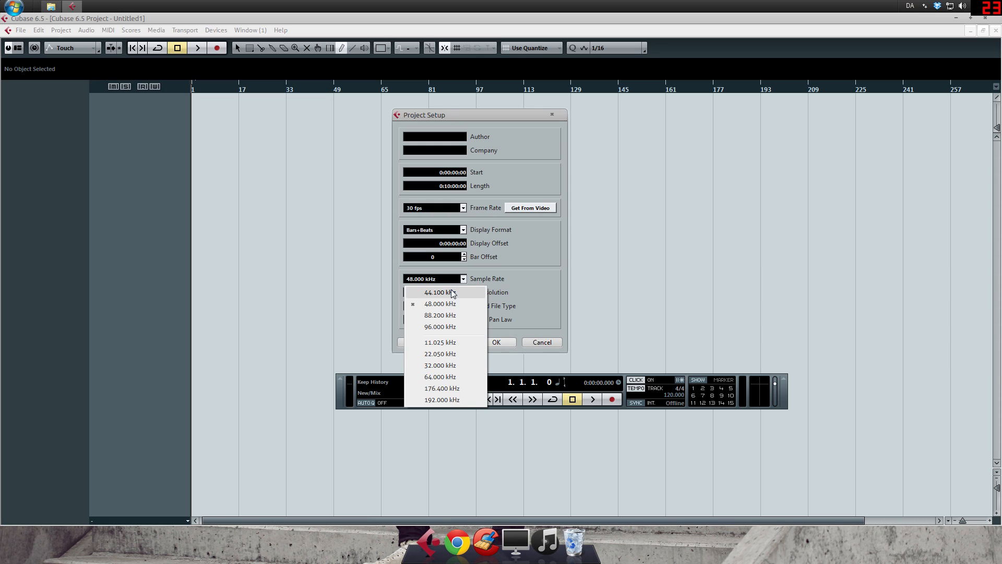
left_click(436, 292)
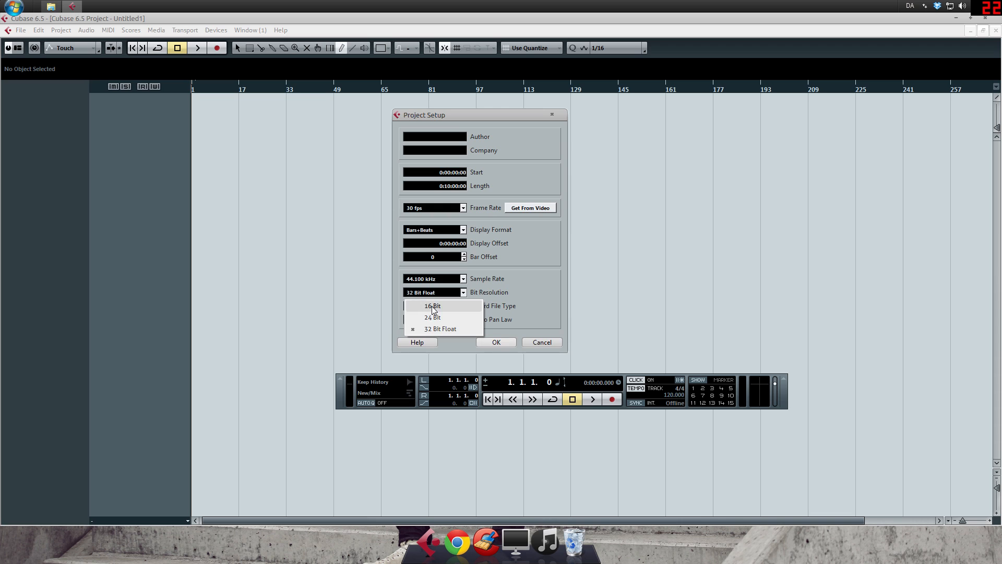
left_click(432, 305)
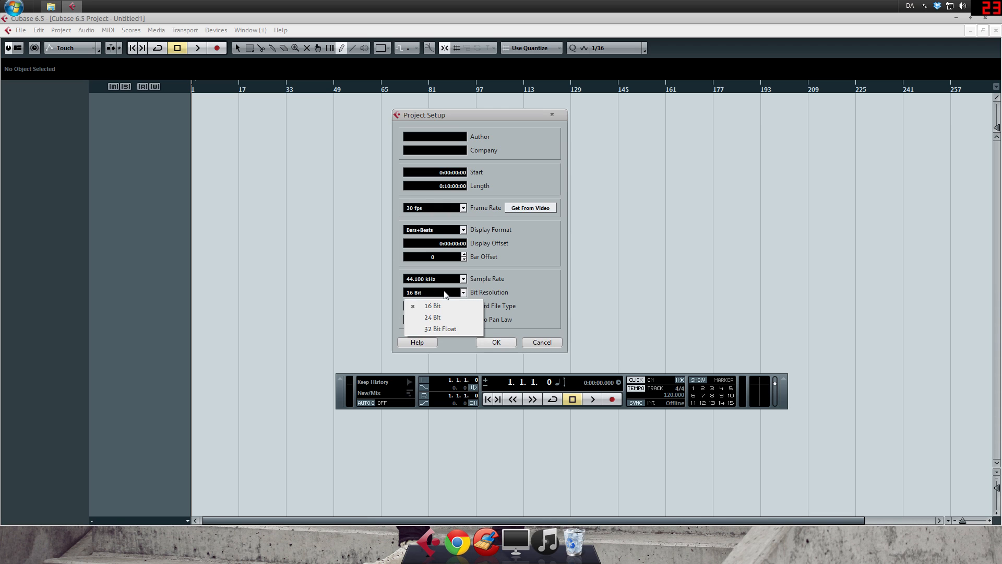
left_click(434, 278)
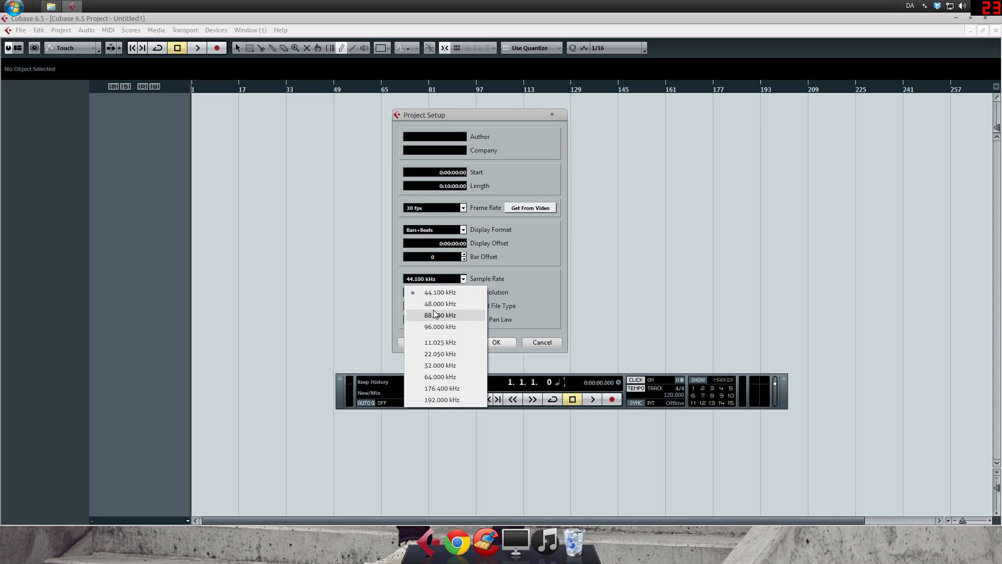
left_click(439, 303)
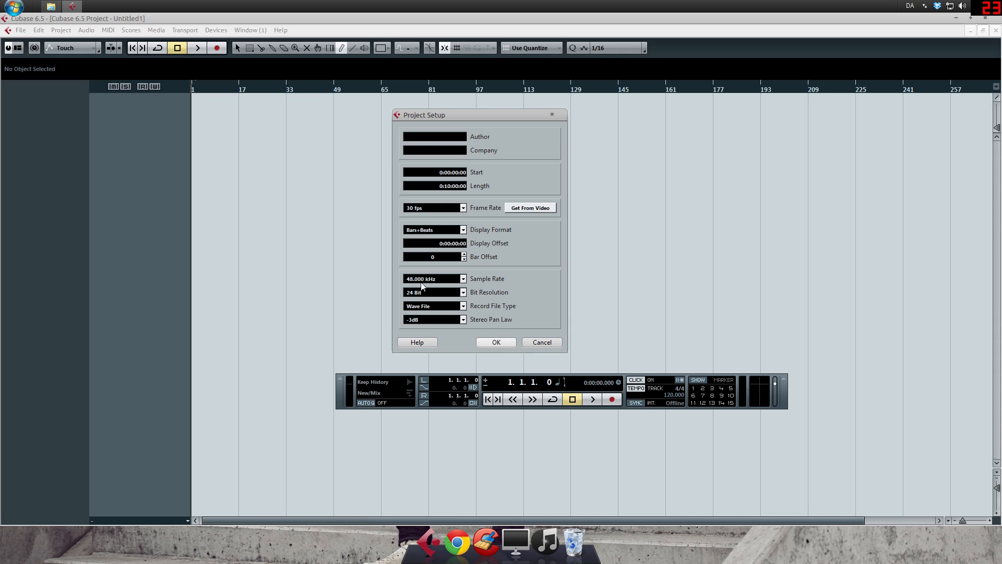
mouse_move(428, 298)
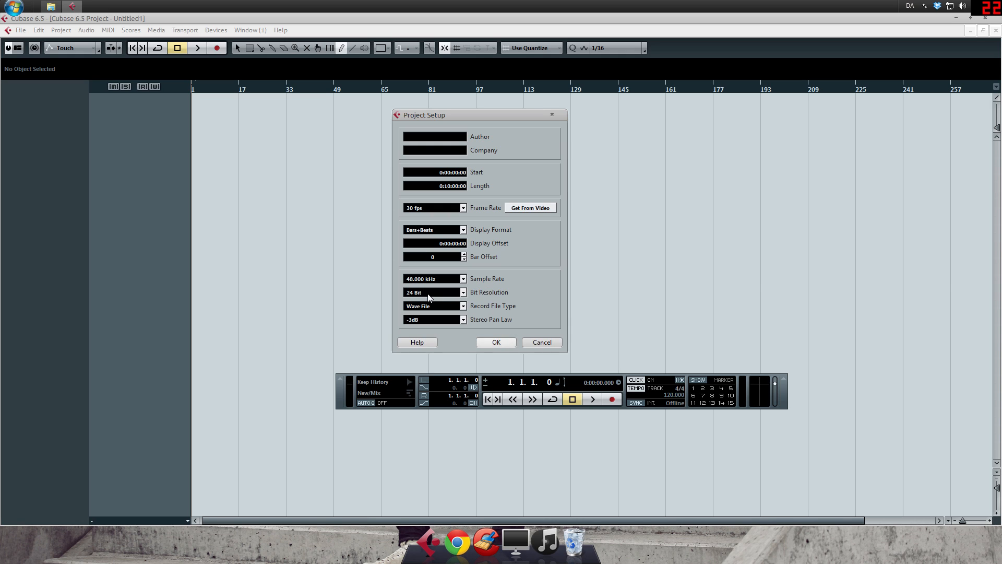
left_click(462, 278)
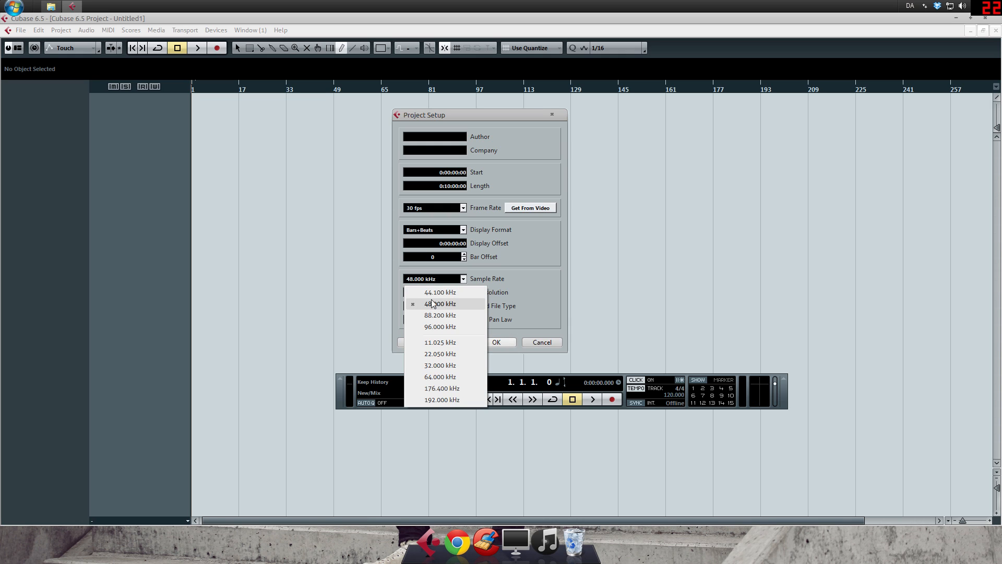
mouse_move(438, 296)
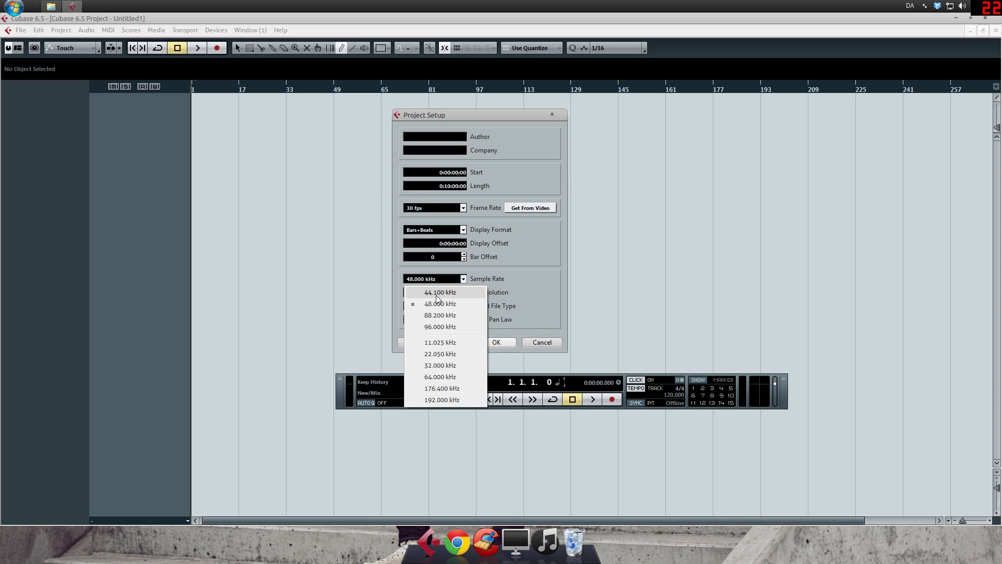
left_click(440, 303)
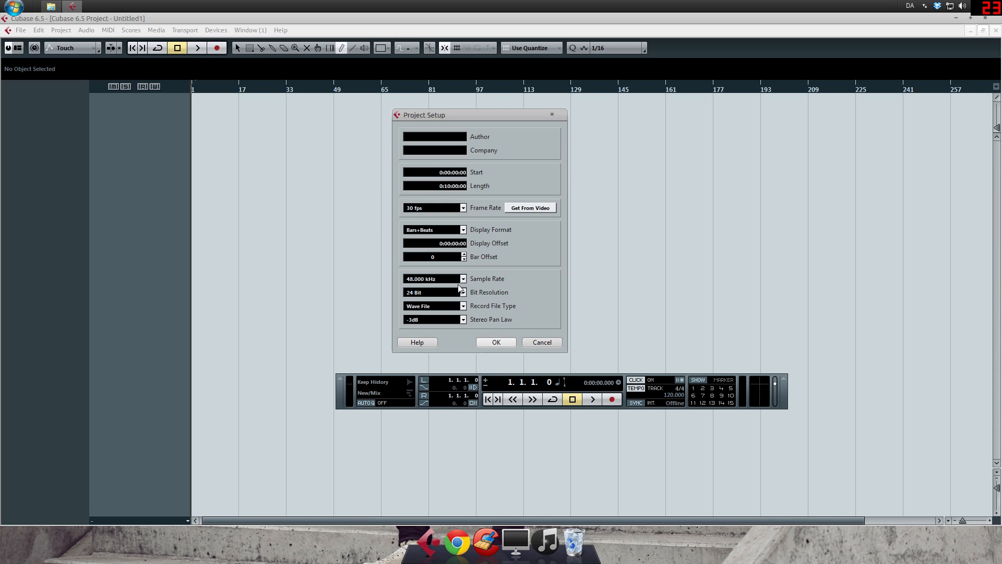
left_click(462, 278)
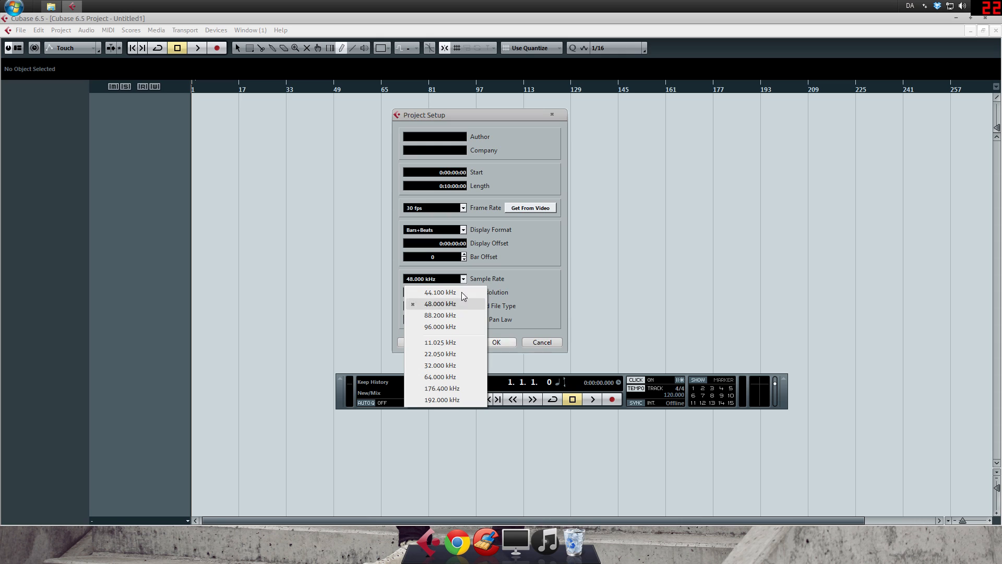
mouse_move(447, 328)
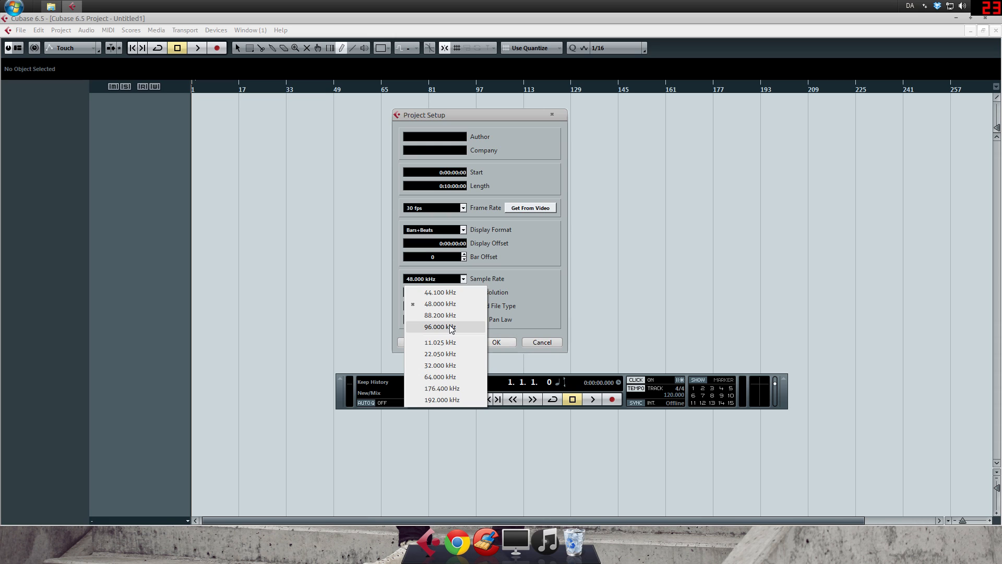
left_click(436, 302)
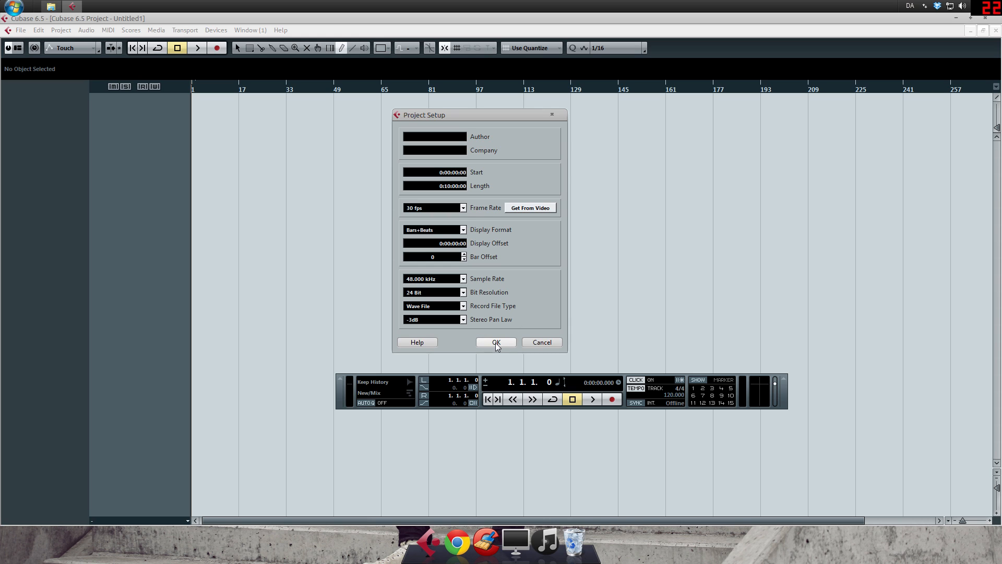
Apply the 48 kHz, 24-bit settings and close Project Setup
left_click(496, 342)
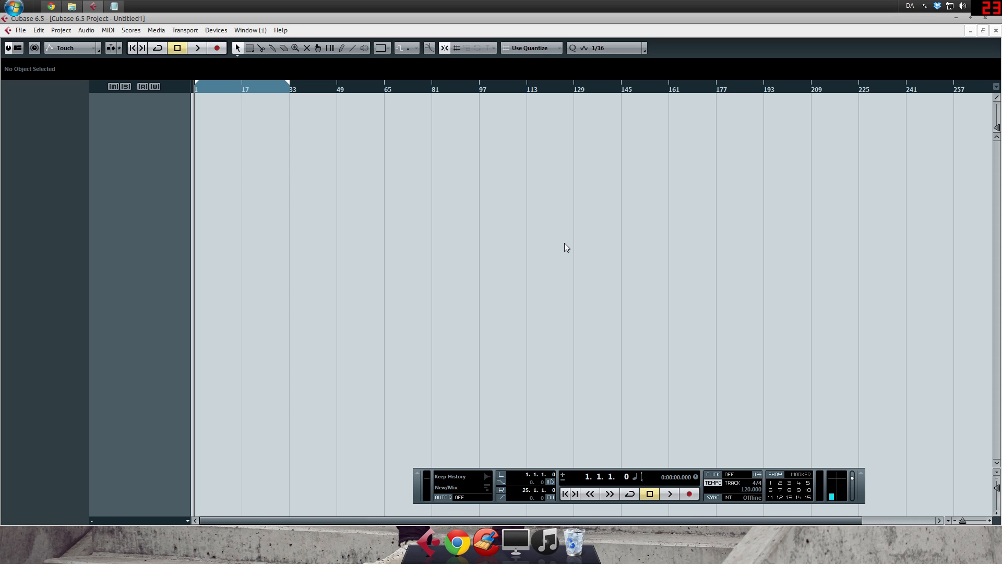
mouse_move(86, 62)
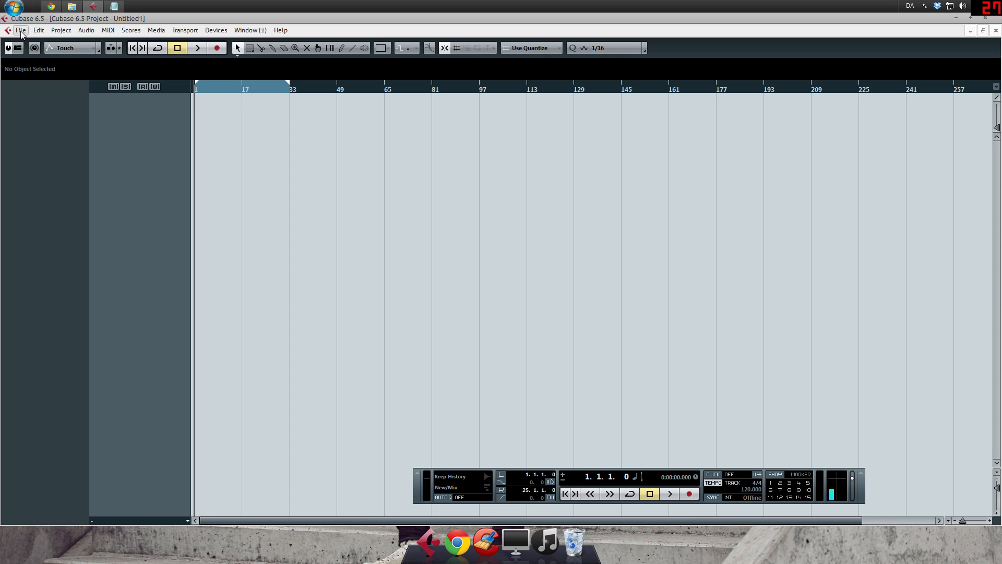
Browse the Key Commands presets from the File menu, then close the dialog unchanged
left_click(19, 29)
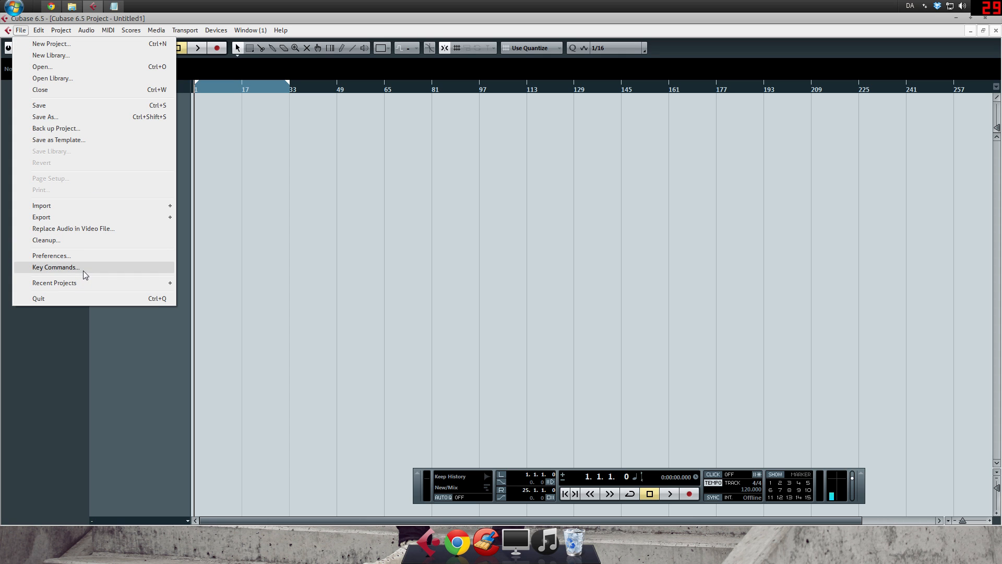
left_click(54, 267)
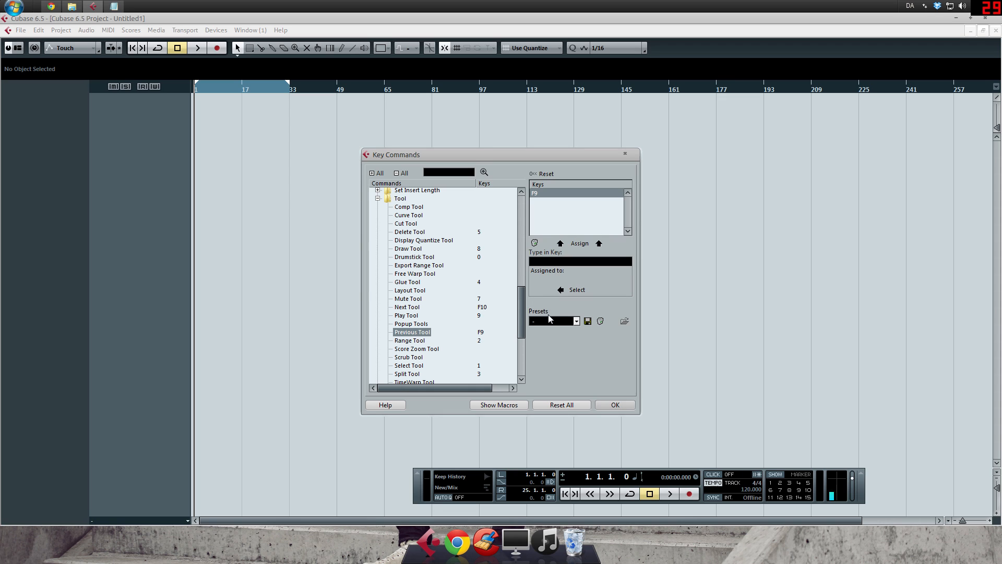
left_click(574, 321)
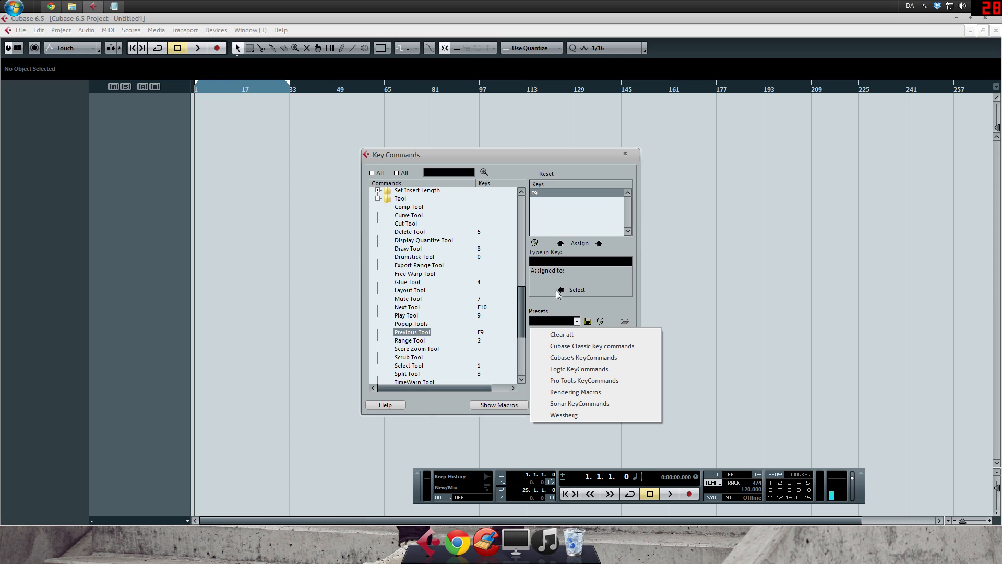
mouse_move(593, 385)
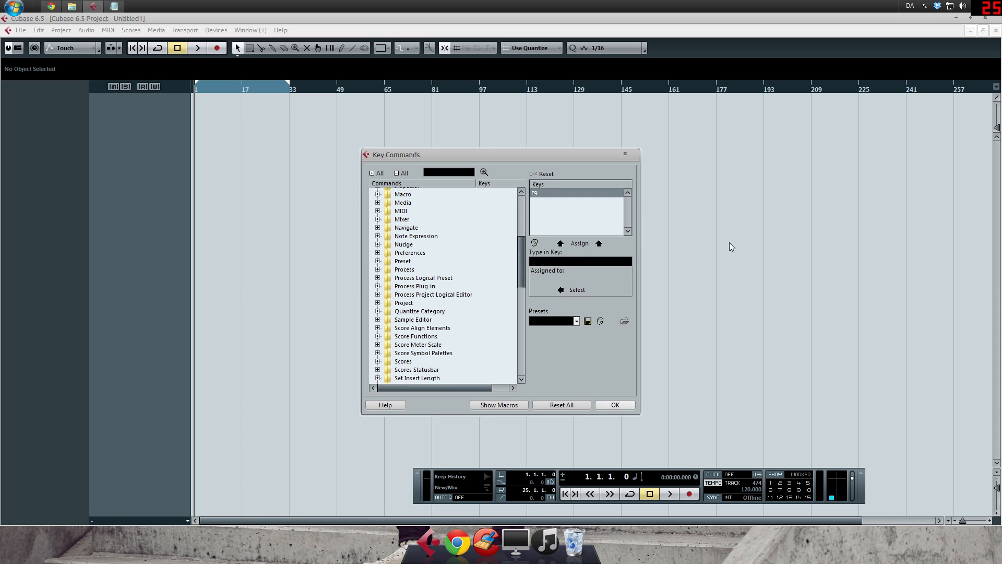
mouse_move(667, 311)
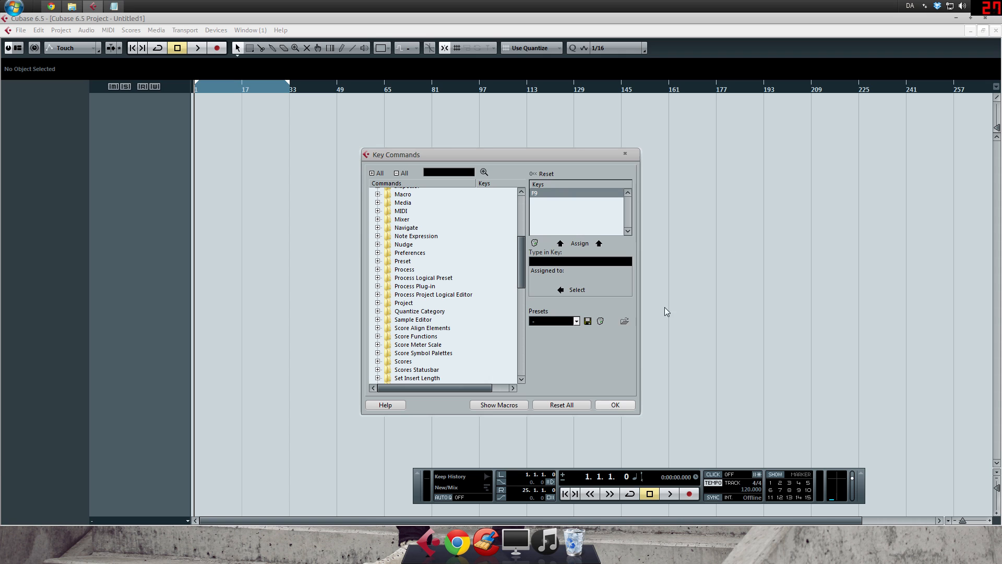
left_click(614, 405)
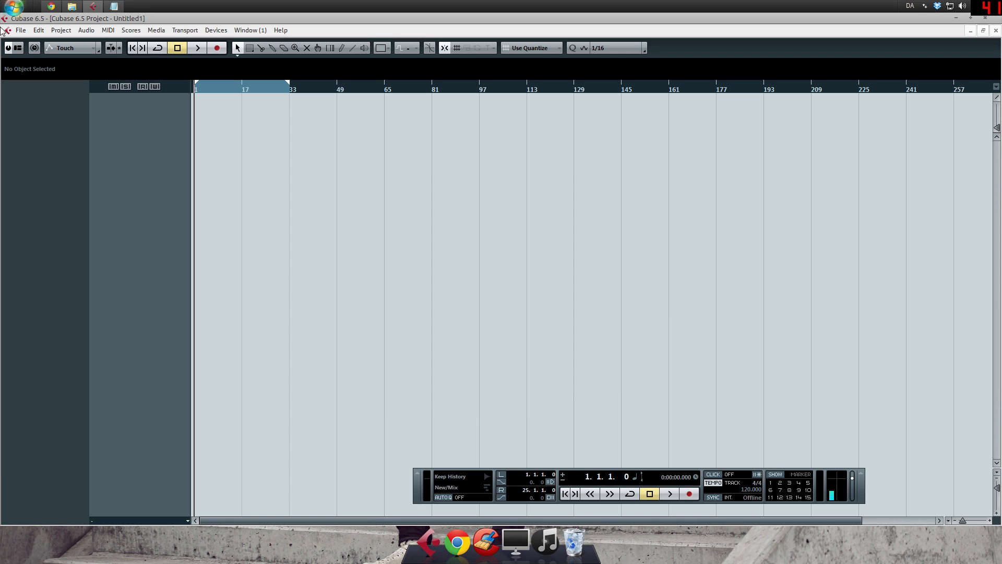
Bring up Preferences, view Appearance > General, then select the Transport page
left_click(22, 30)
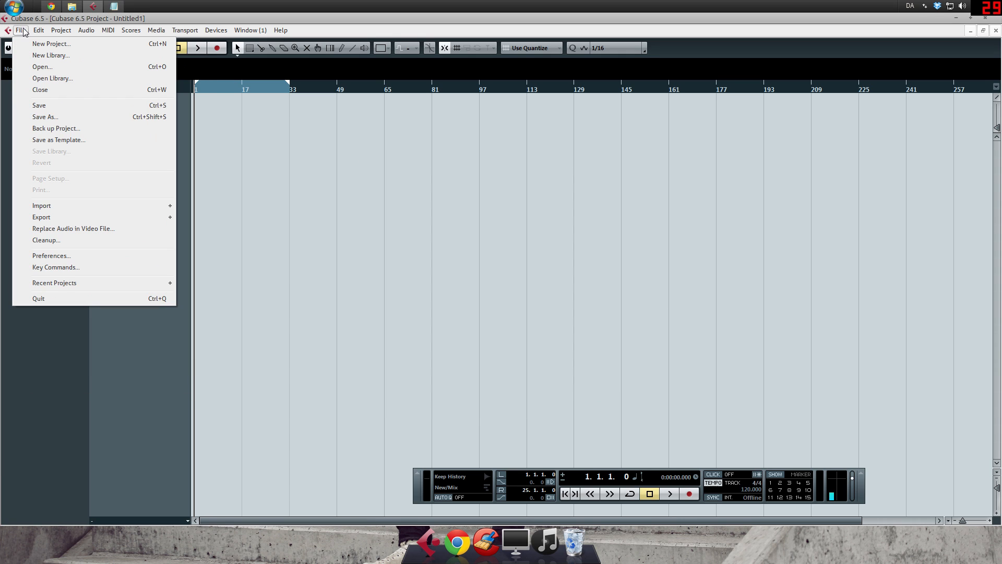
mouse_move(86, 256)
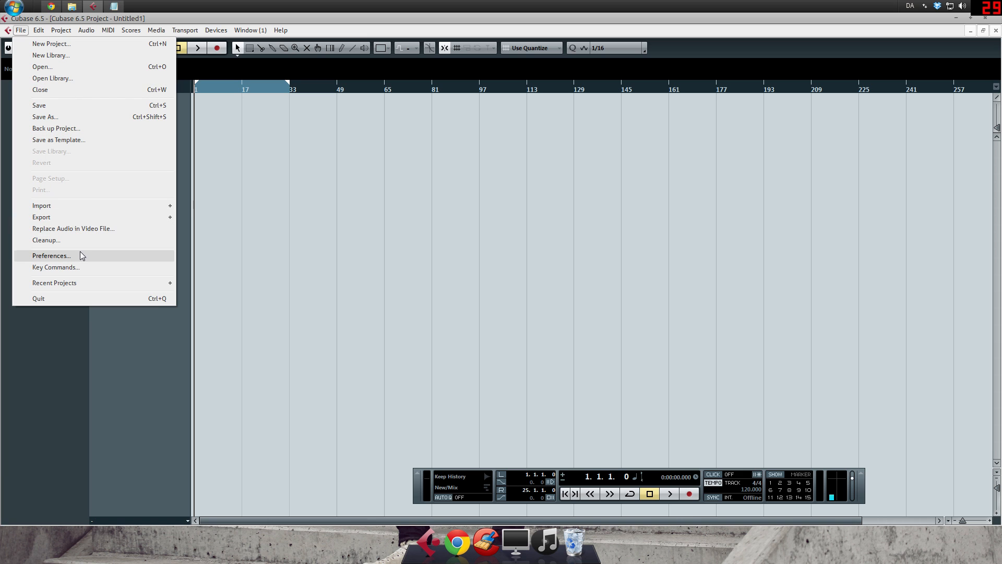
left_click(50, 255)
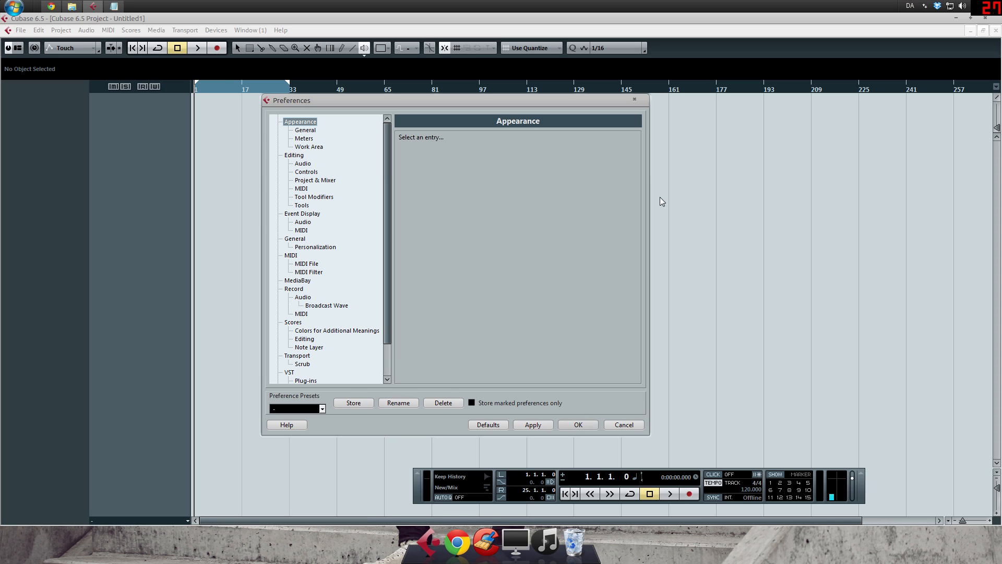
left_click(305, 130)
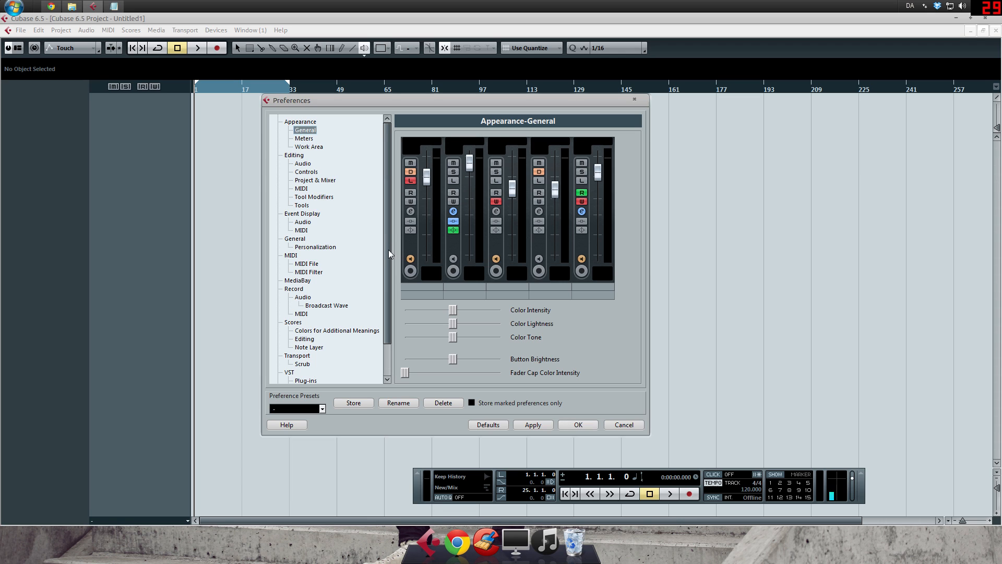
scroll("down", 3)
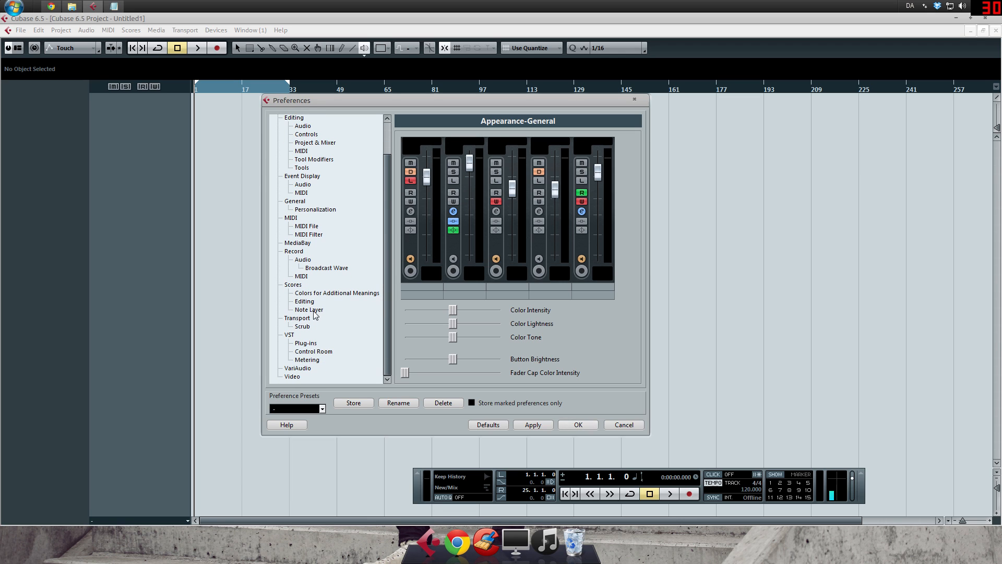
left_click(297, 317)
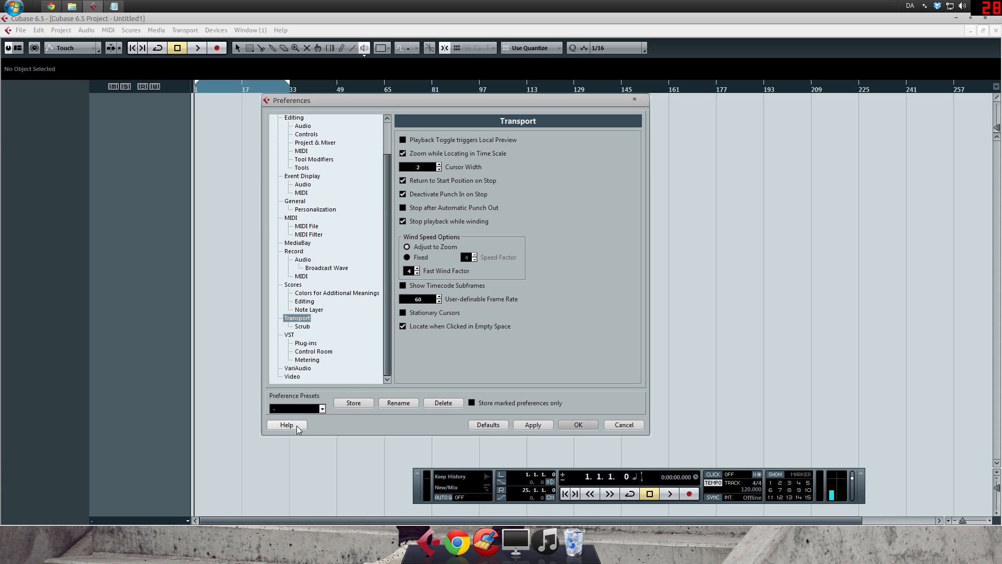
left_click(286, 424)
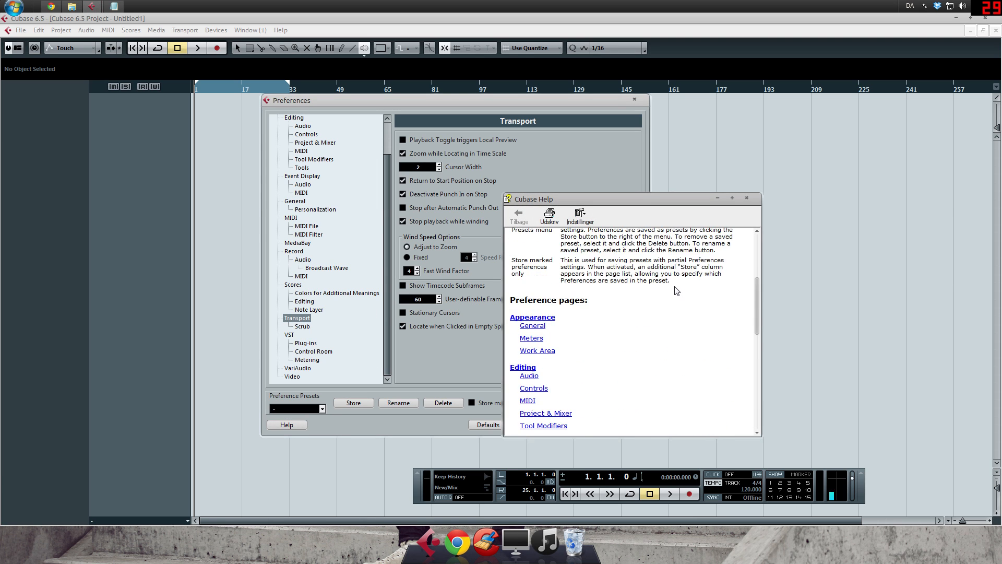
scroll("down", 3)
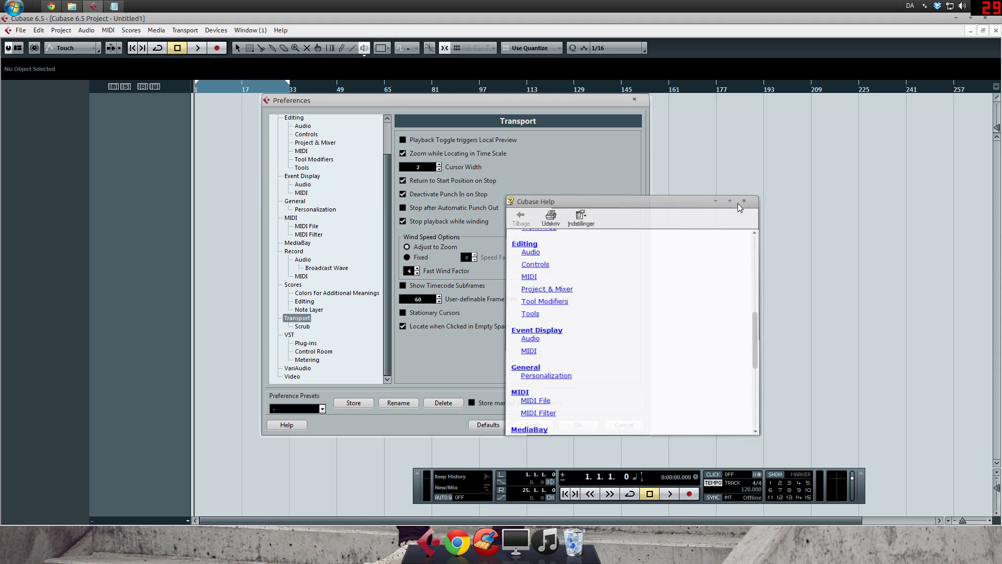
left_click(744, 201)
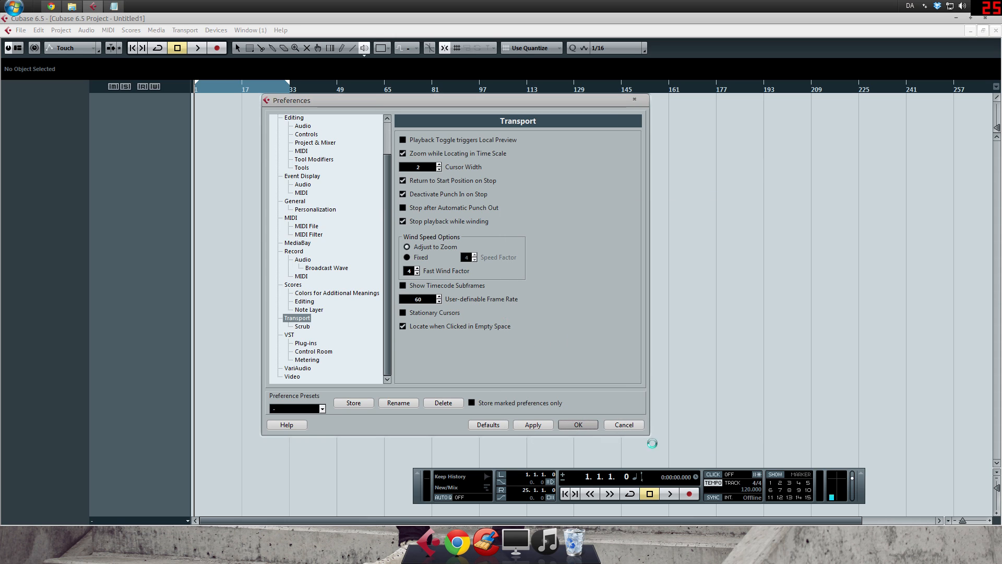
Close Preferences and show VST Connections Inputs with the MR816CSX In-1 port list
left_click(578, 424)
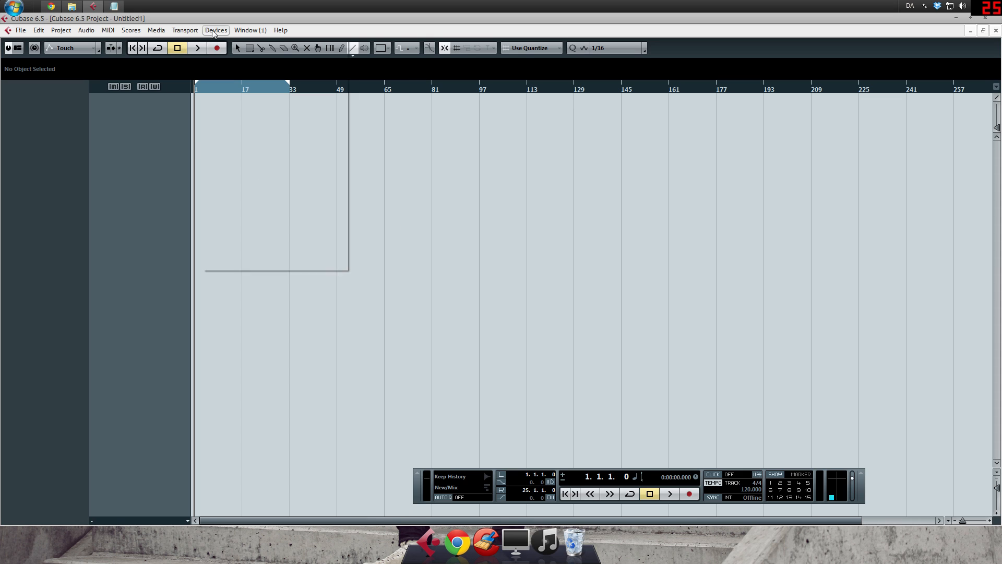
left_click(215, 29)
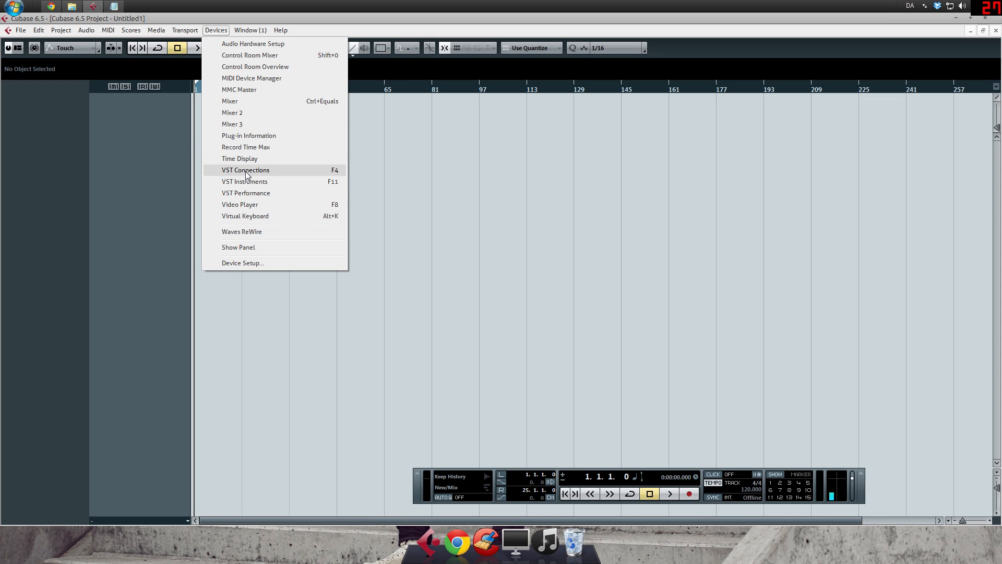
mouse_move(338, 173)
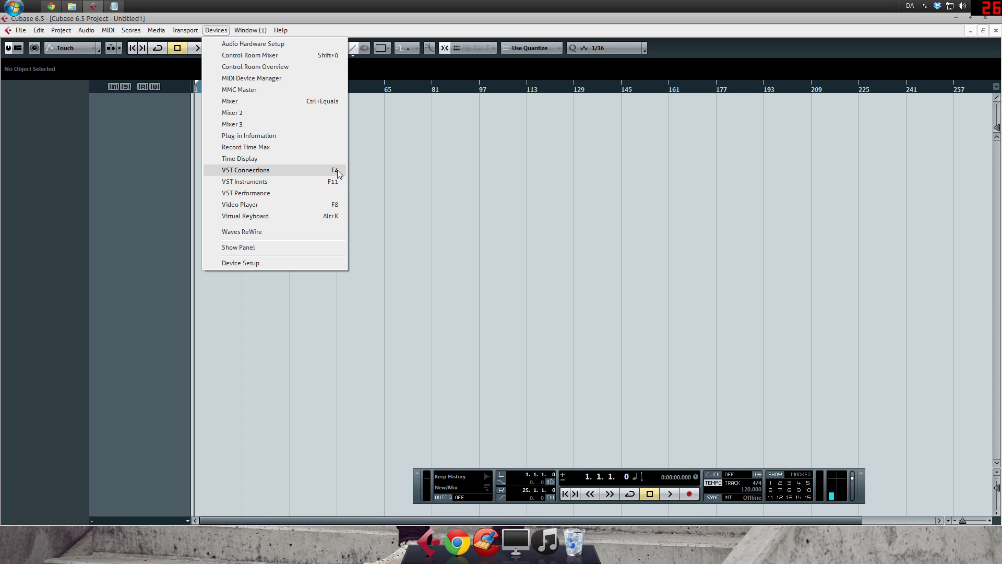
left_click(246, 169)
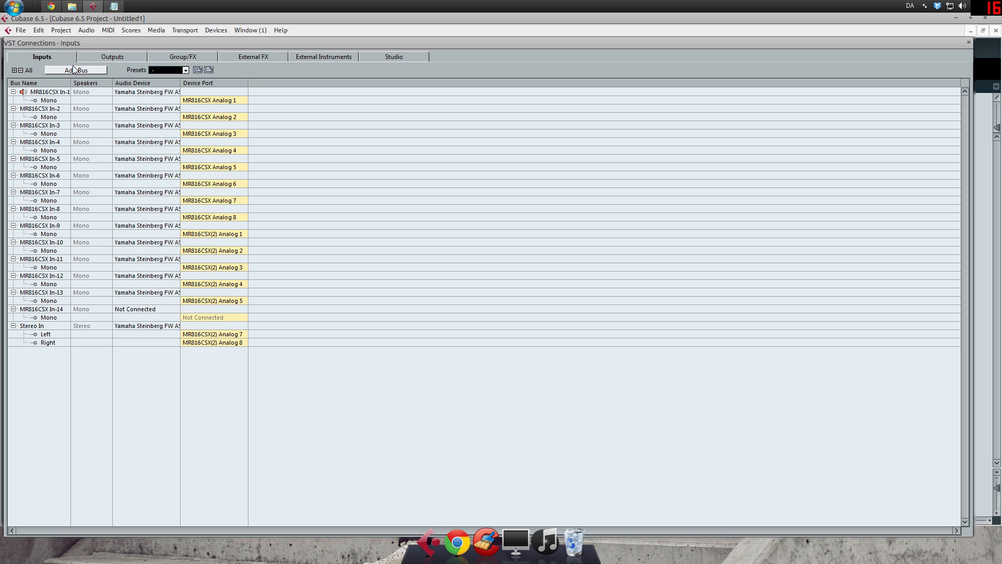
mouse_move(42, 124)
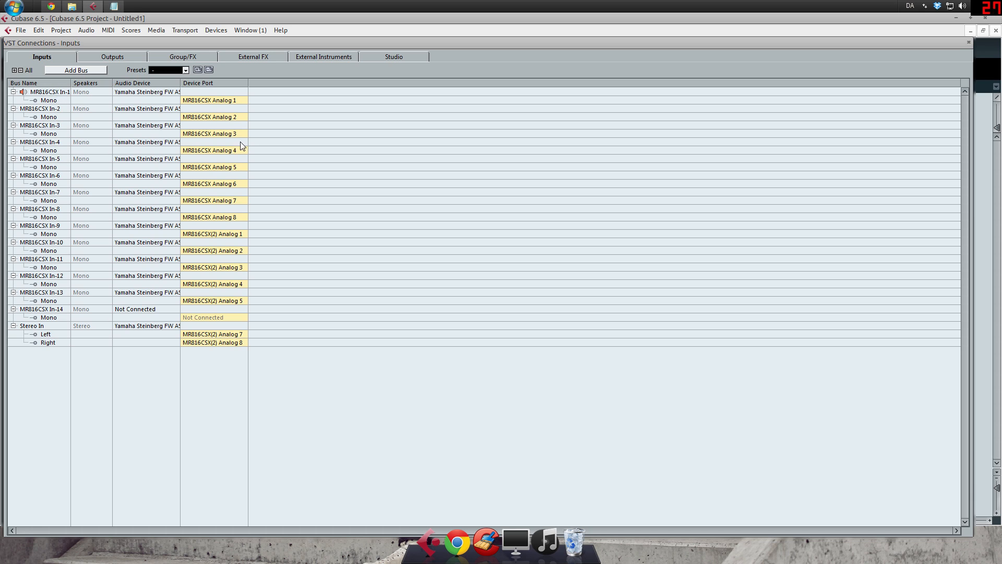
left_click(213, 100)
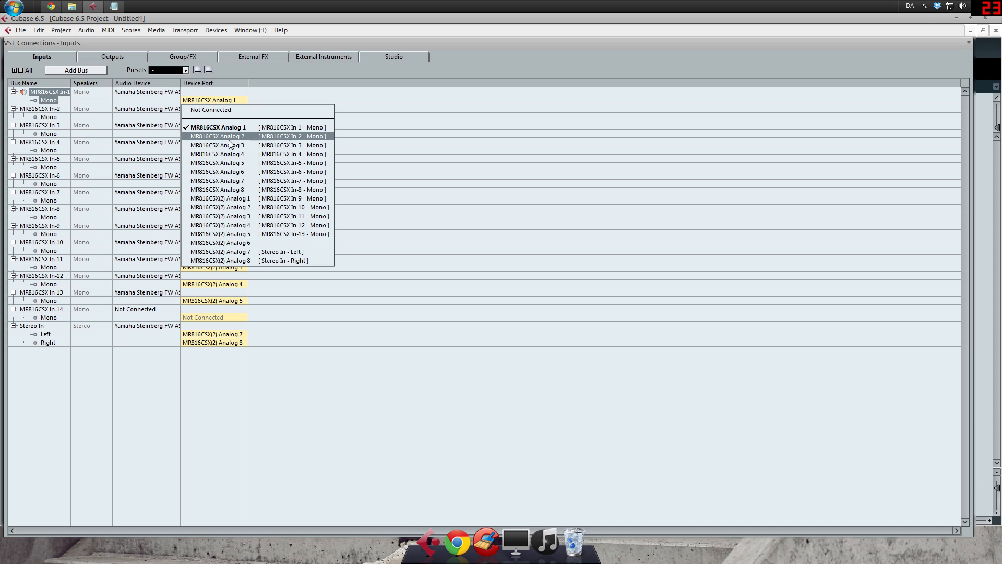
mouse_move(232, 82)
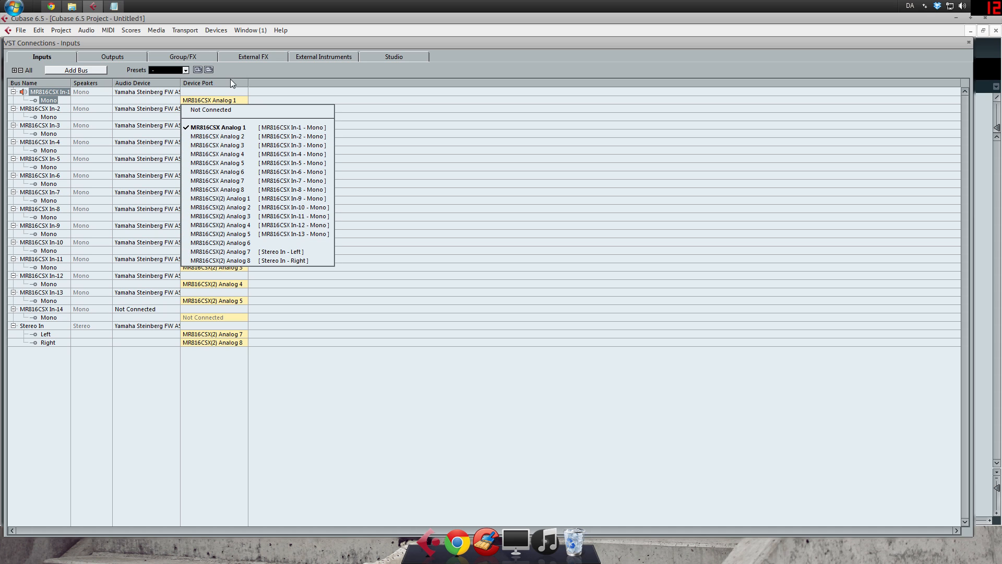
Show the Outputs page and list the device ports for the stereo bus's Left channel
left_click(108, 57)
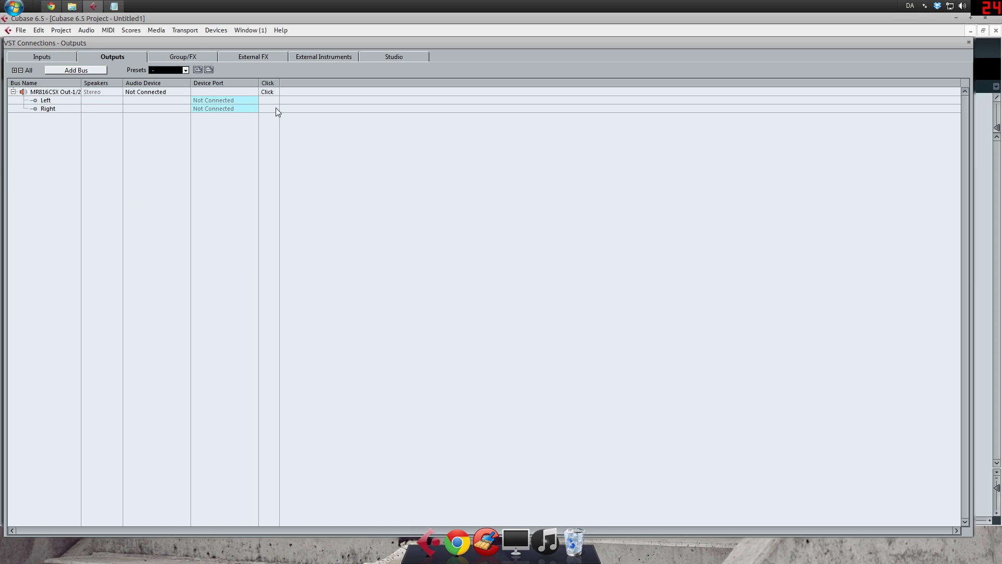
left_click(224, 101)
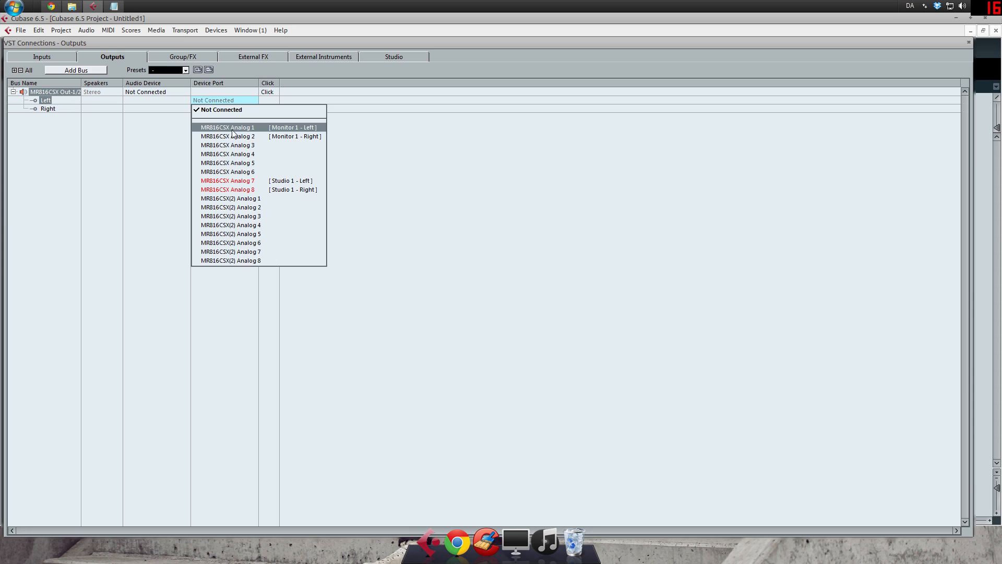
mouse_move(248, 126)
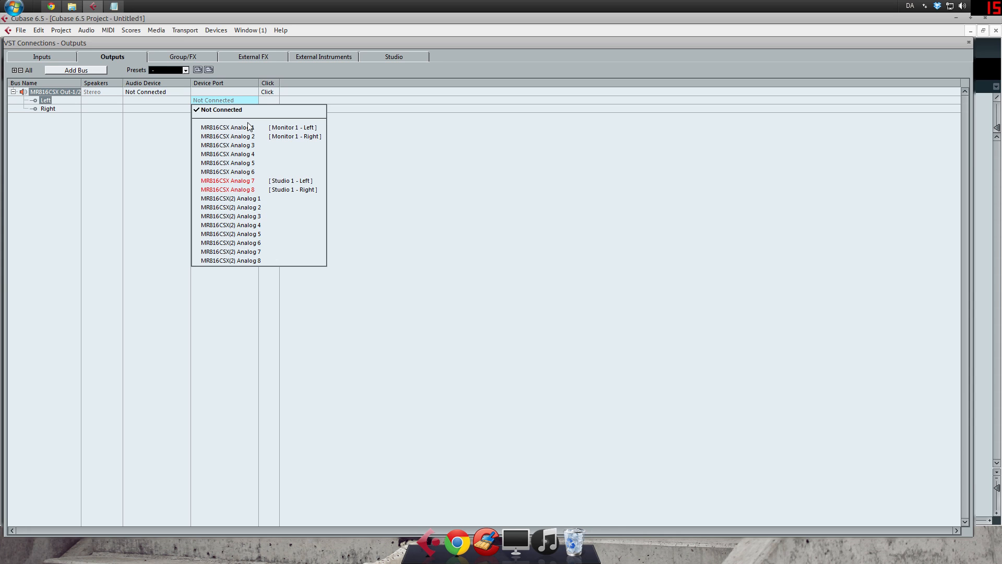
mouse_move(285, 127)
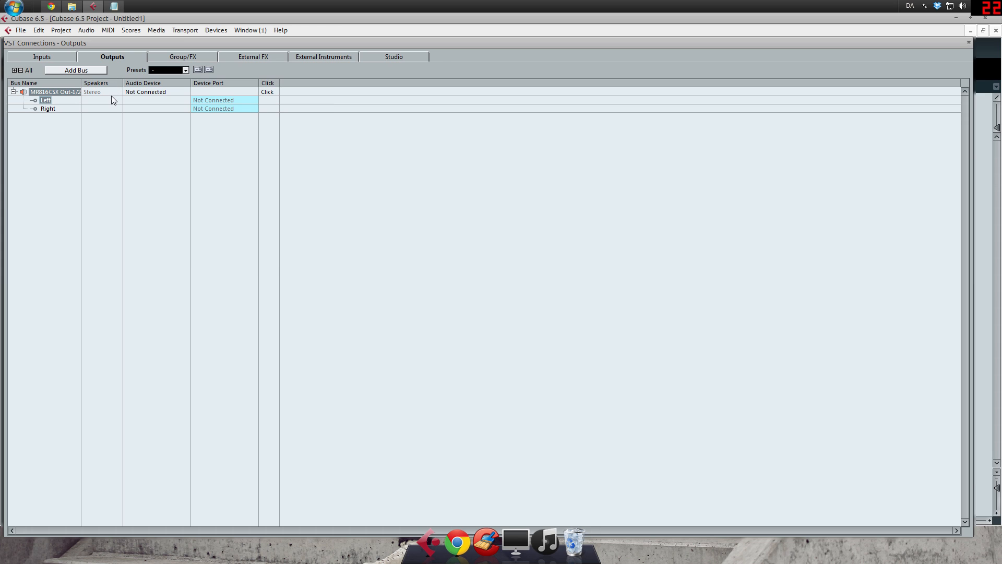
mouse_move(991, 62)
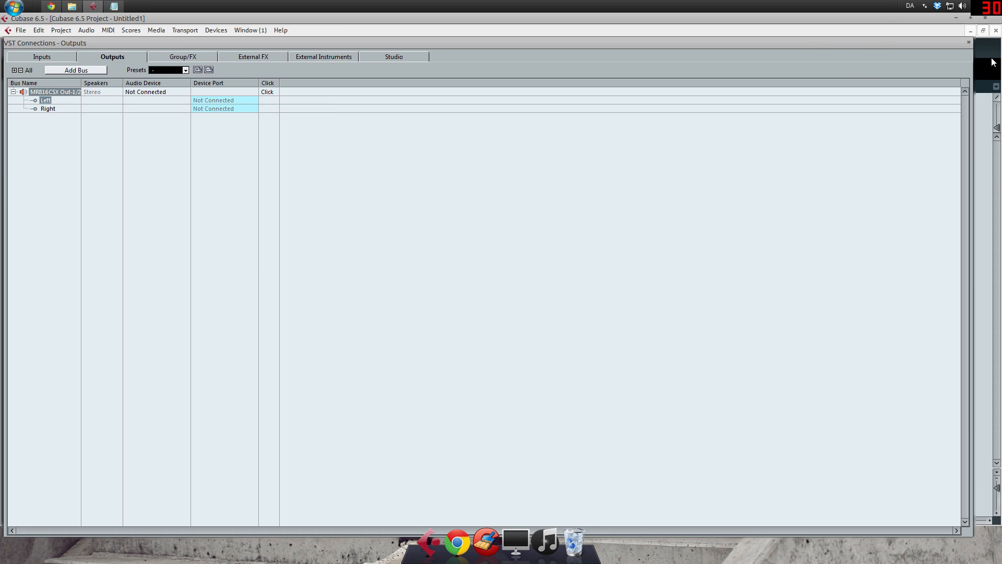
mouse_move(971, 47)
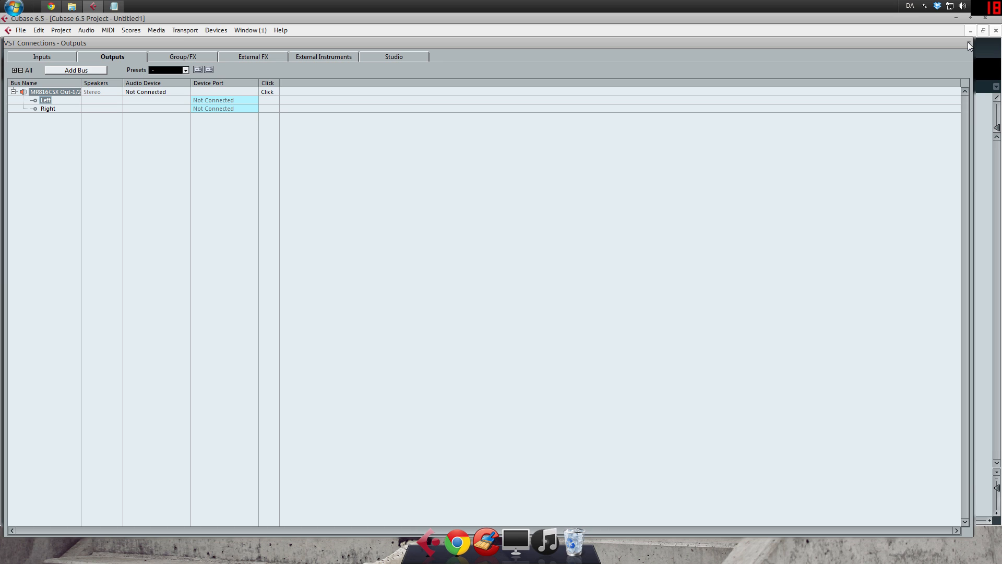
left_click(996, 30)
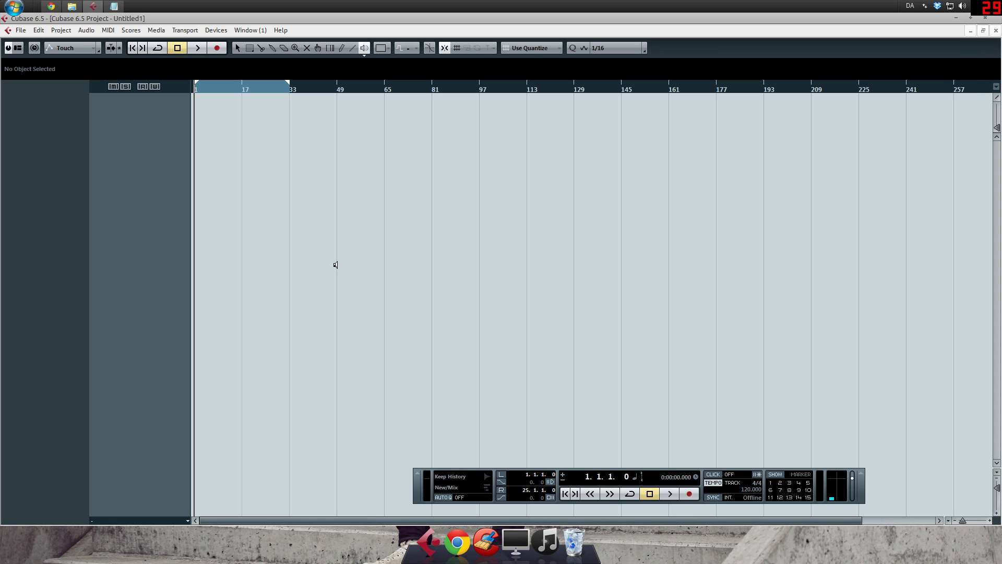
mouse_move(238, 48)
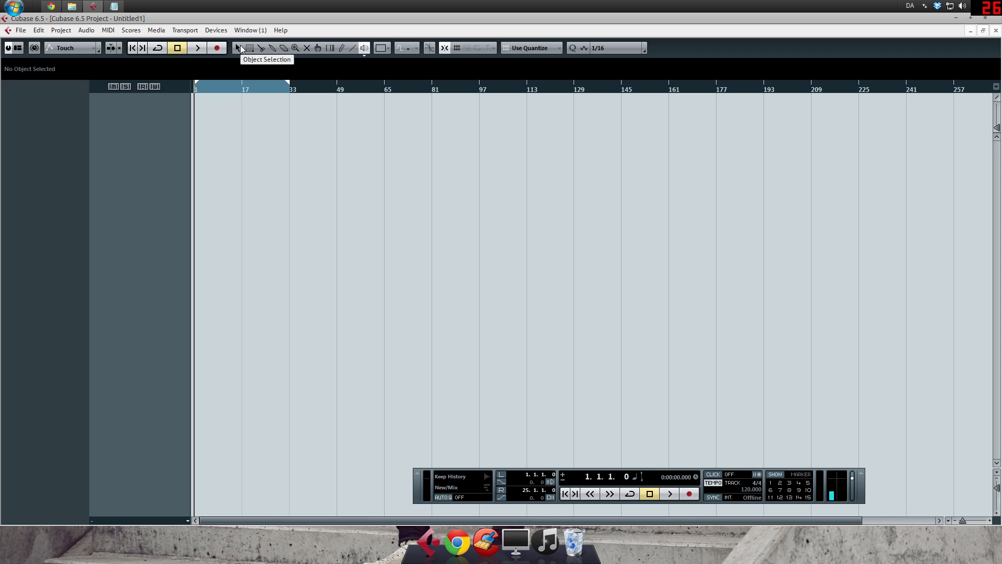
mouse_move(251, 50)
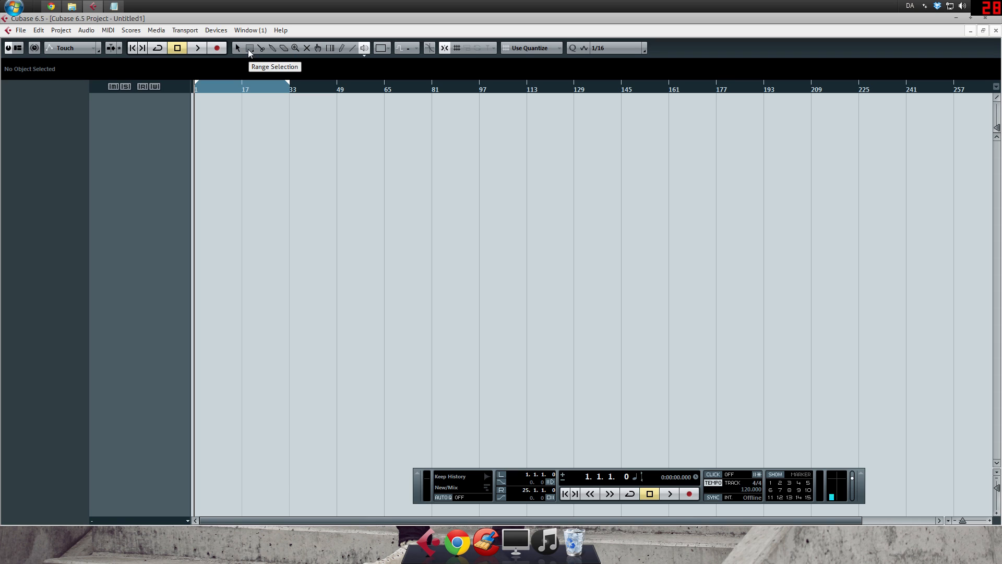
mouse_move(258, 51)
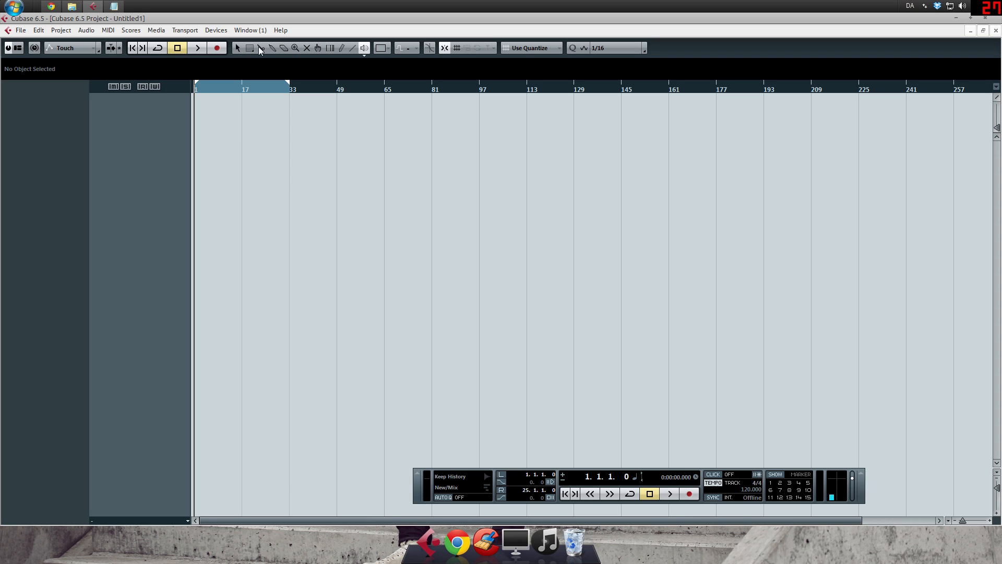
mouse_move(271, 48)
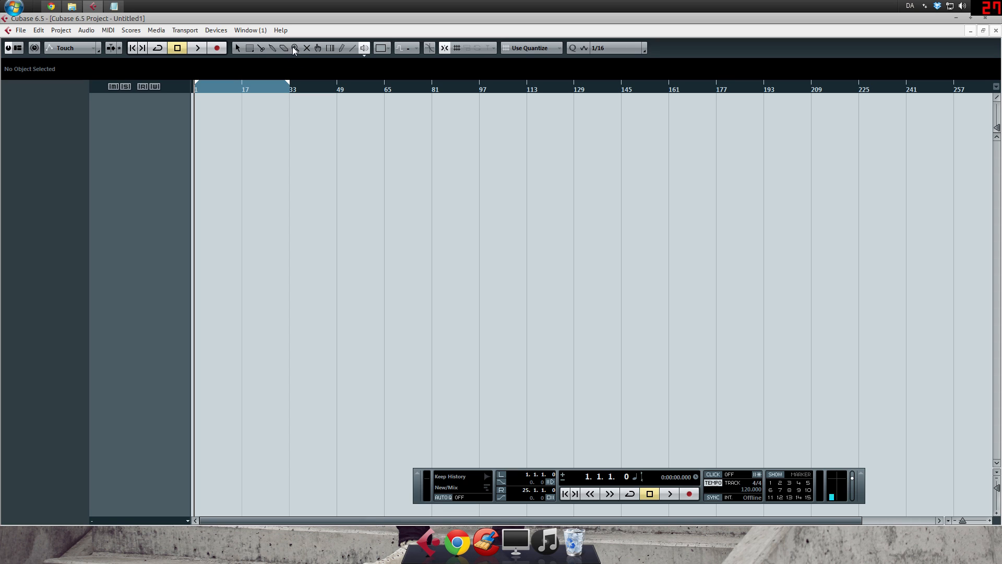
mouse_move(318, 66)
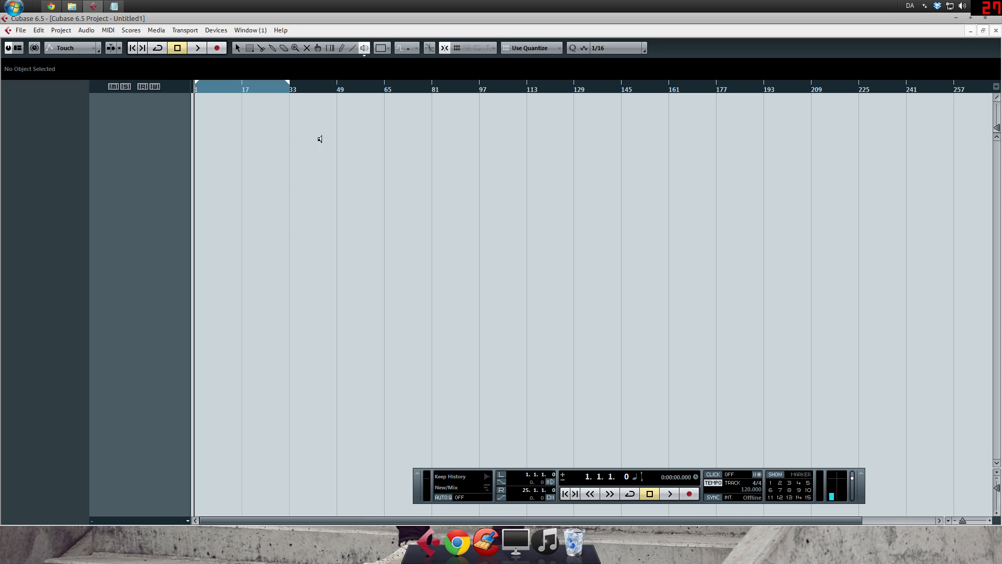
mouse_move(320, 49)
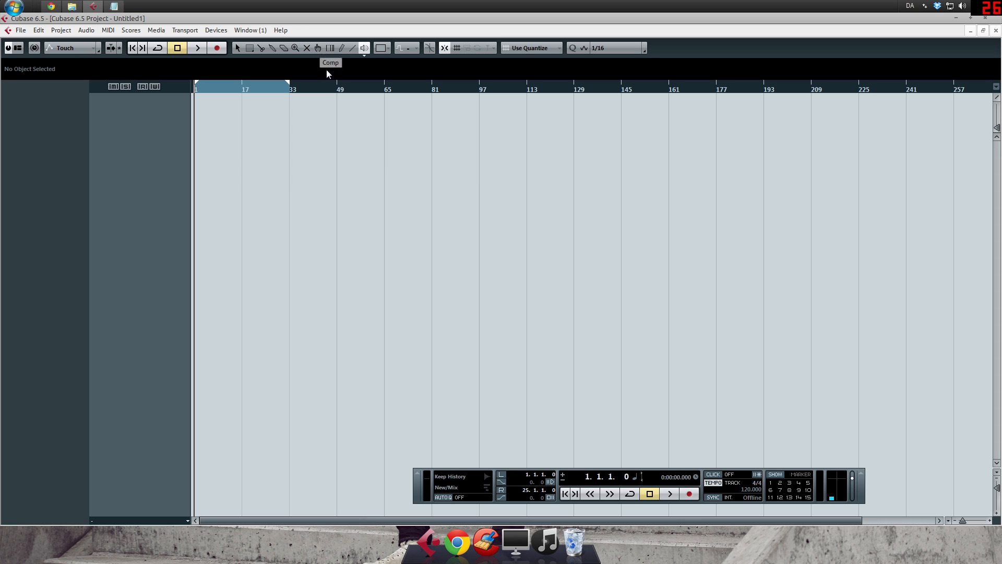
mouse_move(344, 55)
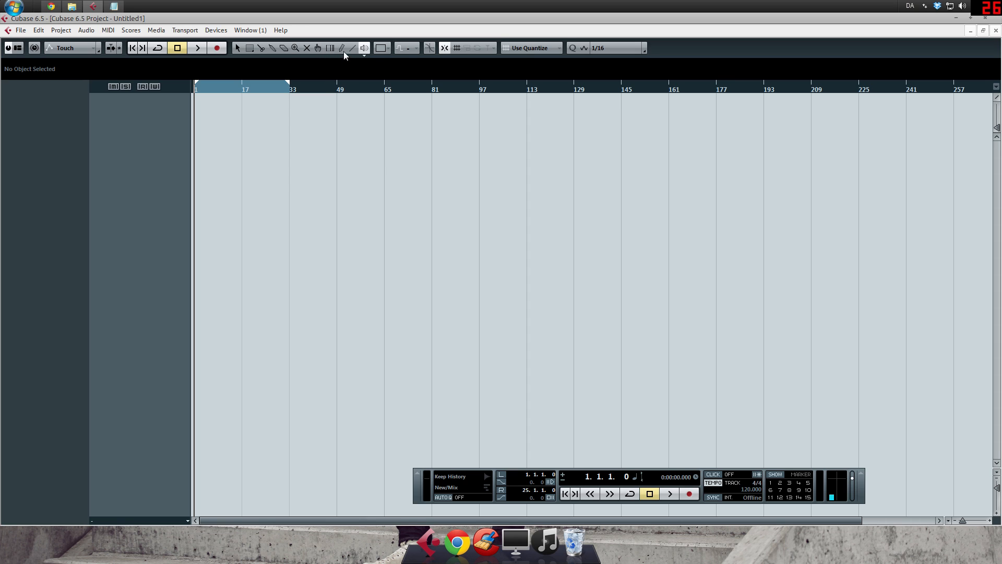
mouse_move(356, 48)
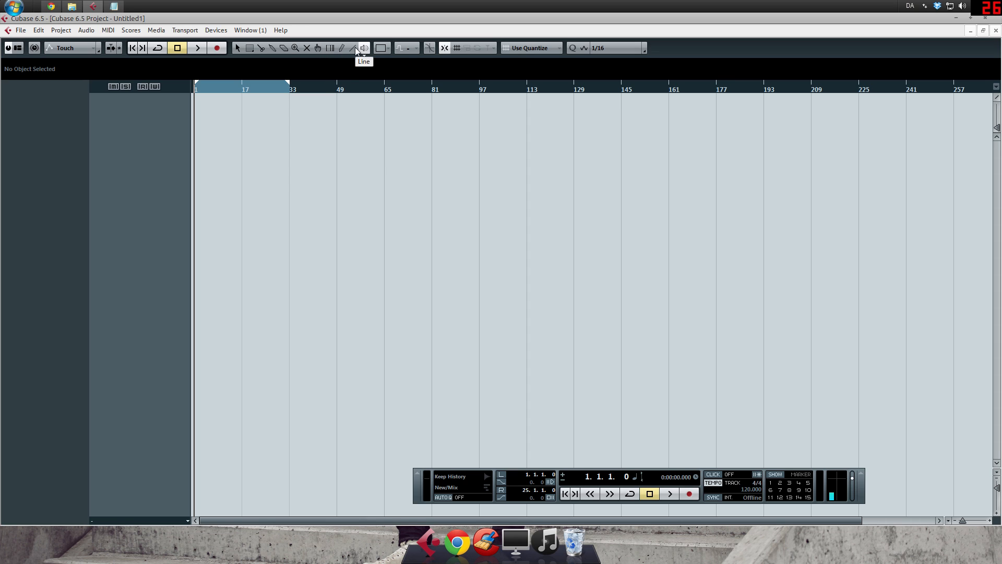
mouse_move(140, 216)
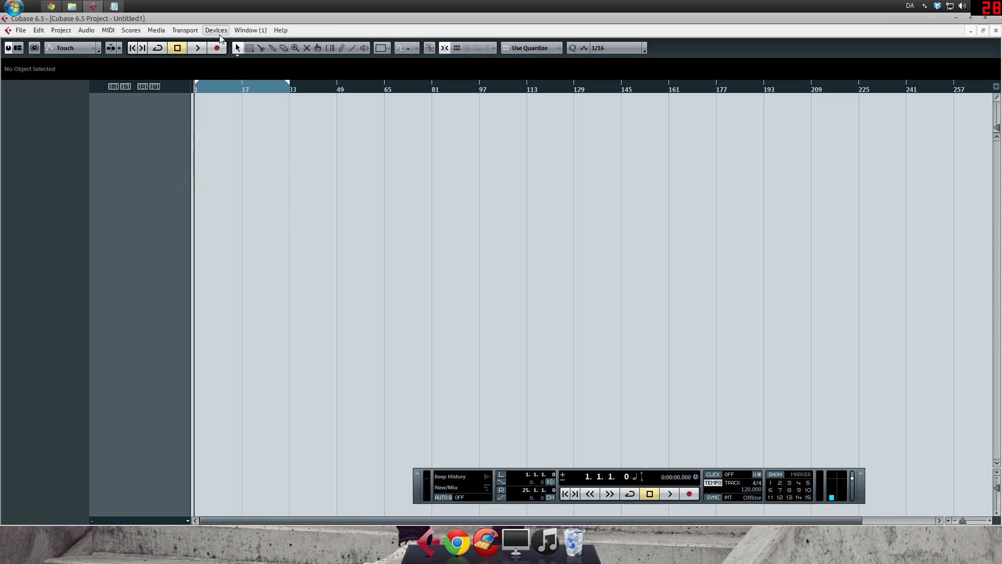
mouse_move(281, 48)
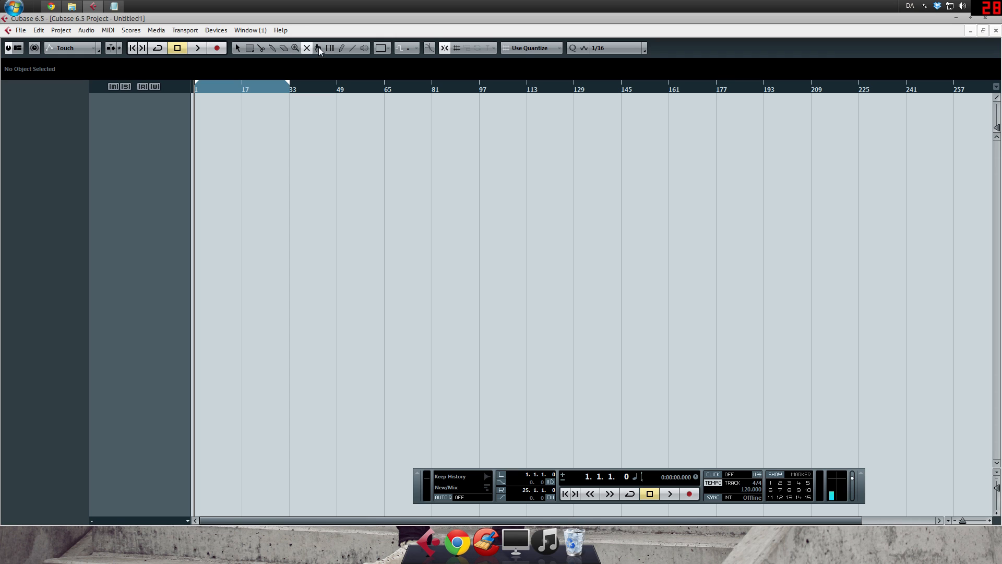
mouse_move(342, 48)
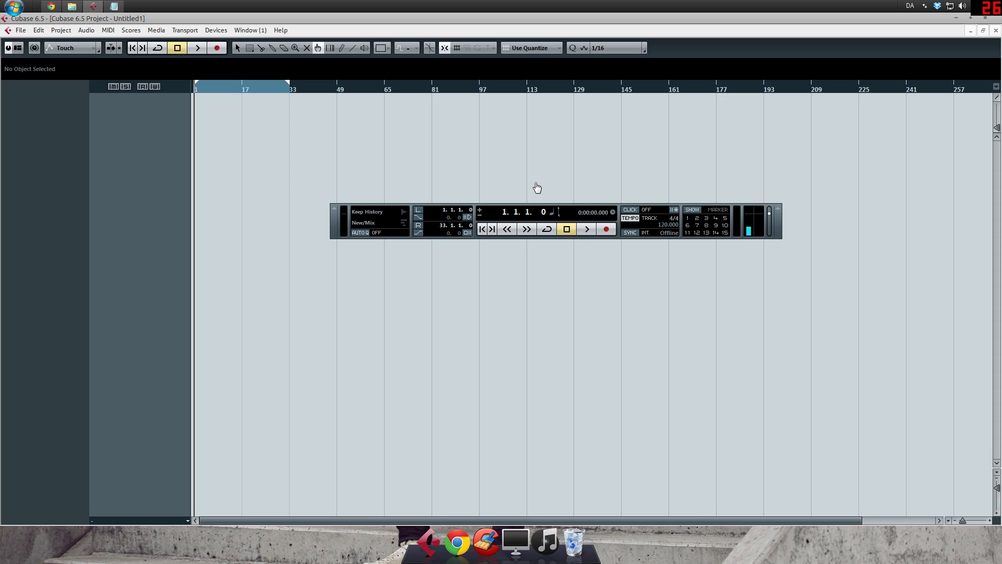
mouse_move(528, 189)
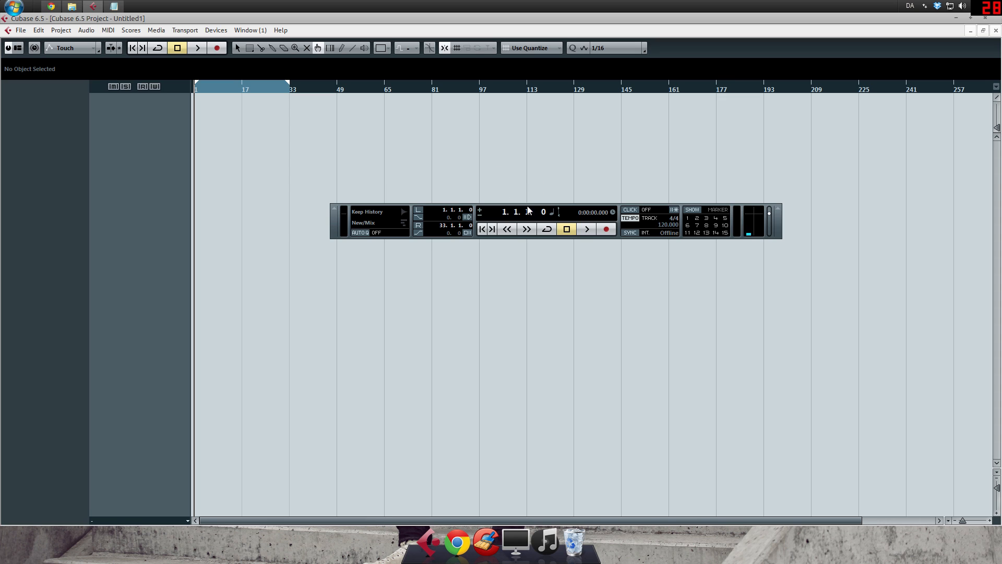
Switch the metronome CLICK on in the transport panel
left_click(643, 209)
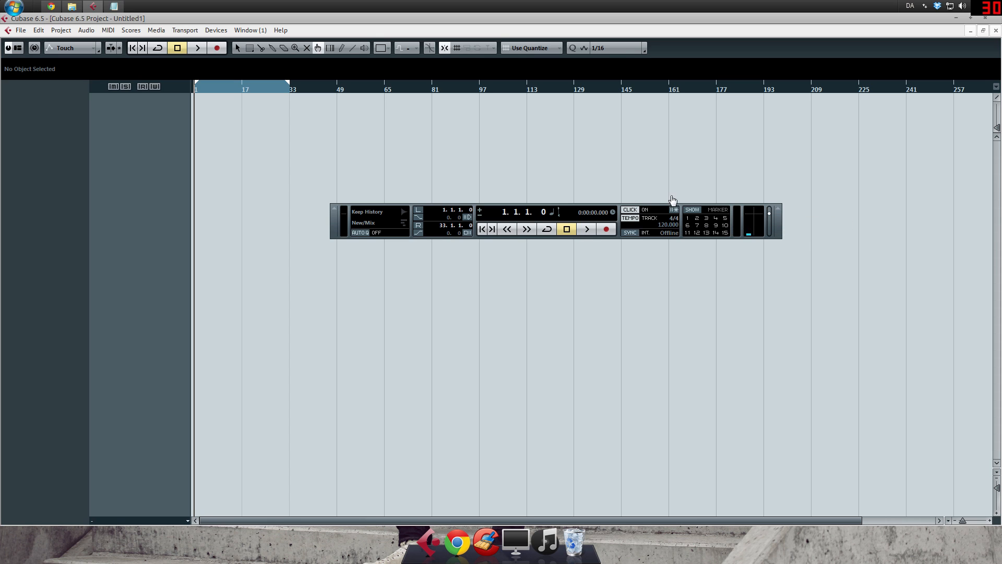
mouse_move(647, 220)
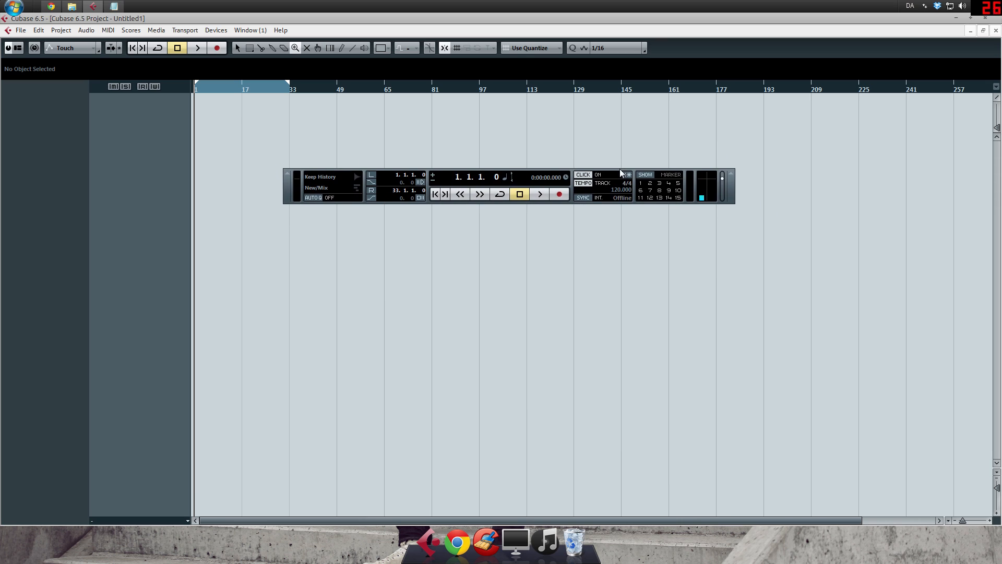
mouse_move(616, 194)
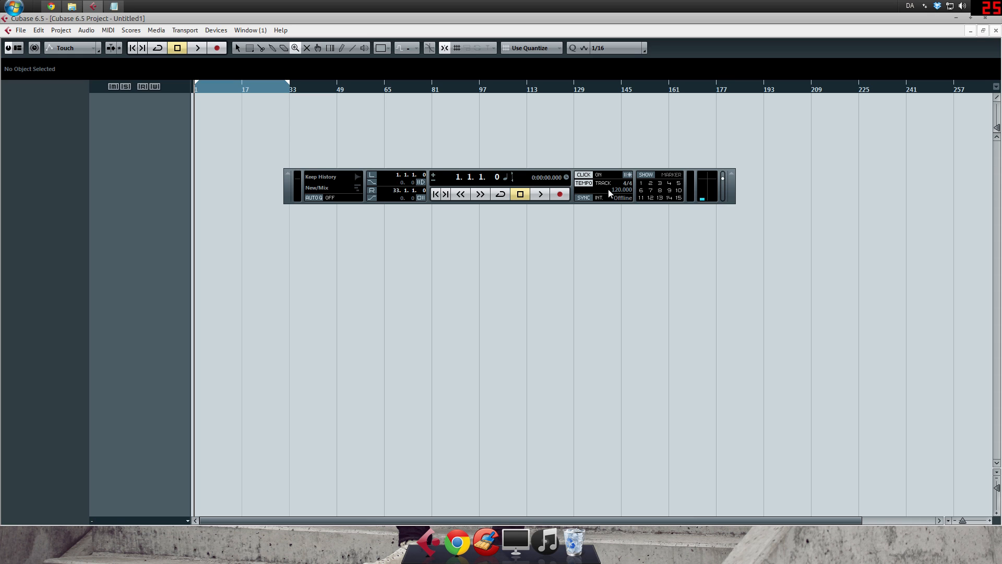
mouse_move(601, 186)
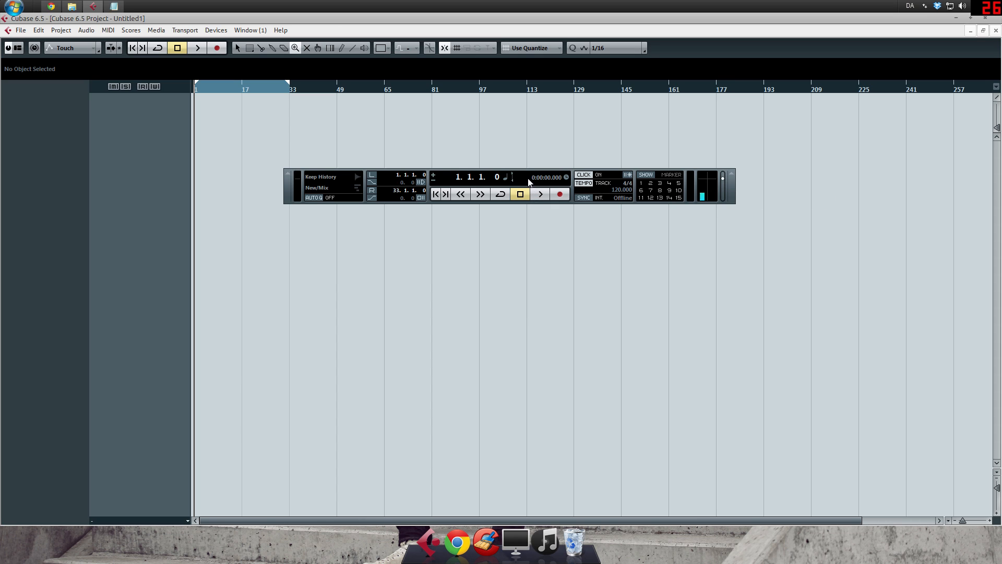
mouse_move(600, 192)
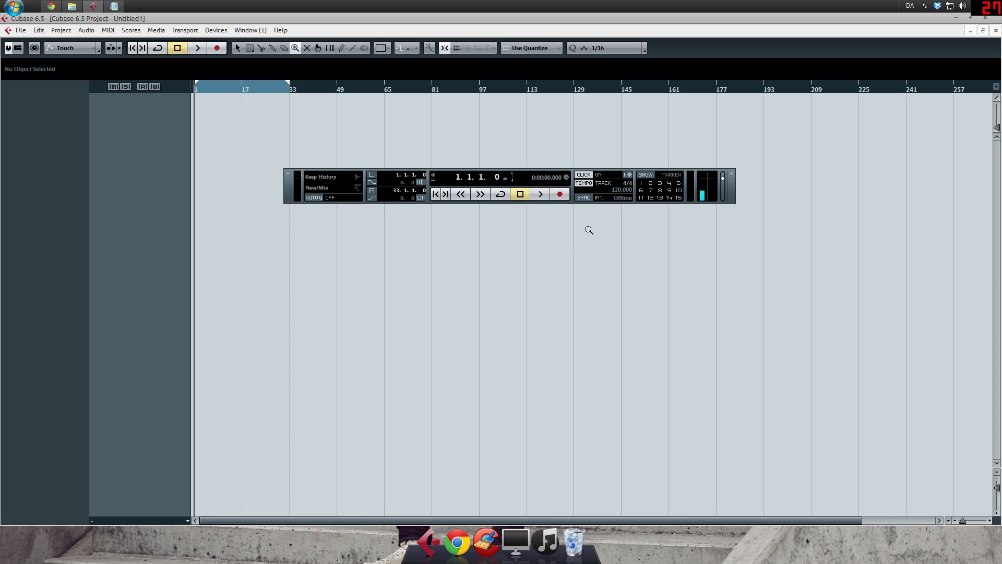
mouse_move(612, 199)
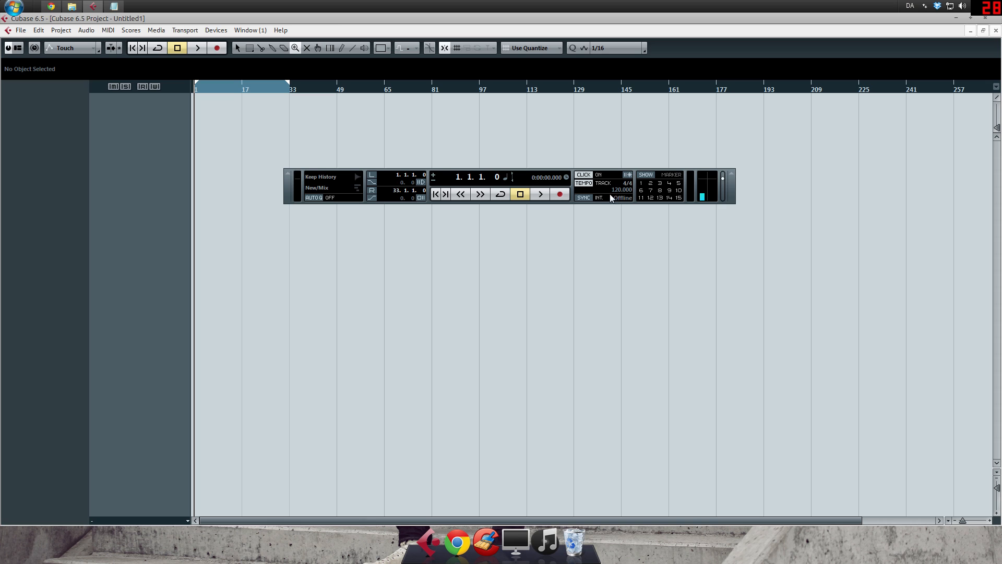
mouse_move(604, 186)
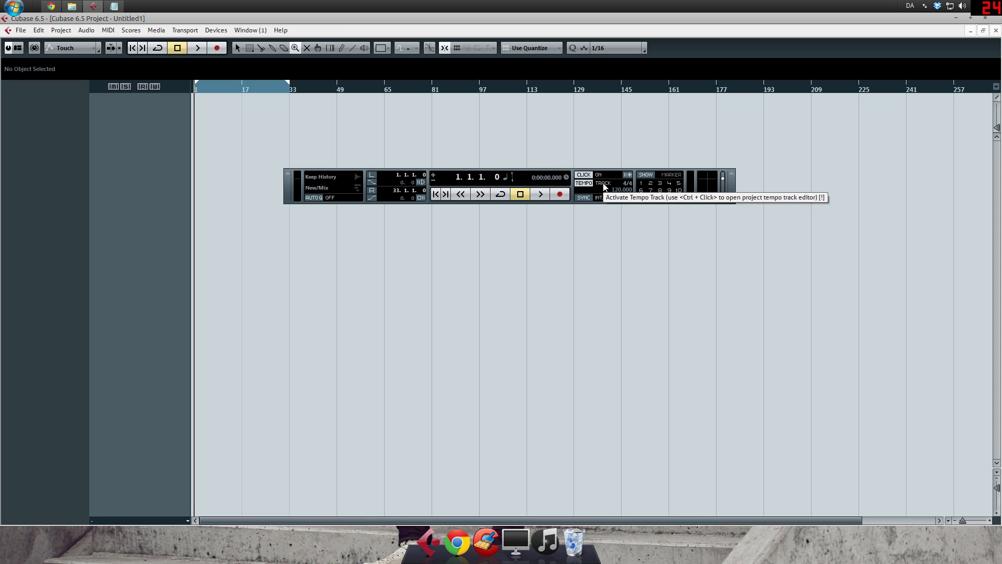
Switch tempo from Track to Fixed mode and set it to 110 BPM
left_click(604, 182)
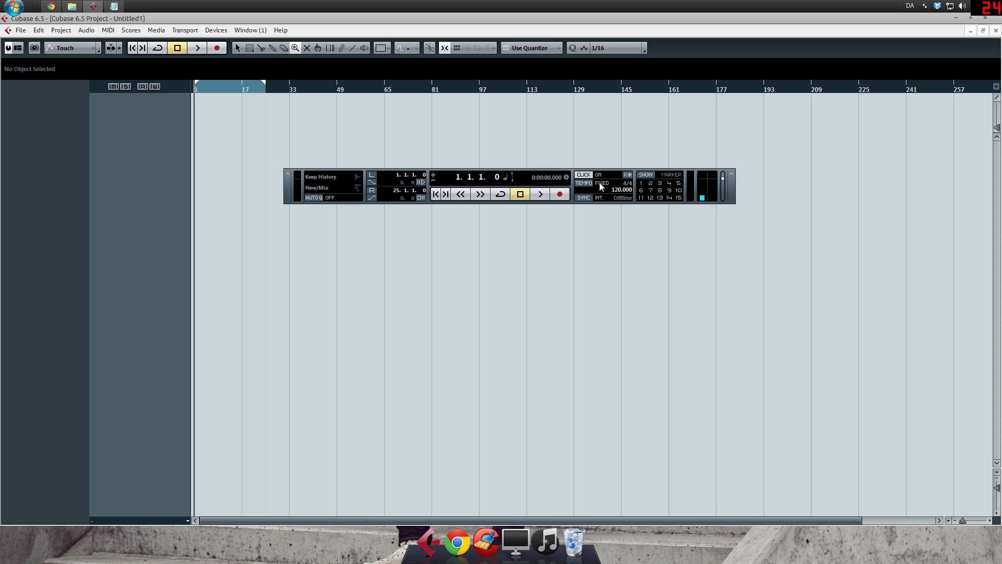
left_click(620, 189)
type("110.000")
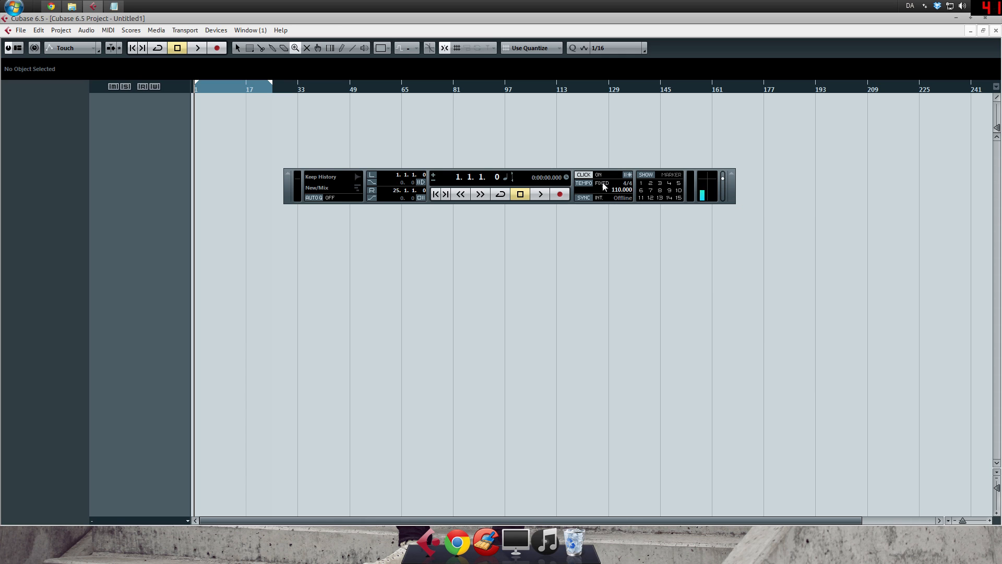
mouse_move(601, 199)
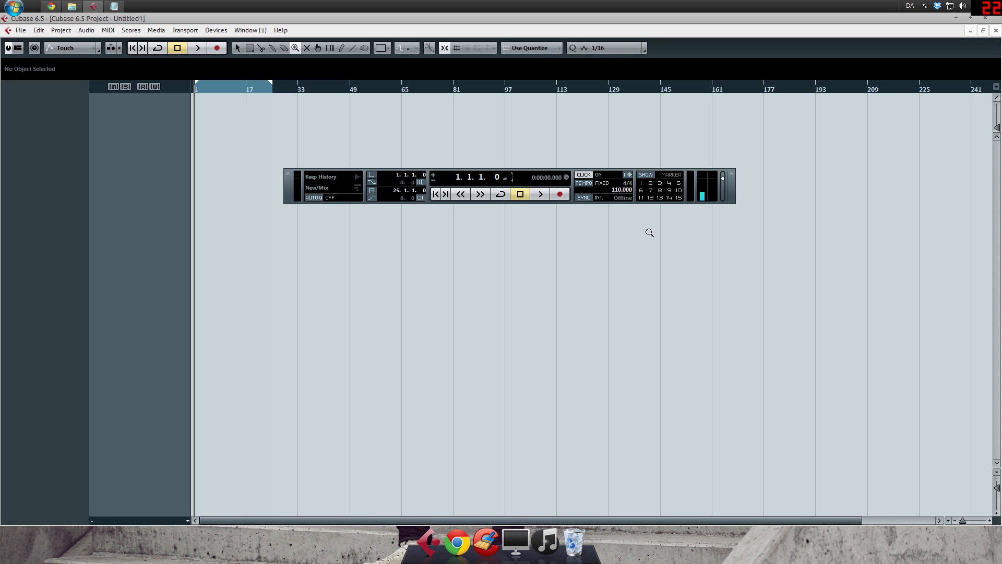
mouse_move(661, 179)
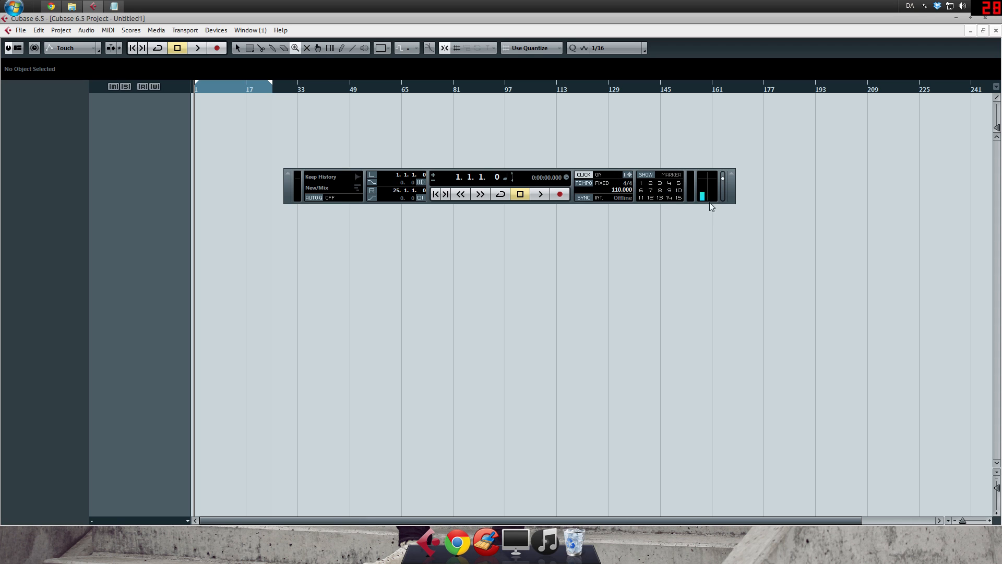
mouse_move(704, 205)
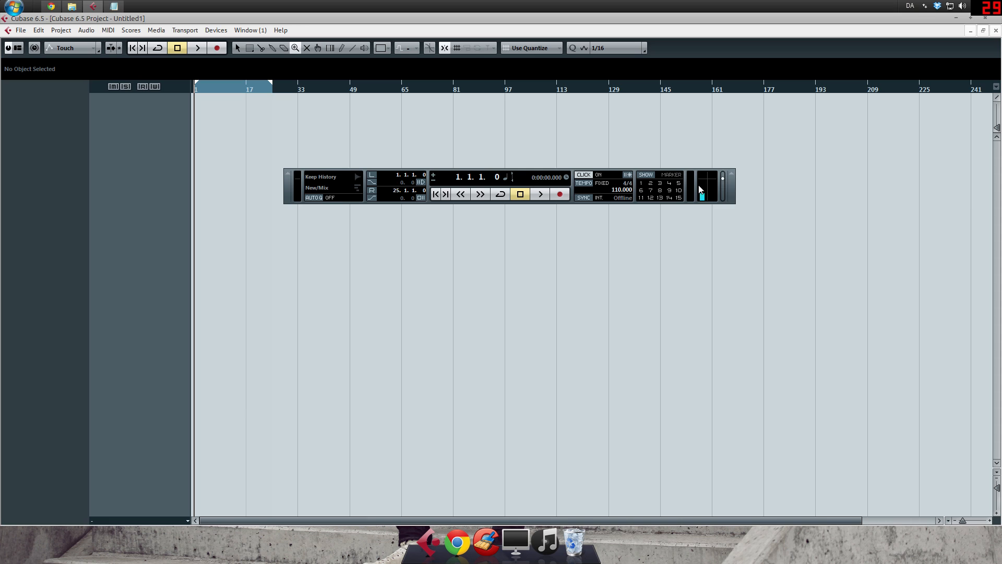
mouse_move(702, 189)
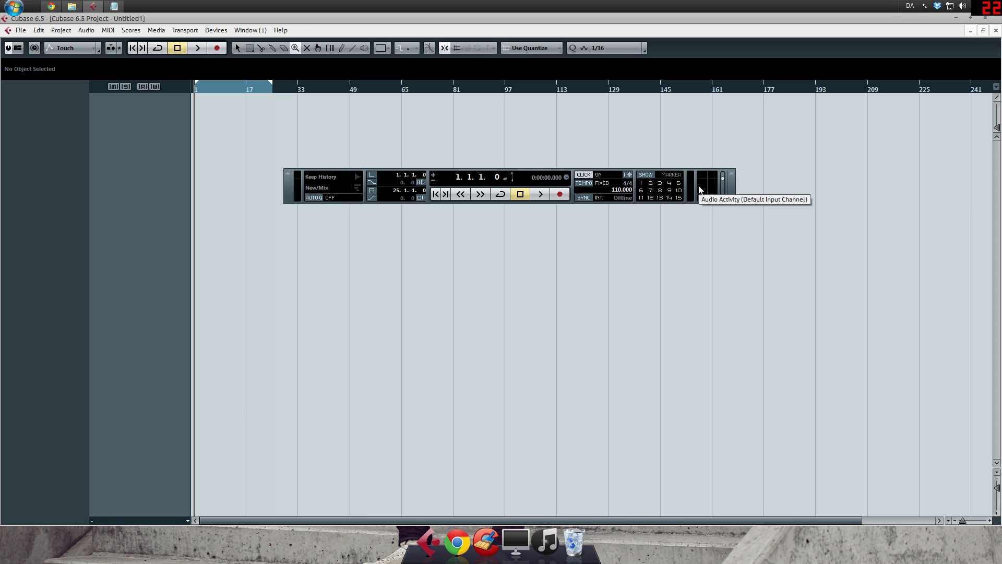
mouse_move(723, 183)
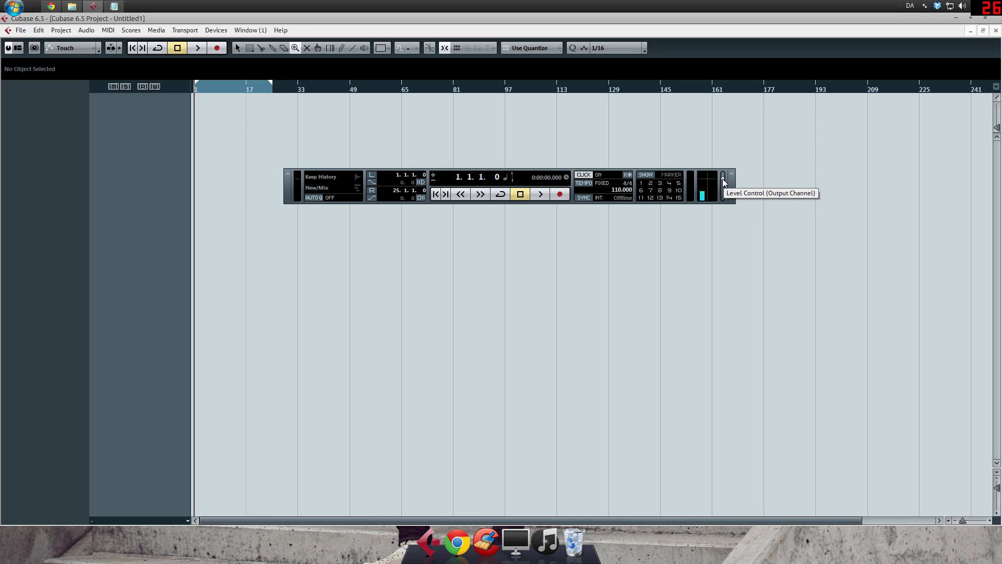
mouse_move(680, 246)
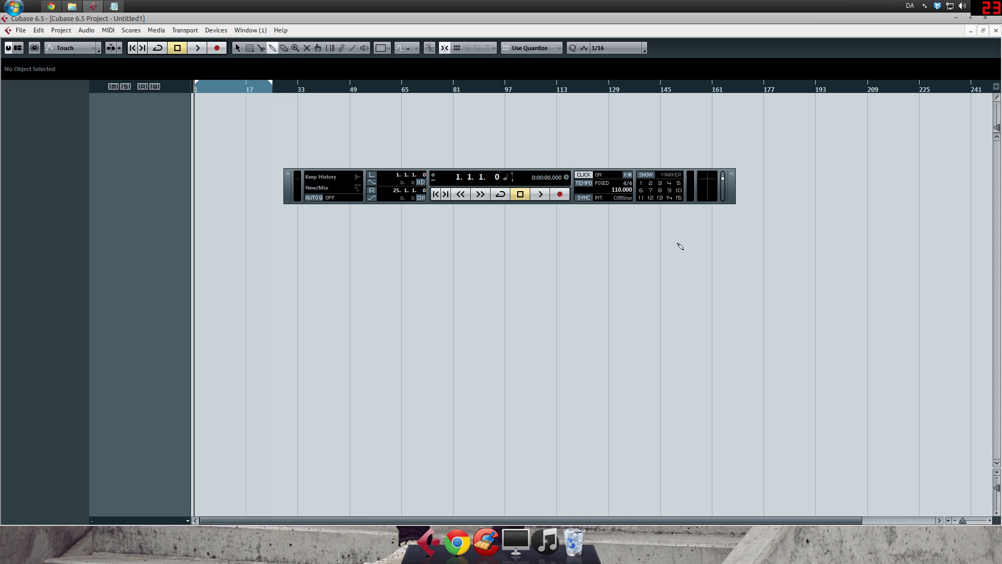